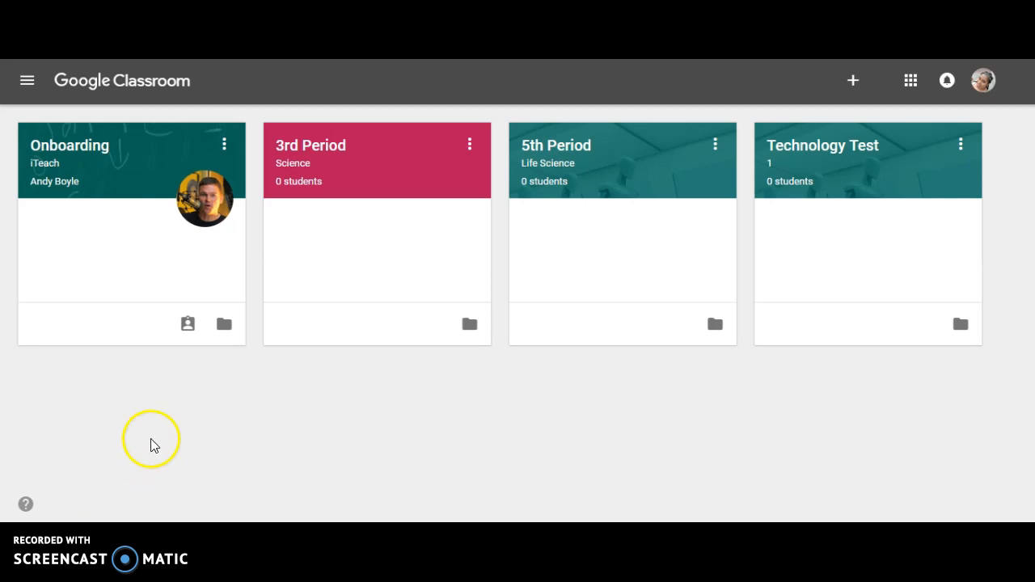
pyautogui.moveTo(852, 80)
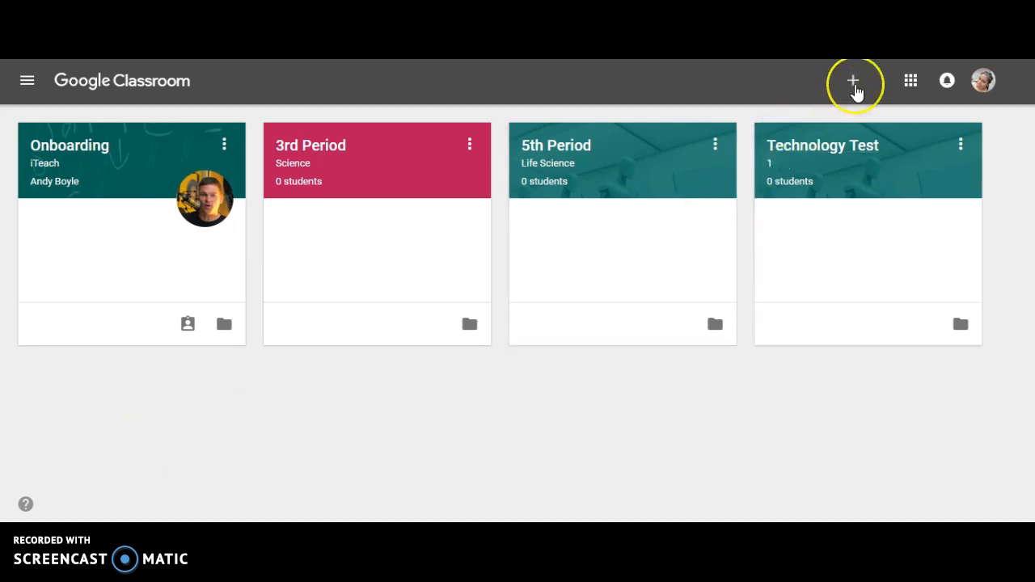
pyautogui.moveTo(852, 80)
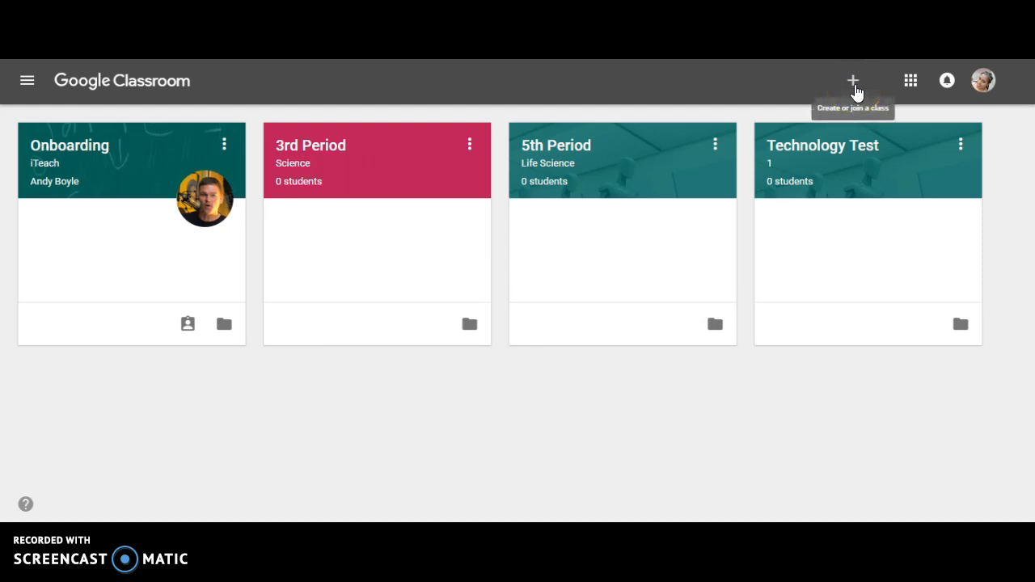
# Open the top-bar + menu with the Join class and Create class options.
pyautogui.click(852, 80)
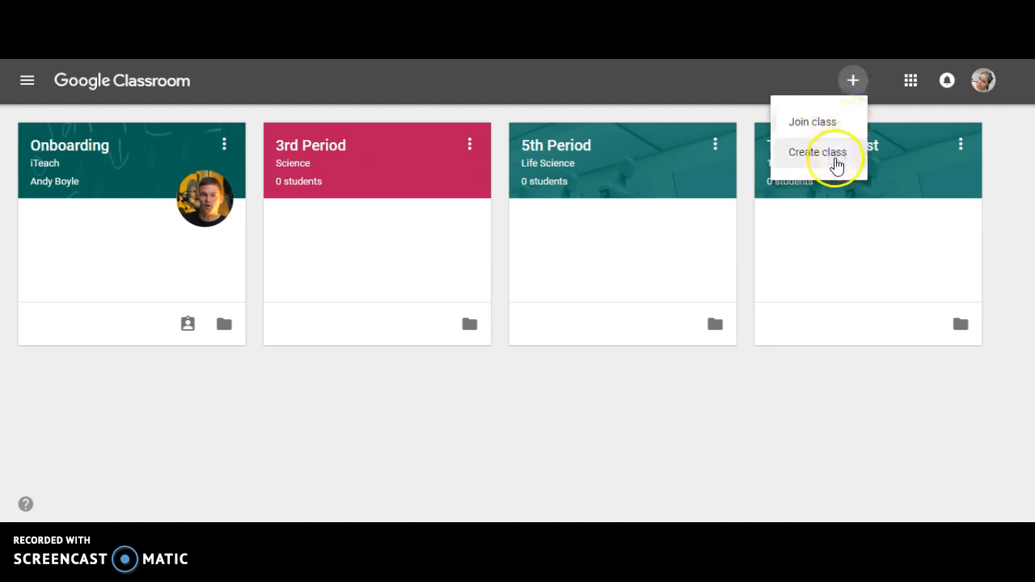
# Create the class '5th Period' with subject Science and room 112.
pyautogui.click(817, 152)
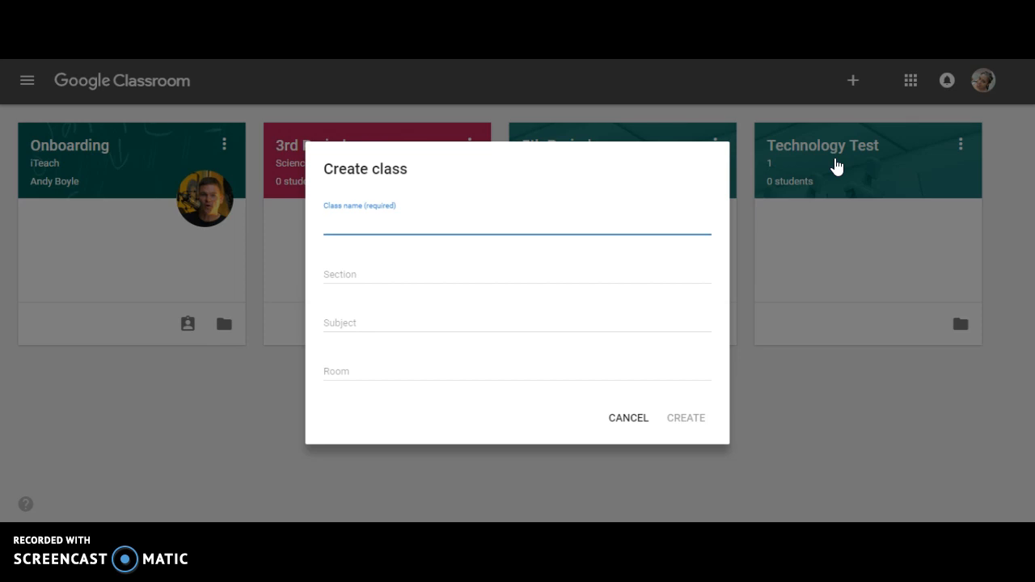
pyautogui.write('5th Perio')
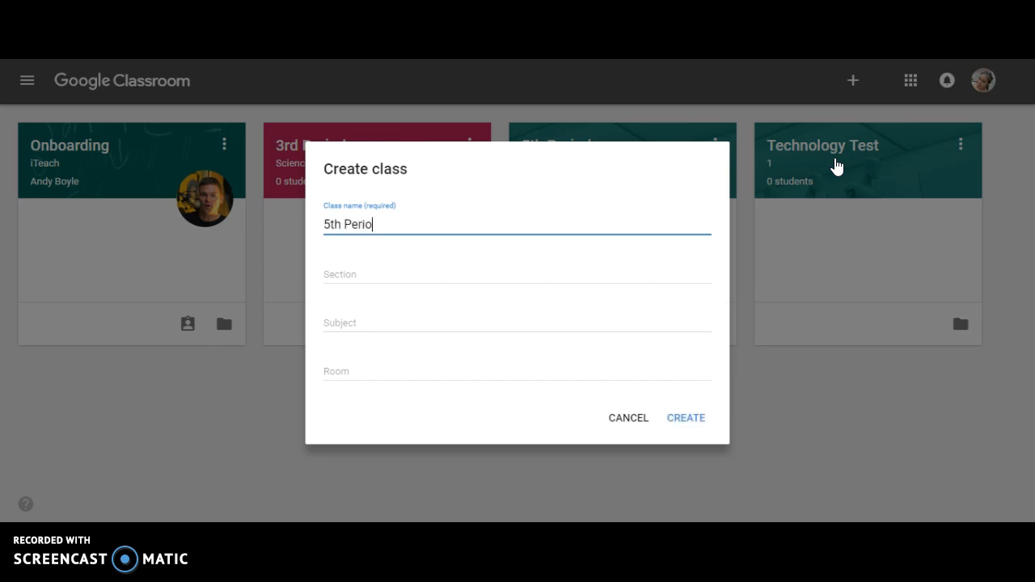
pyautogui.write('d')
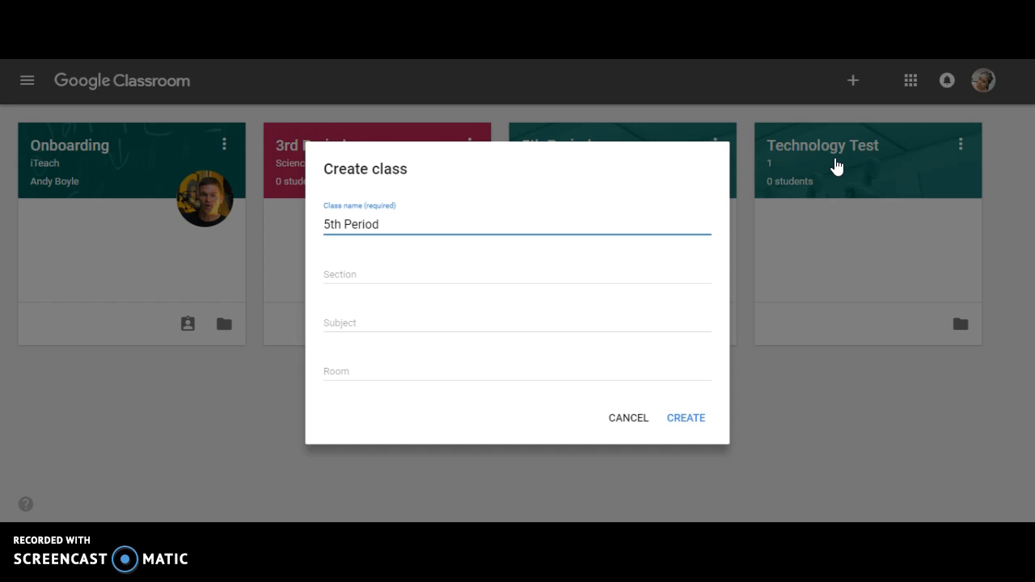
pyautogui.click(517, 272)
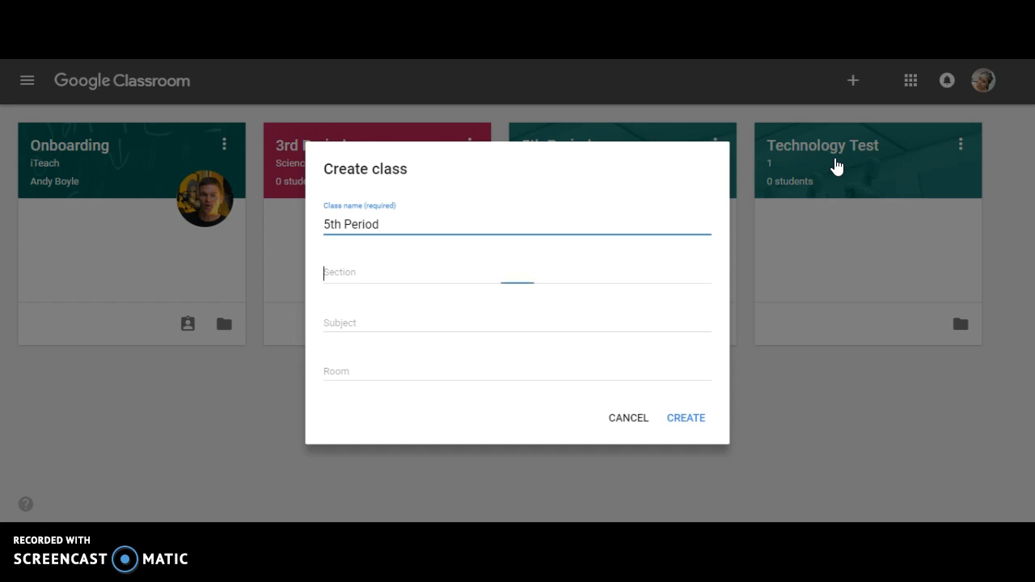
pyautogui.click(516, 272)
pyautogui.write('Science')
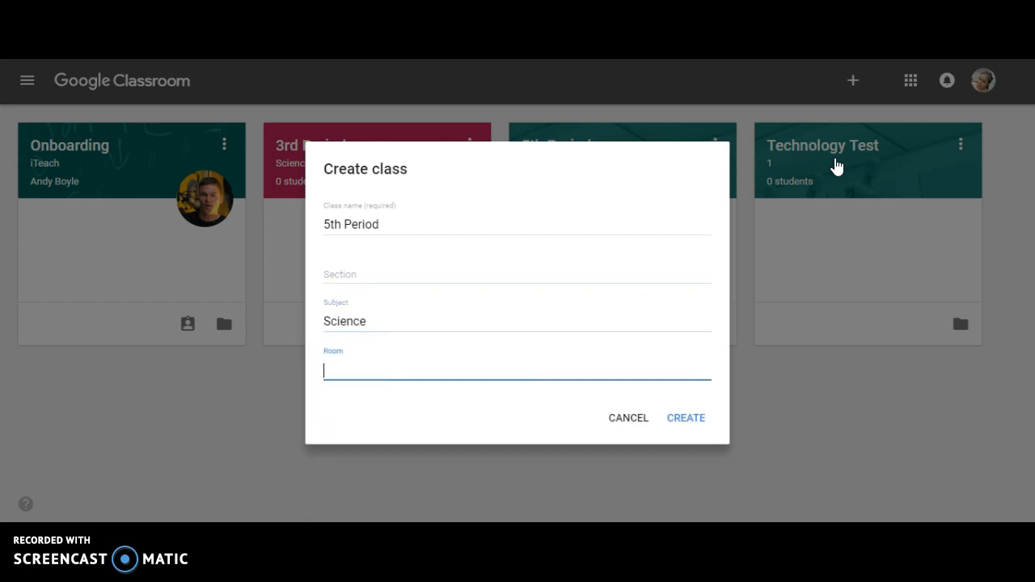
pyautogui.write('11')
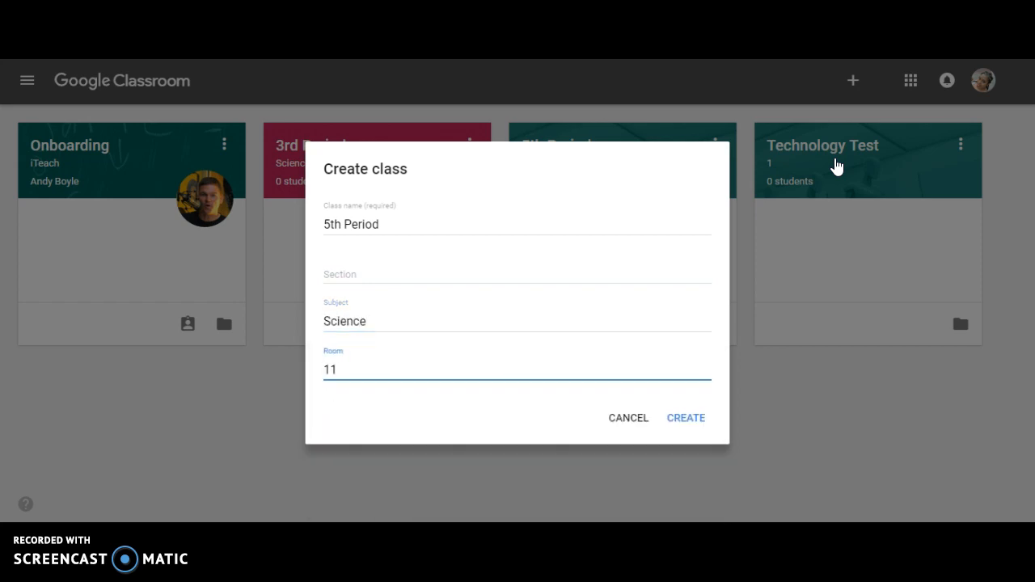
pyautogui.write('2')
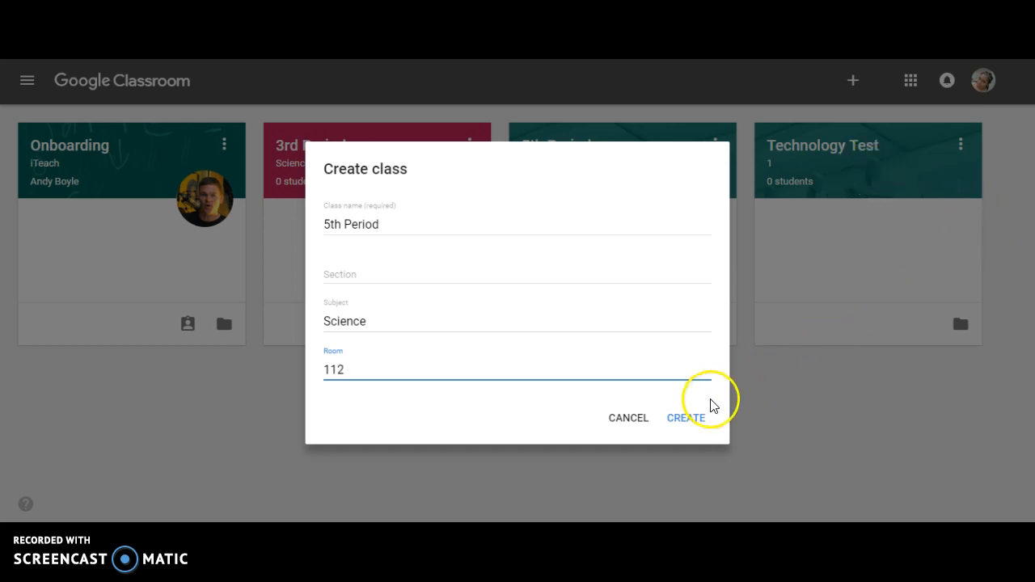
pyautogui.click(685, 418)
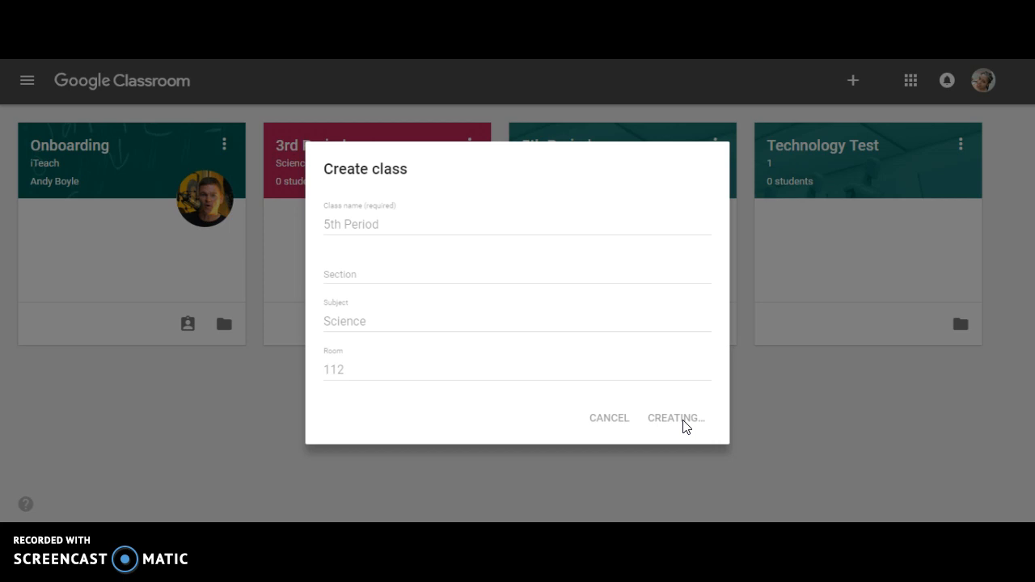
# Let the 5th Period class finish creating and open its Stream page.
pyautogui.click(674, 418)
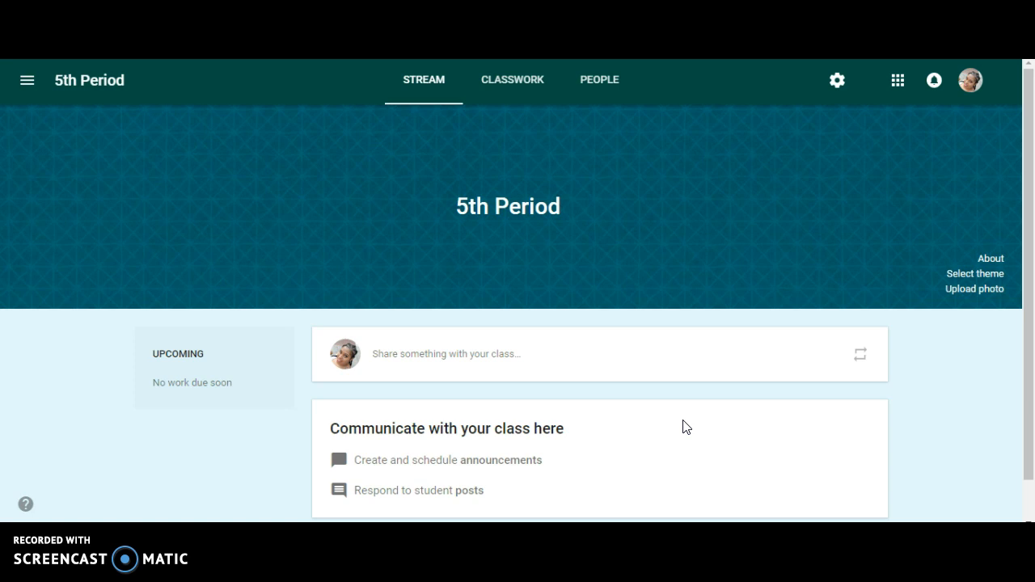
pyautogui.moveTo(89, 80)
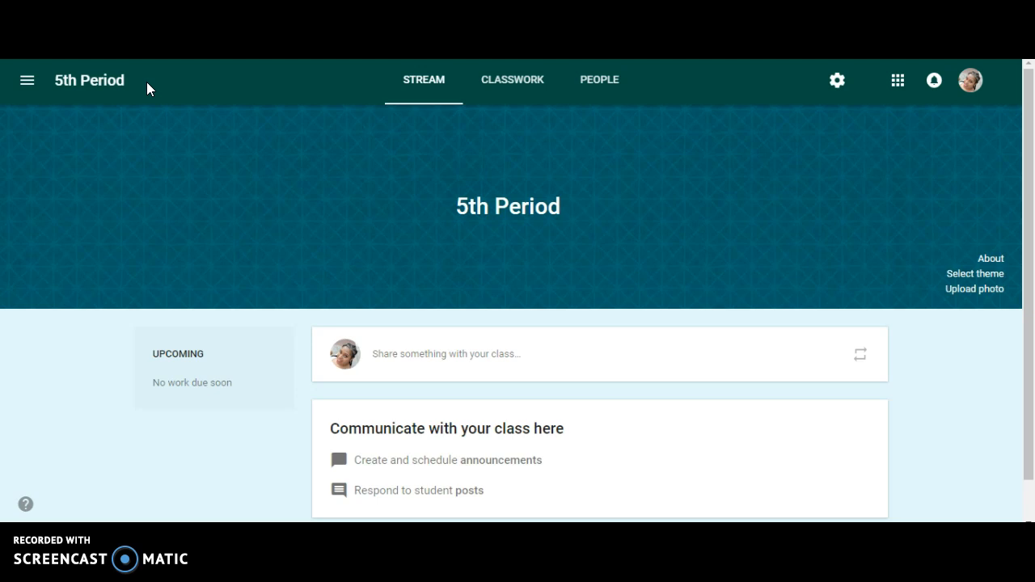
pyautogui.moveTo(245, 89)
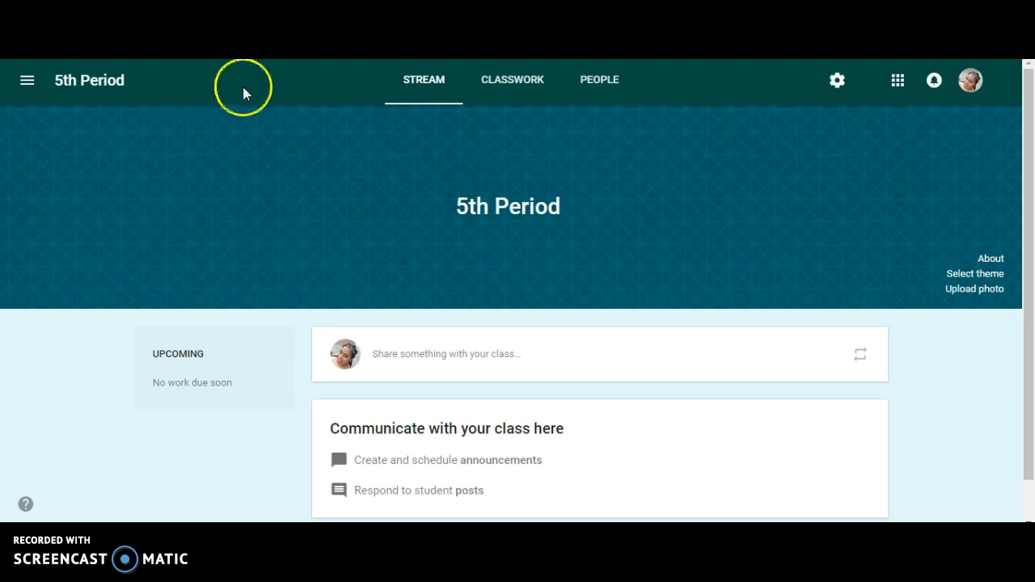
pyautogui.moveTo(459, 455)
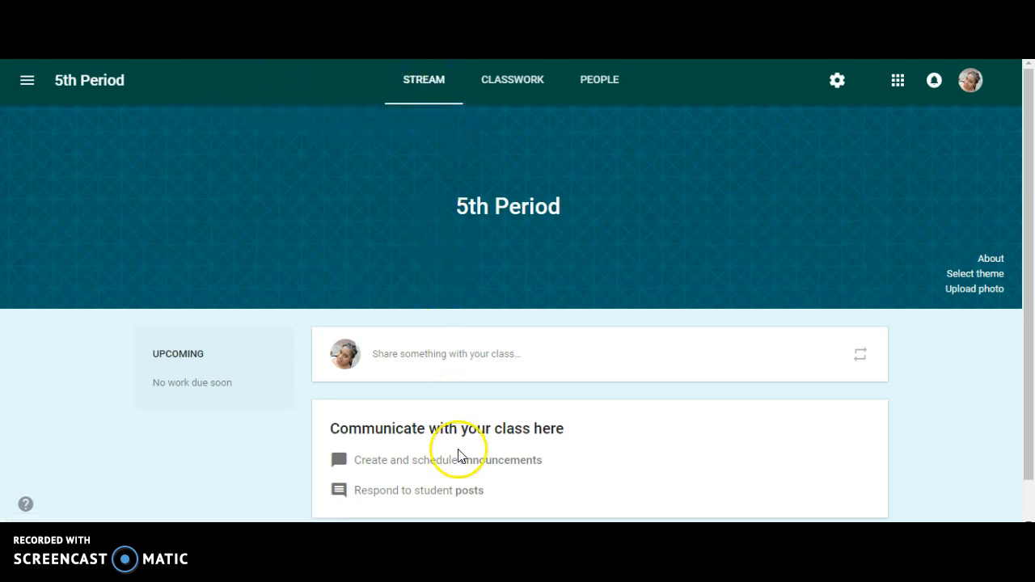
pyautogui.moveTo(510, 130)
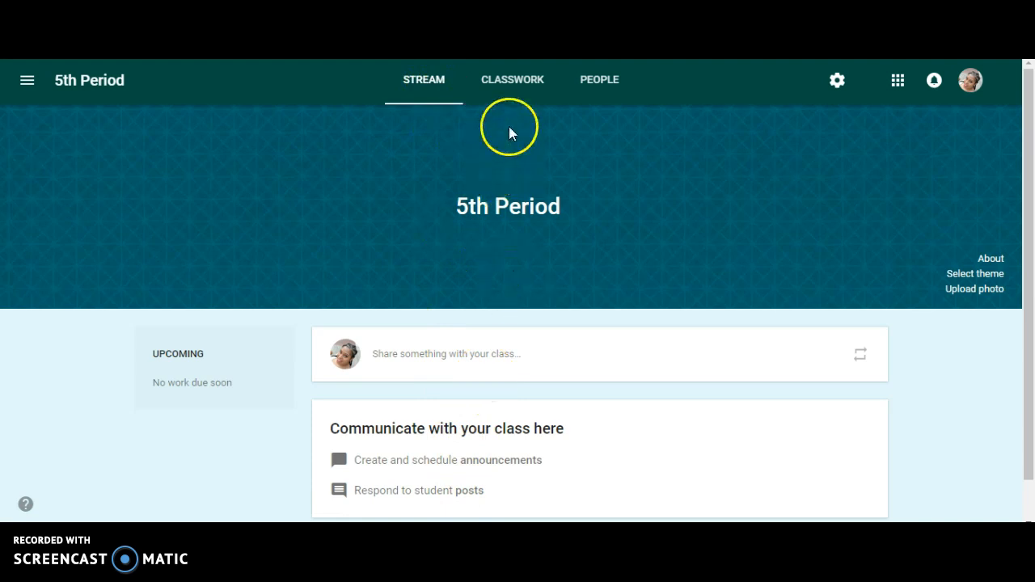
pyautogui.moveTo(599, 79)
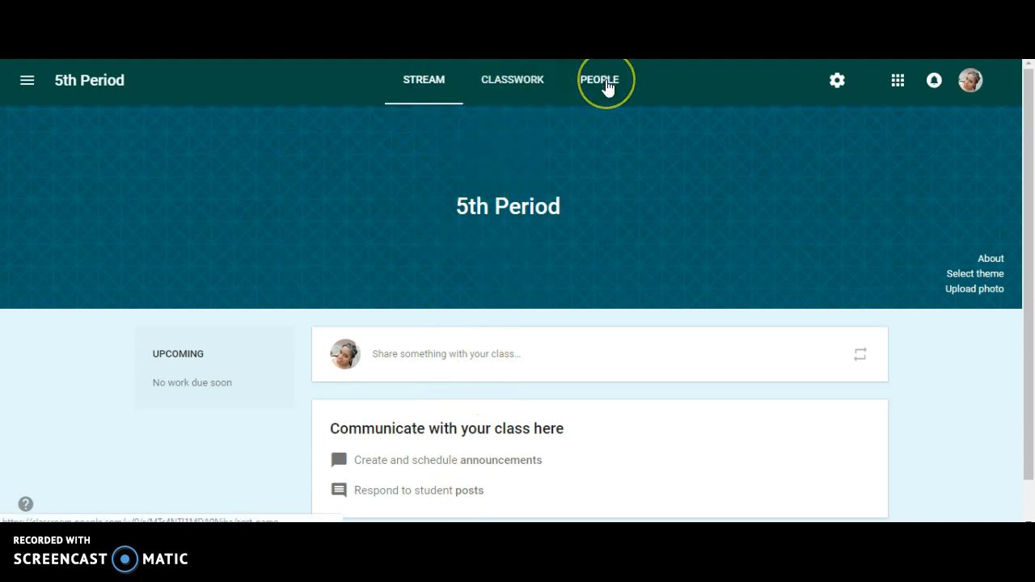
pyautogui.moveTo(845, 80)
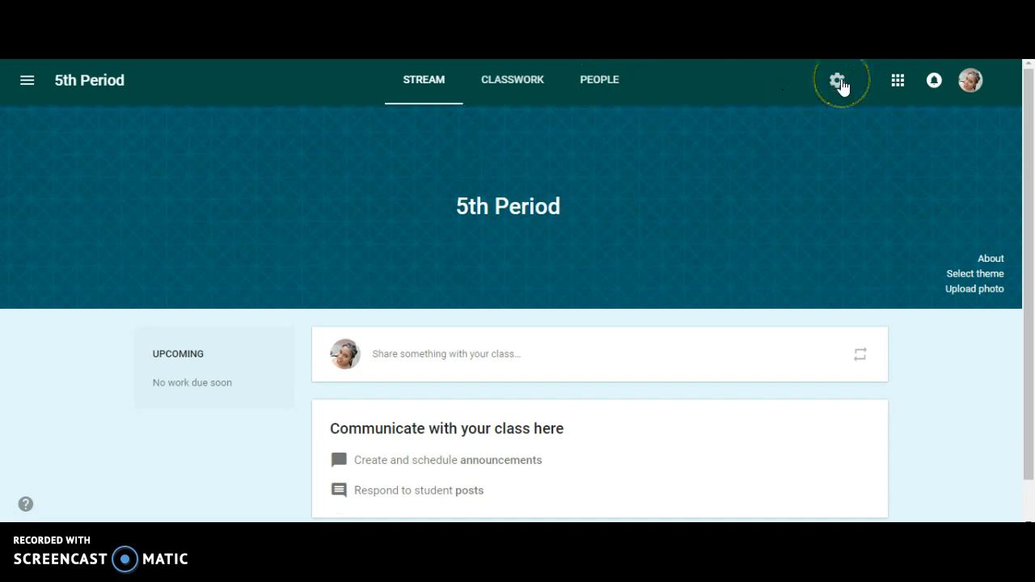
# Edit the class details and save 'Earth Science' as the section.
pyautogui.click(838, 80)
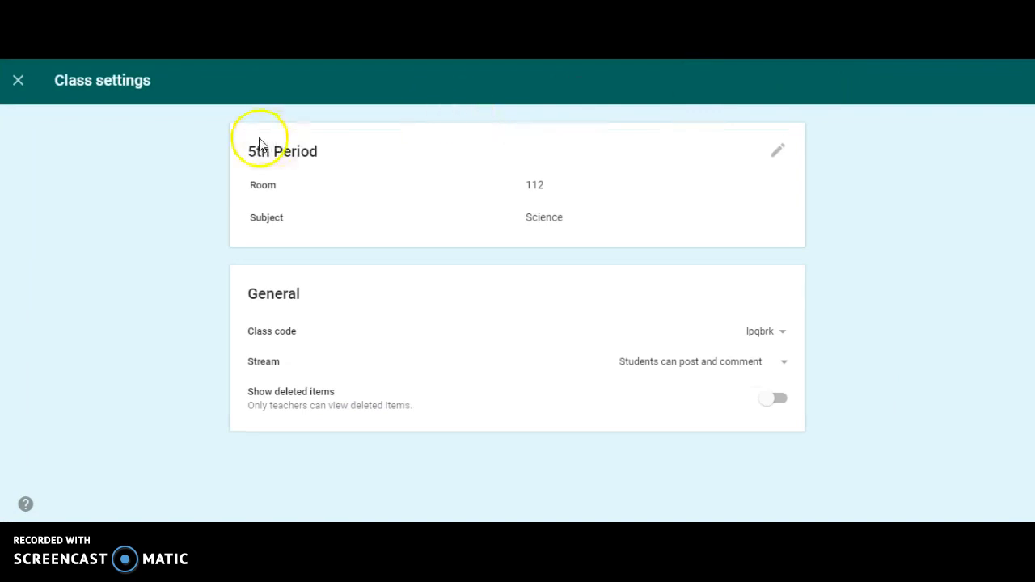
pyautogui.moveTo(315, 182)
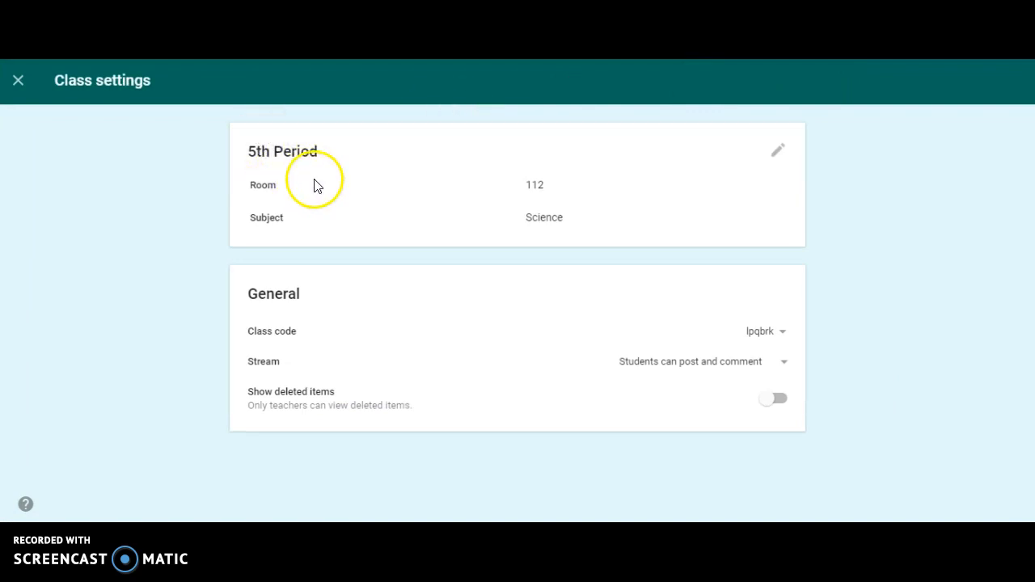
pyautogui.moveTo(716, 170)
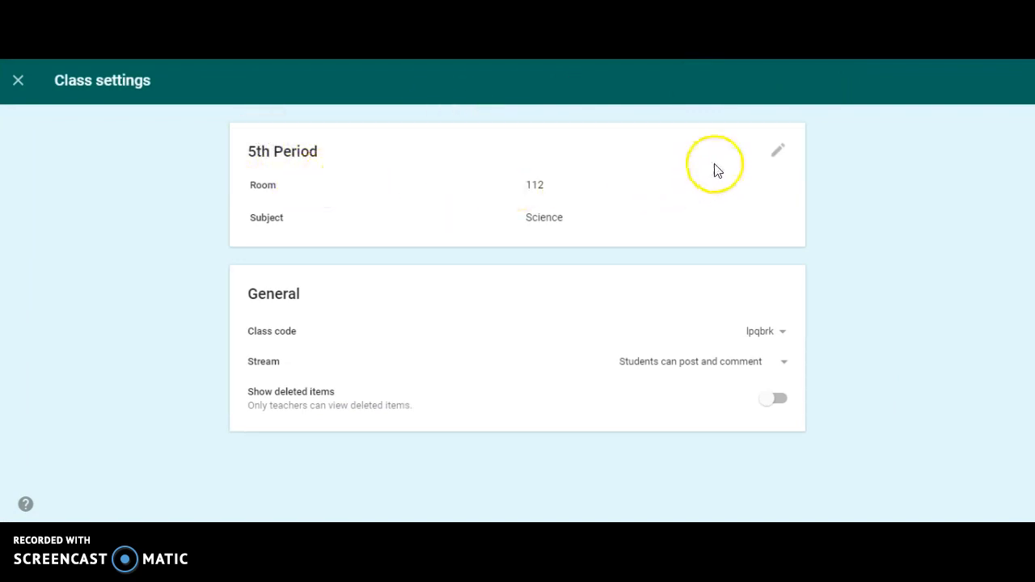
pyautogui.click(777, 150)
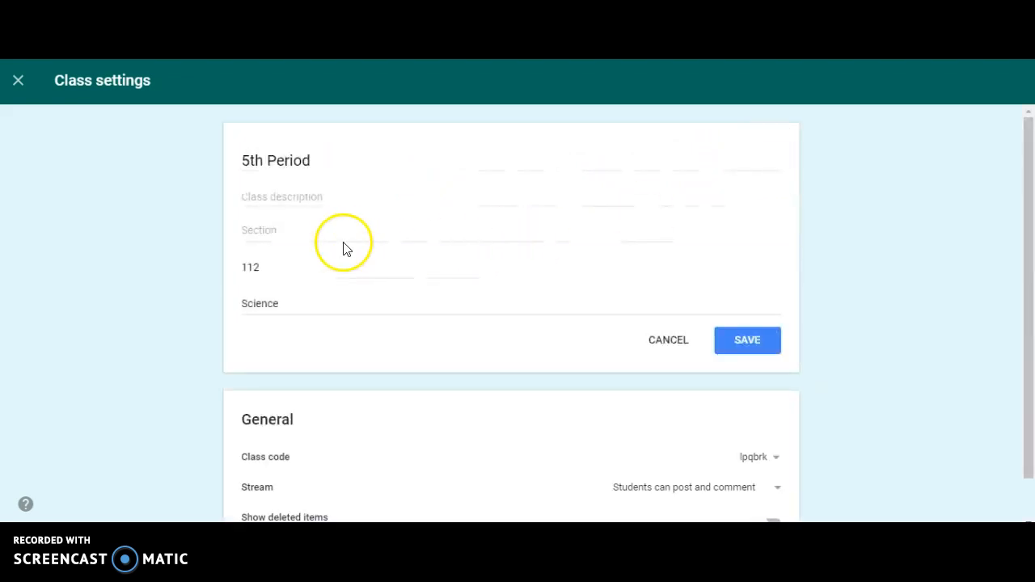
pyautogui.click(340, 230)
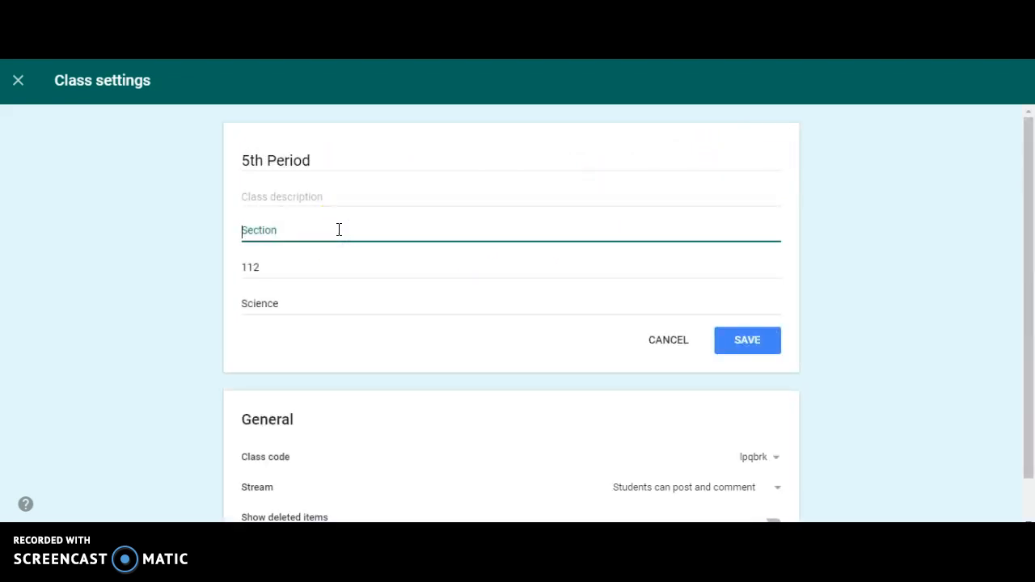
pyautogui.write('Earl')
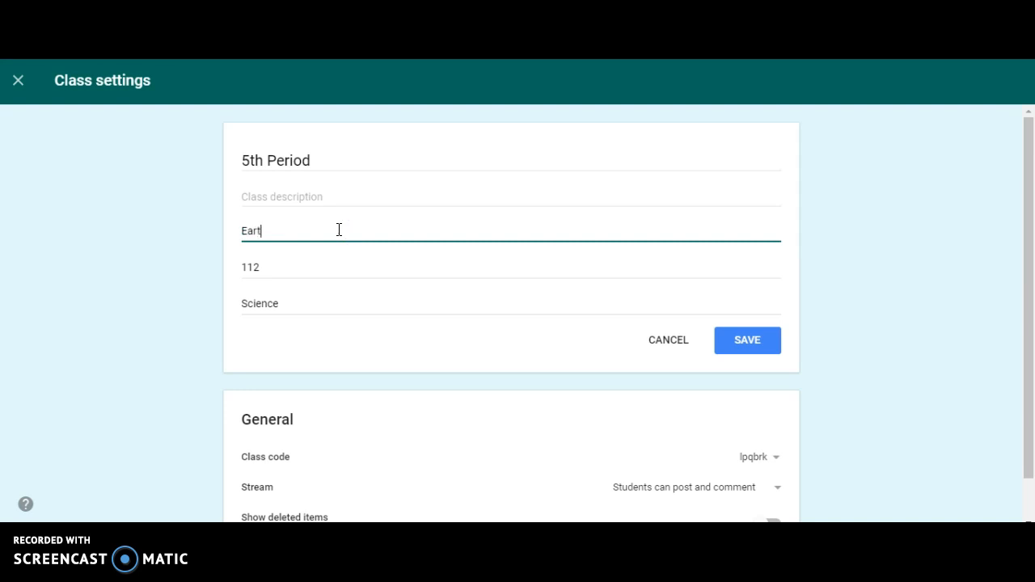
pyautogui.write('h Science')
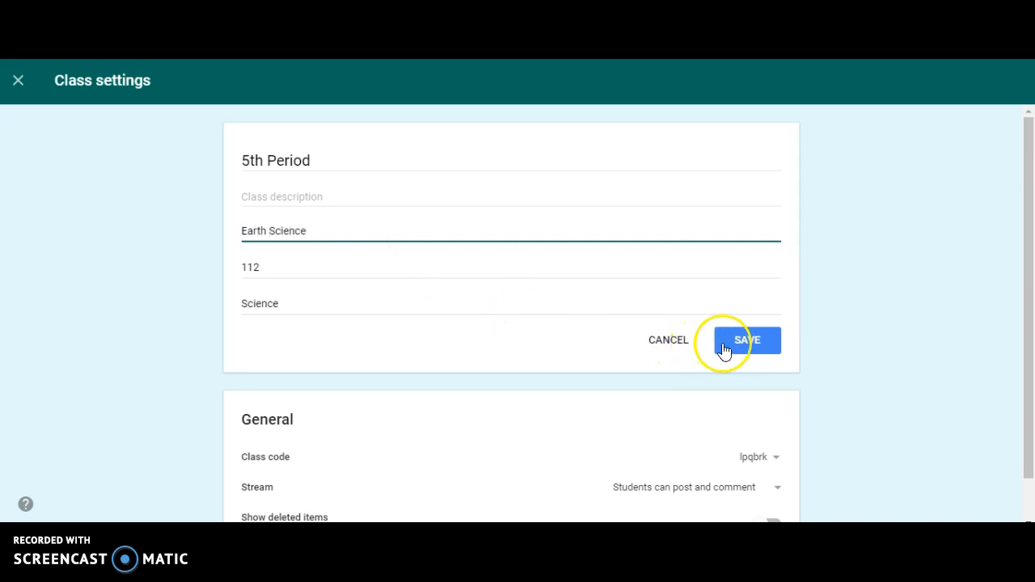
pyautogui.click(747, 339)
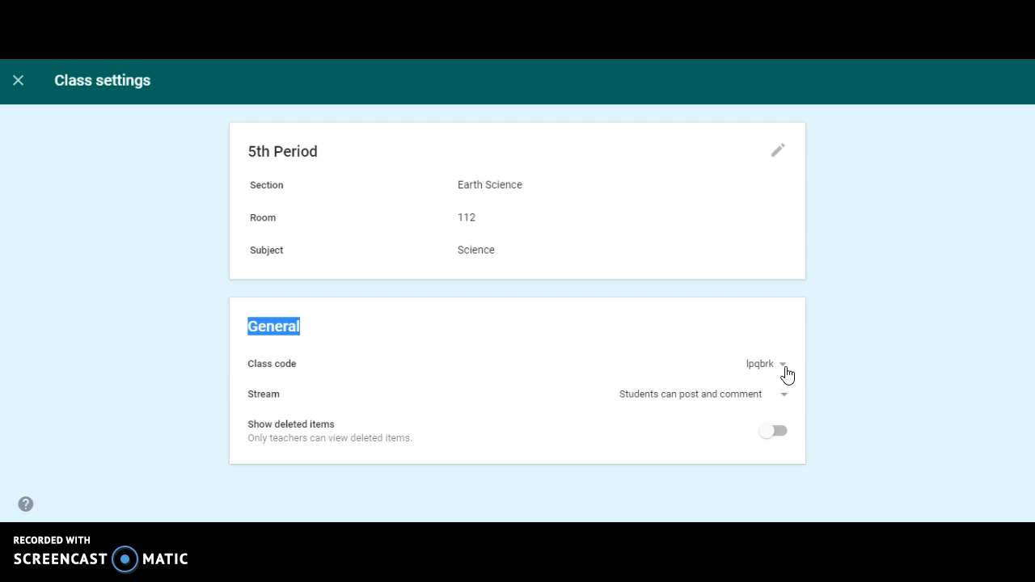
# Display the class code enlarged, then allow students to post and comment.
pyautogui.click(782, 363)
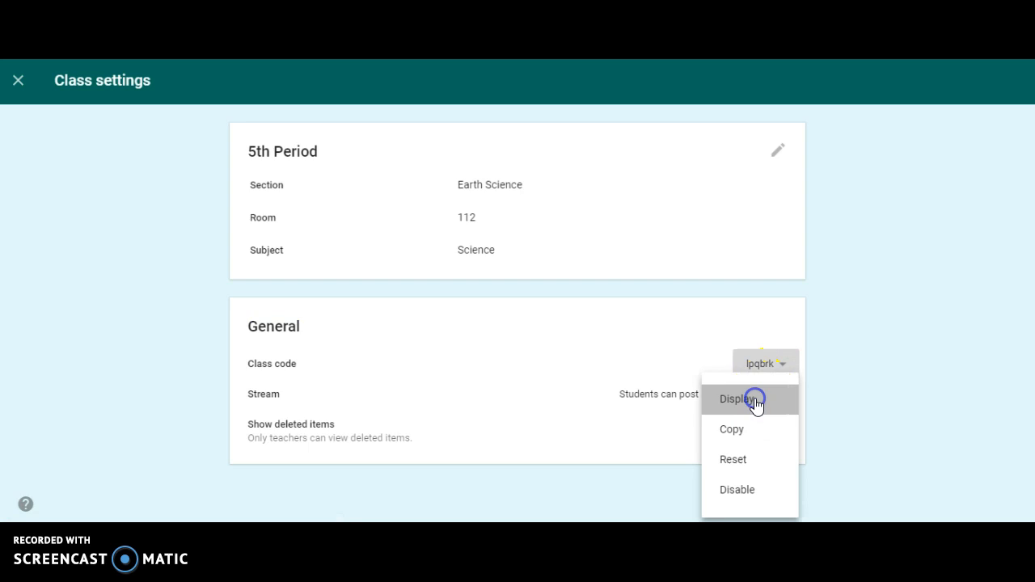
pyautogui.click(737, 398)
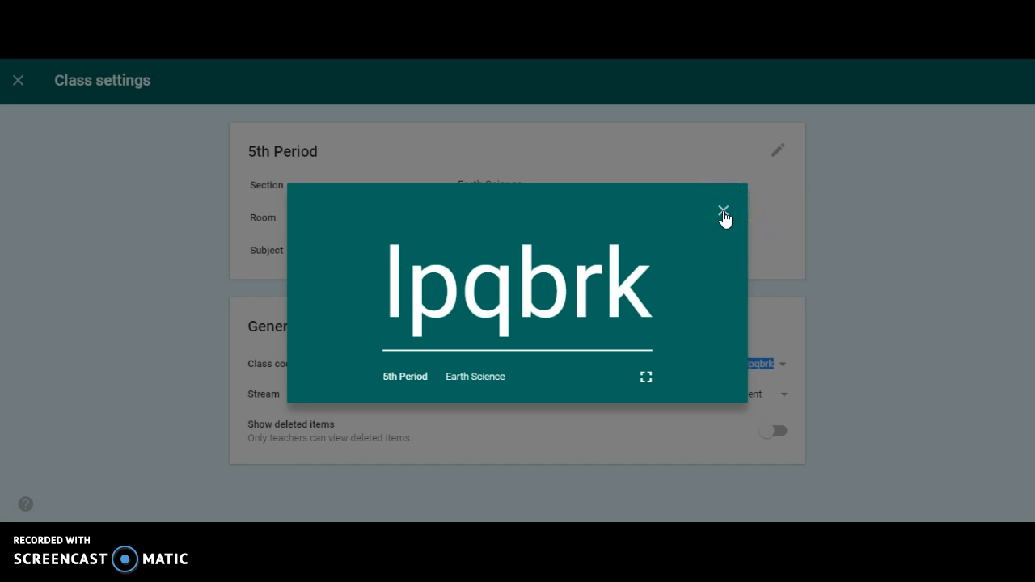
pyautogui.click(722, 209)
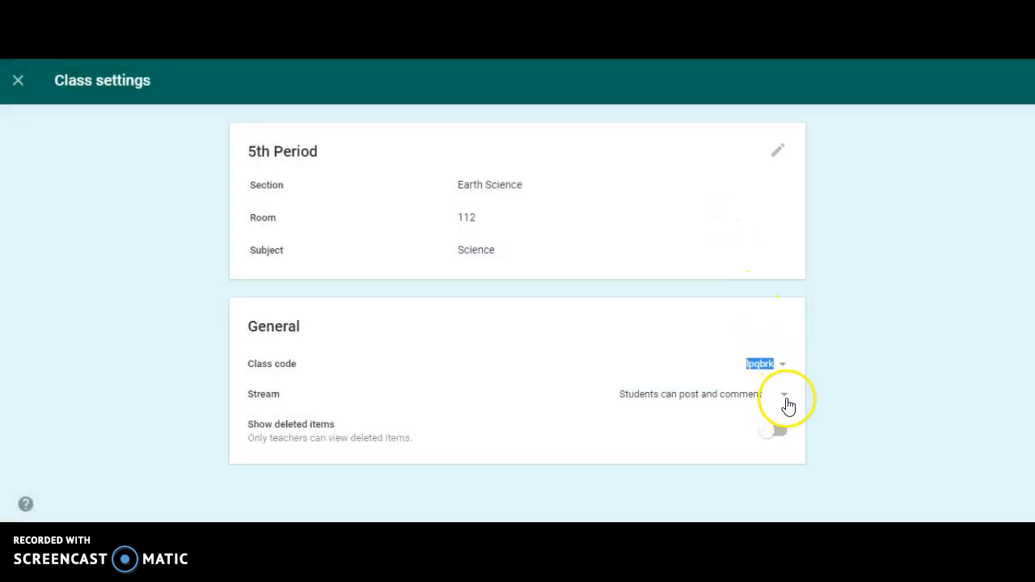
pyautogui.click(782, 394)
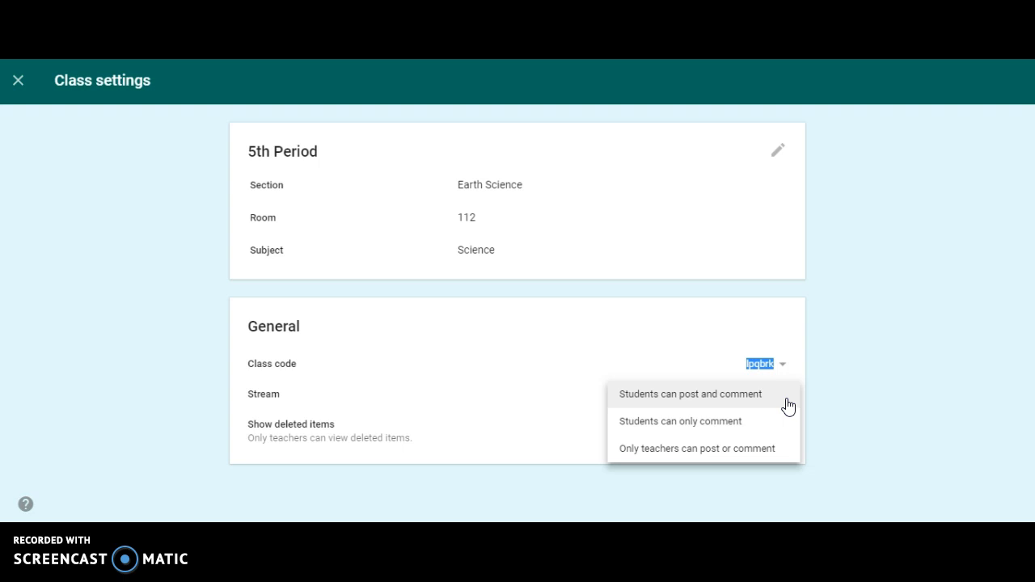
pyautogui.click(690, 394)
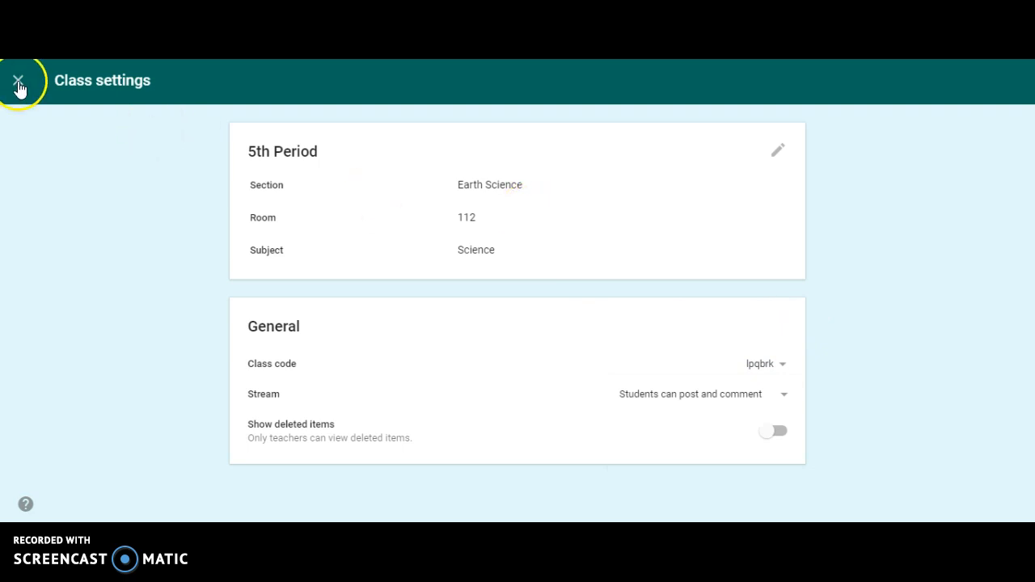
# Exit class settings and view the class details summary on the stream.
pyautogui.click(18, 81)
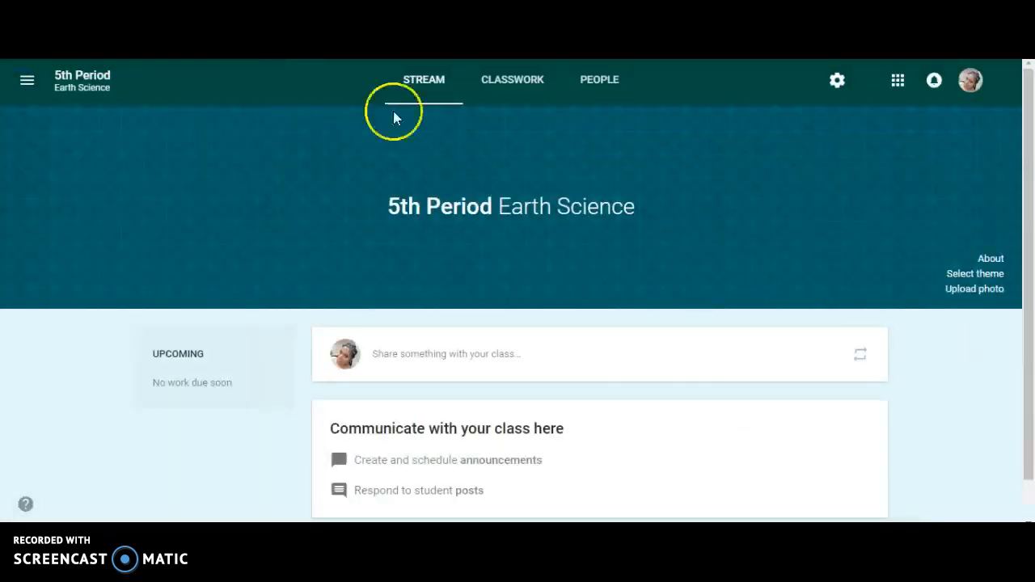
pyautogui.moveTo(172, 163)
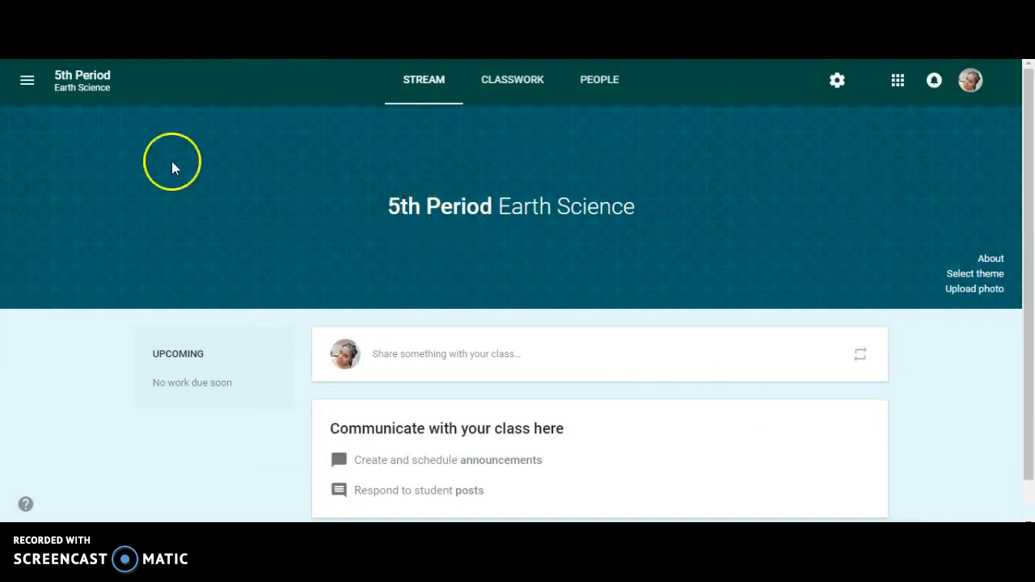
pyautogui.moveTo(75, 100)
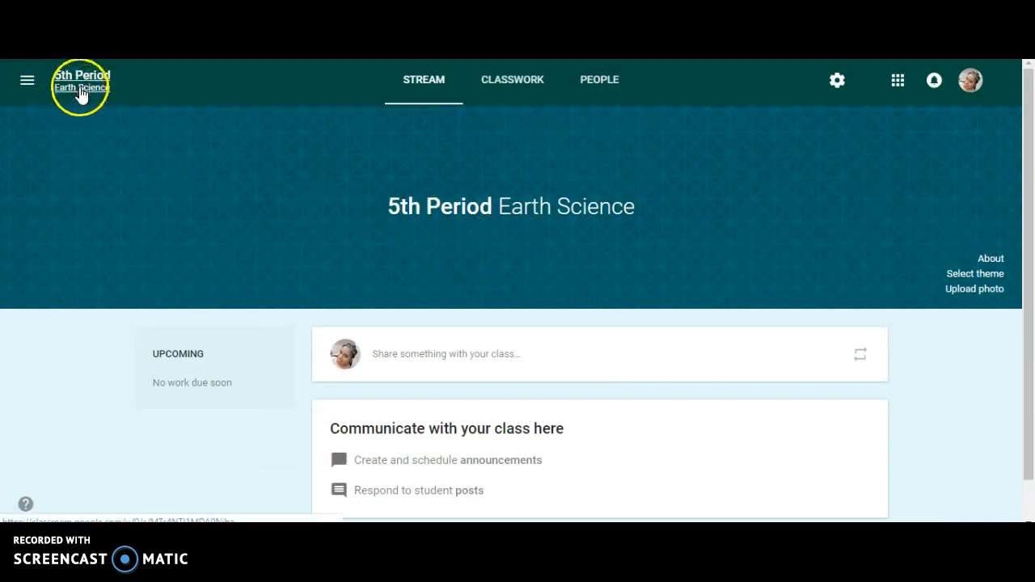
pyautogui.moveTo(174, 153)
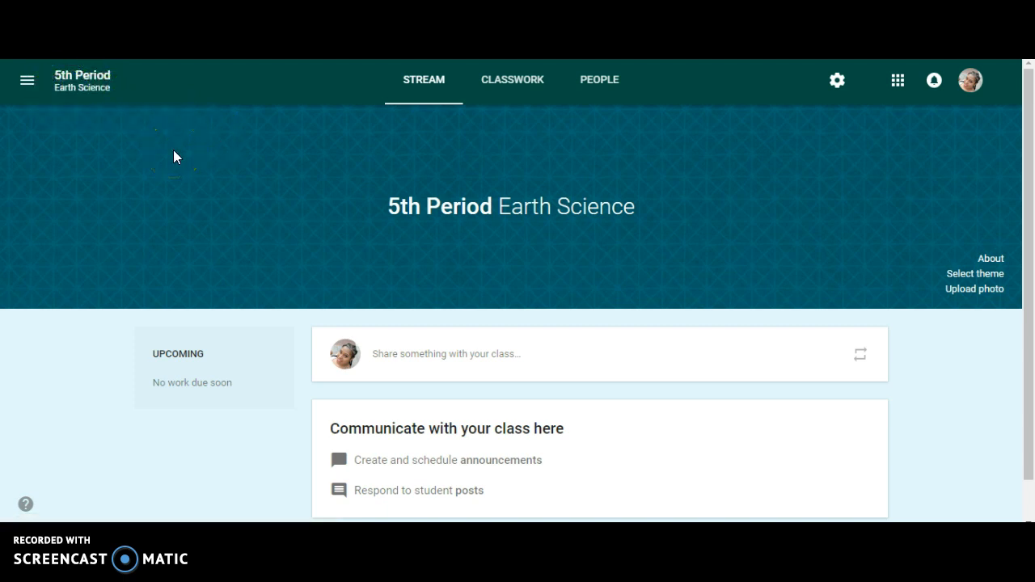
pyautogui.moveTo(925, 252)
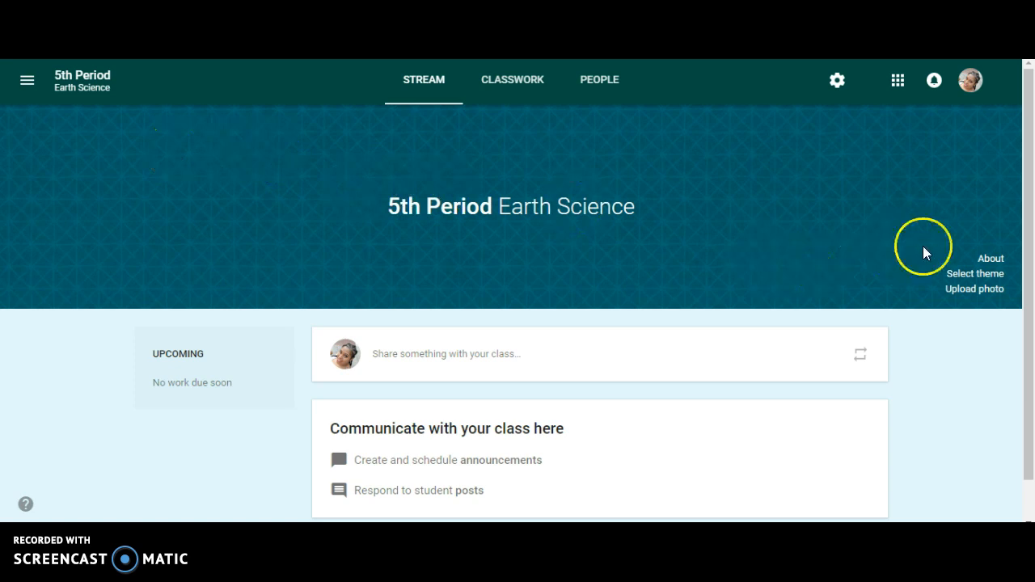
pyautogui.click(990, 258)
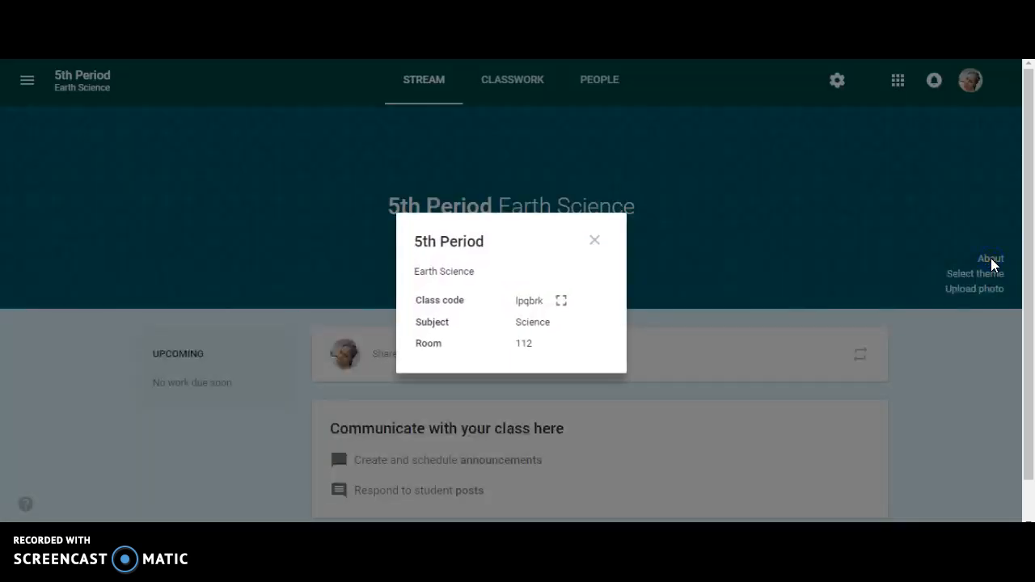
pyautogui.moveTo(593, 239)
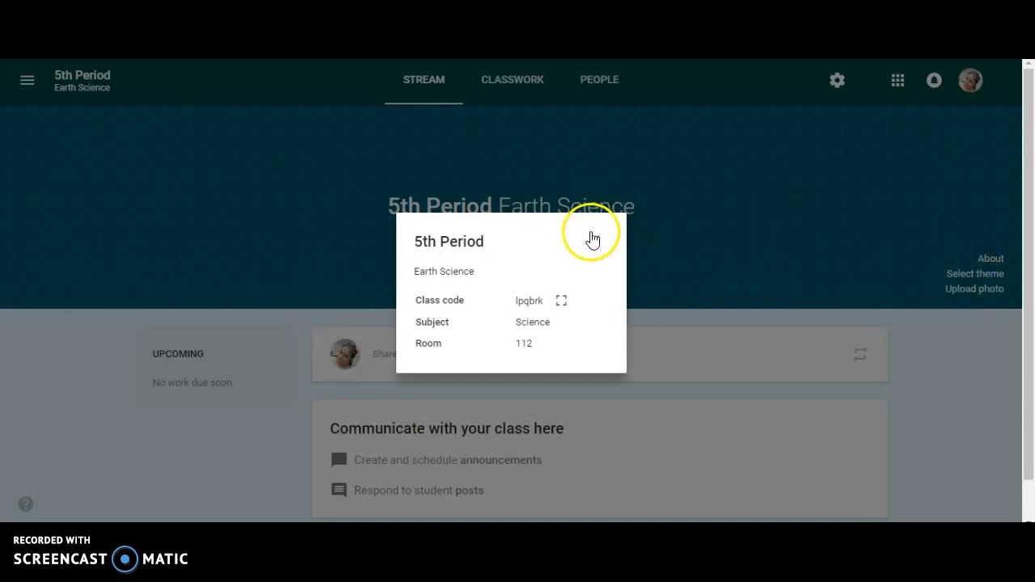
pyautogui.moveTo(566, 275)
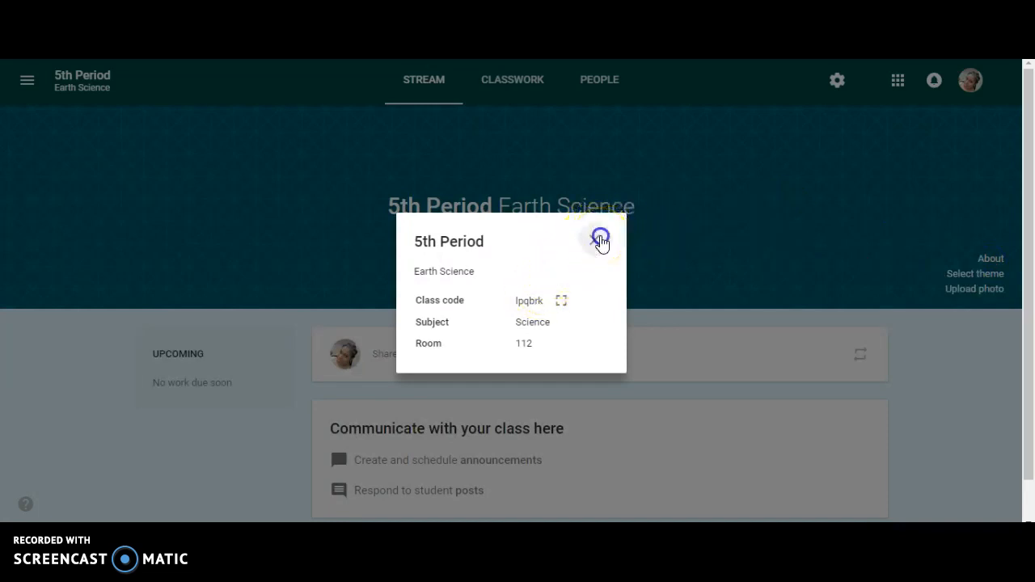
pyautogui.click(600, 240)
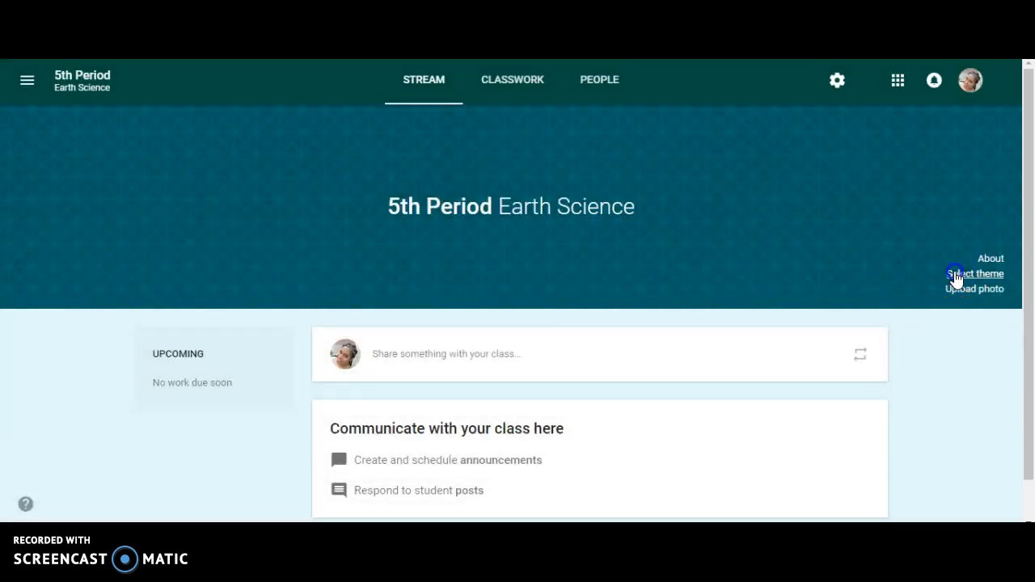
# Browse gallery themes and apply the purple spheres image to the class.
pyautogui.click(975, 273)
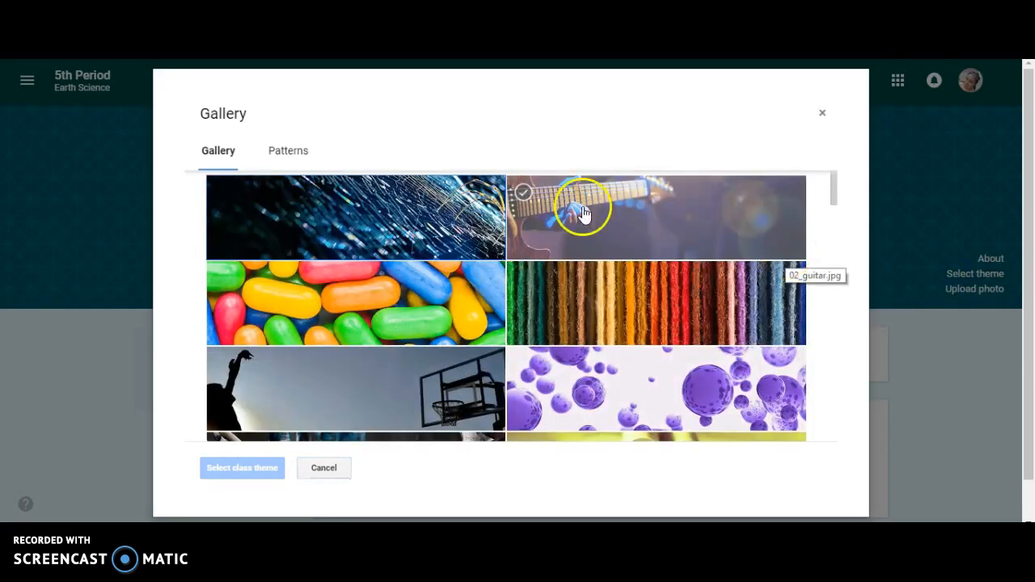
pyautogui.click(287, 150)
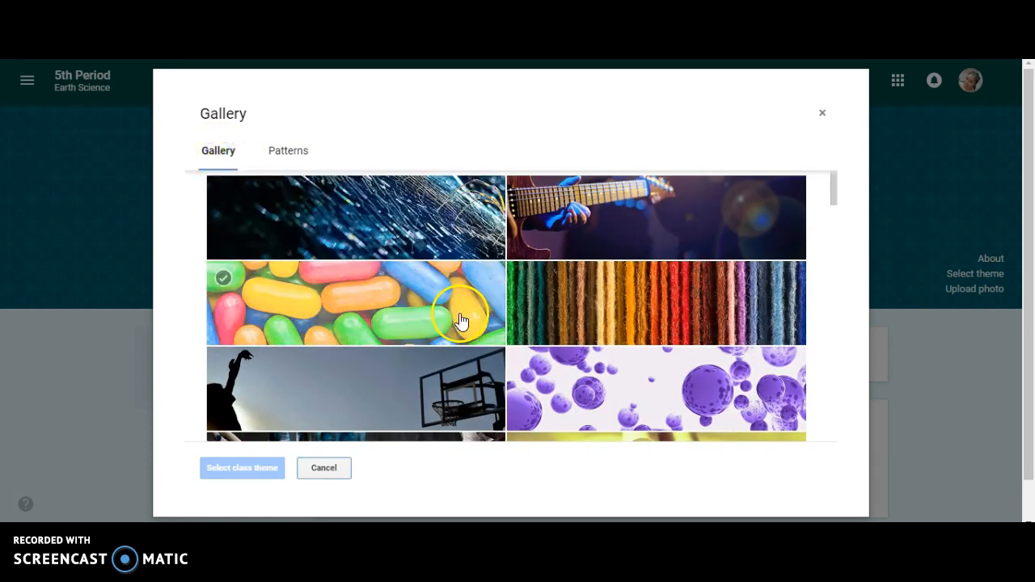
pyautogui.click(655, 390)
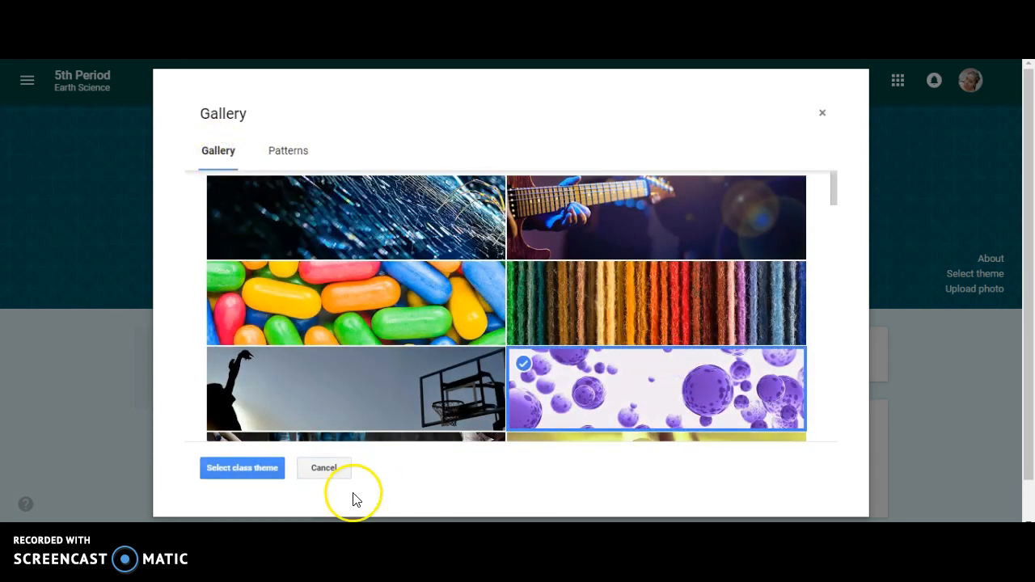
pyautogui.click(242, 467)
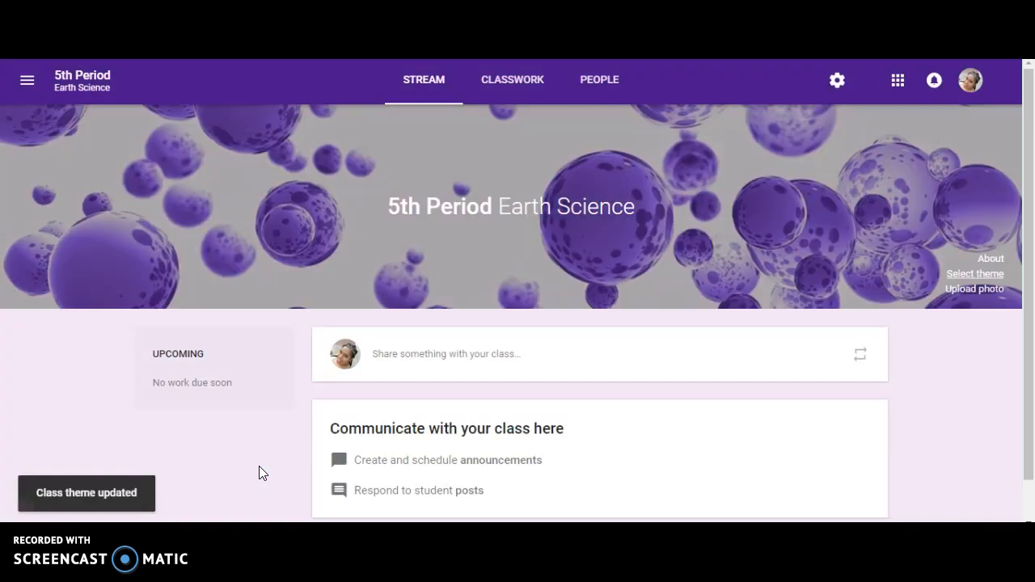
pyautogui.moveTo(752, 422)
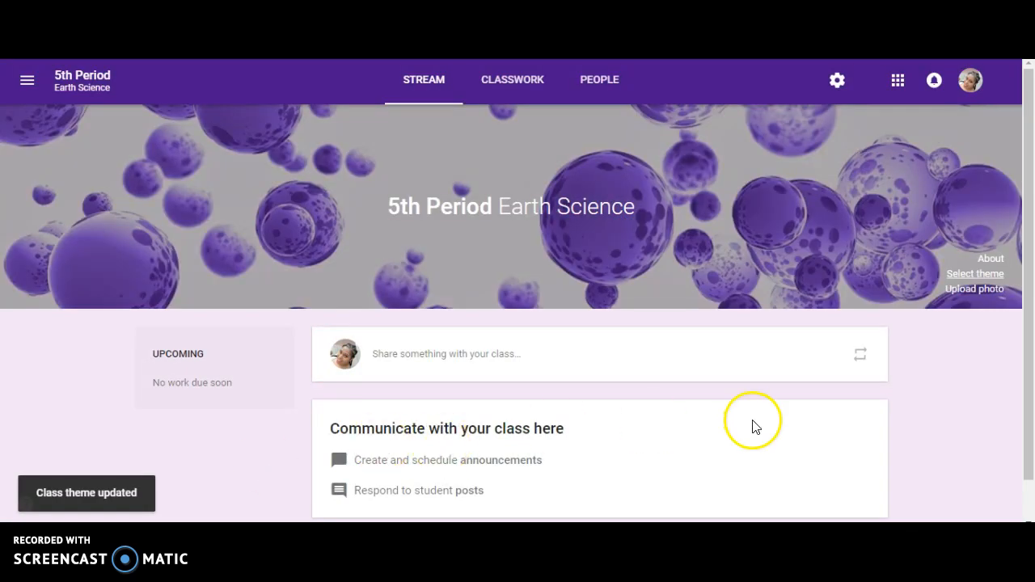
pyautogui.moveTo(1002, 291)
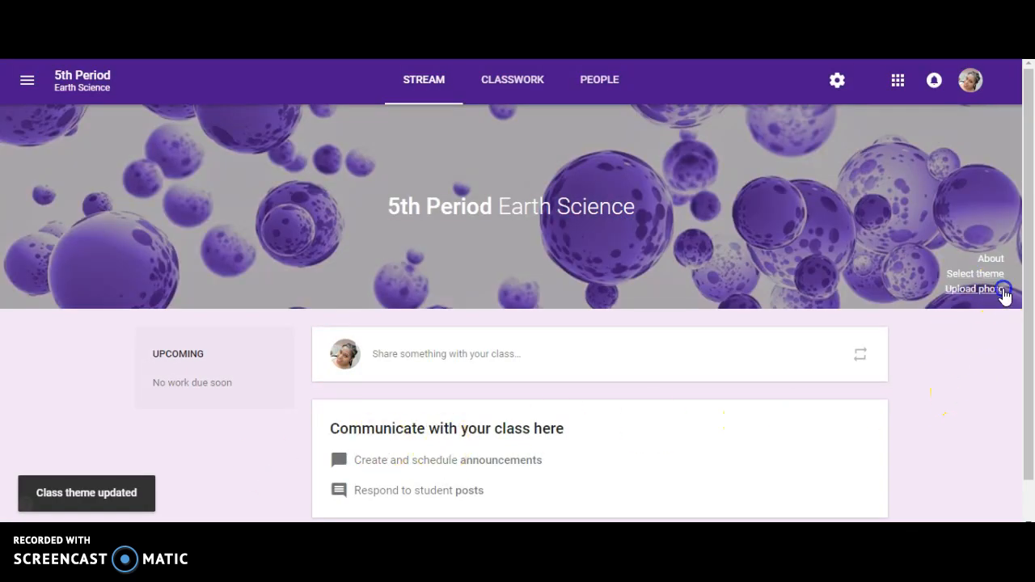
pyautogui.click(972, 289)
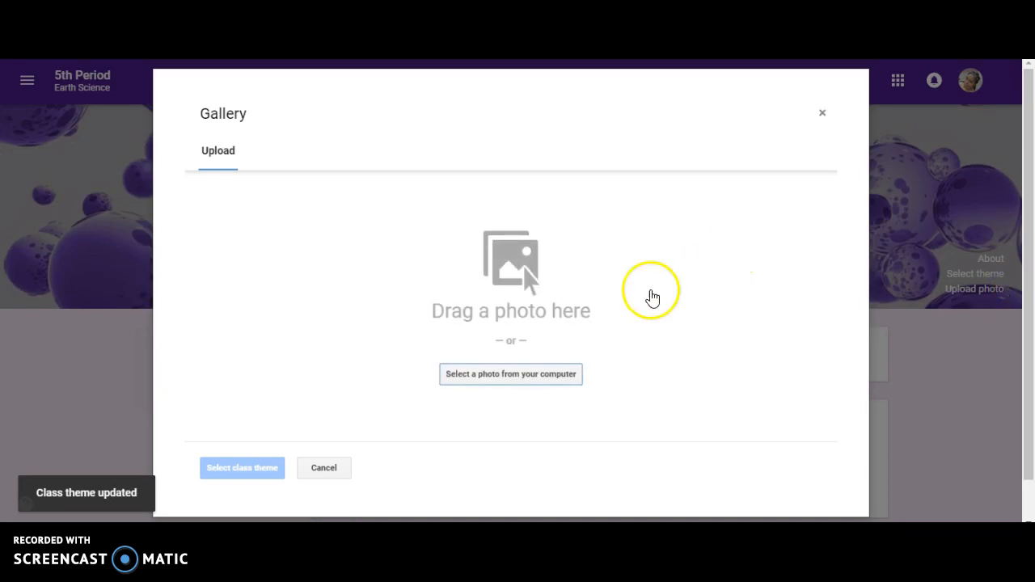
pyautogui.moveTo(605, 310)
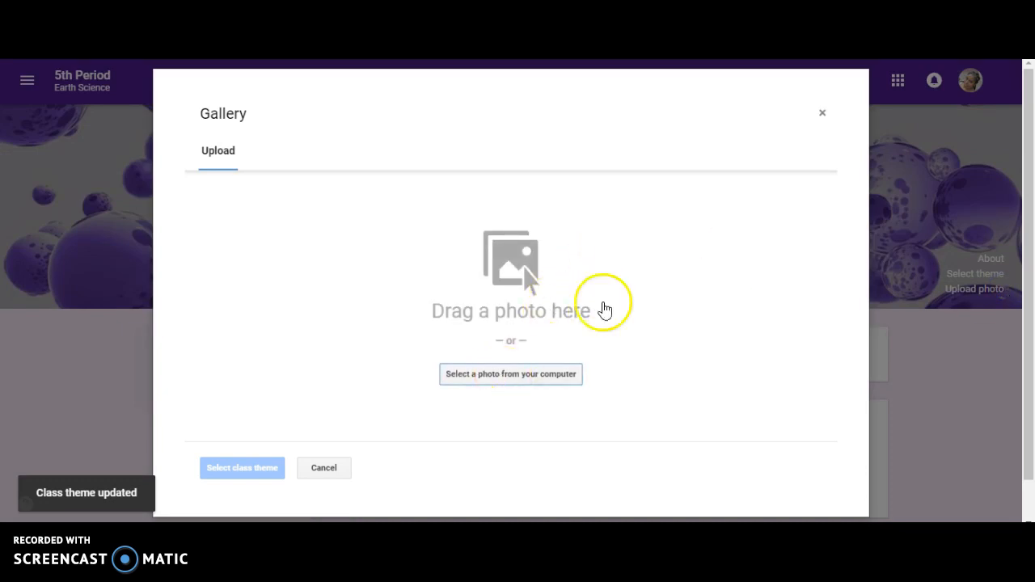
pyautogui.moveTo(824, 112)
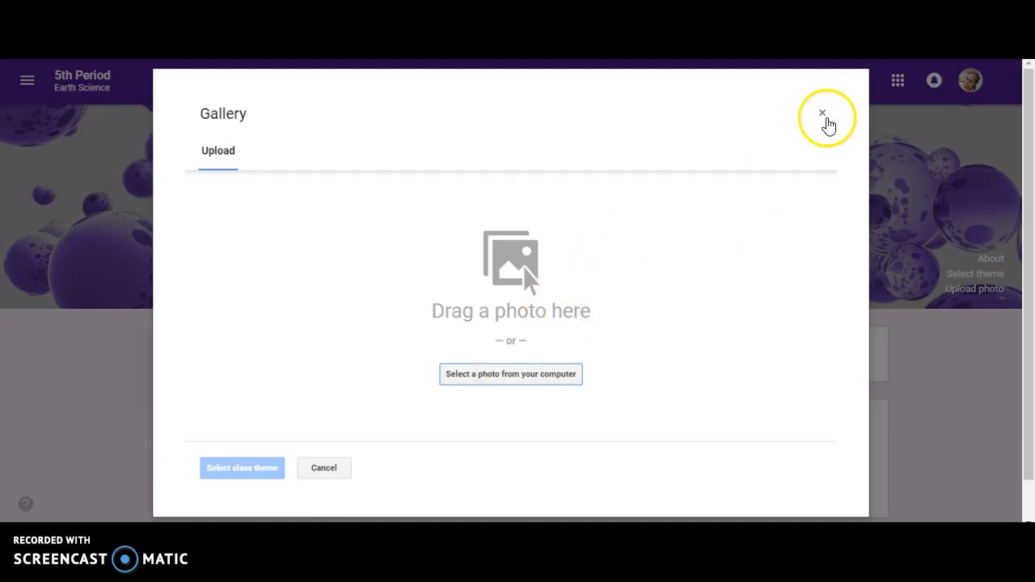
pyautogui.click(822, 112)
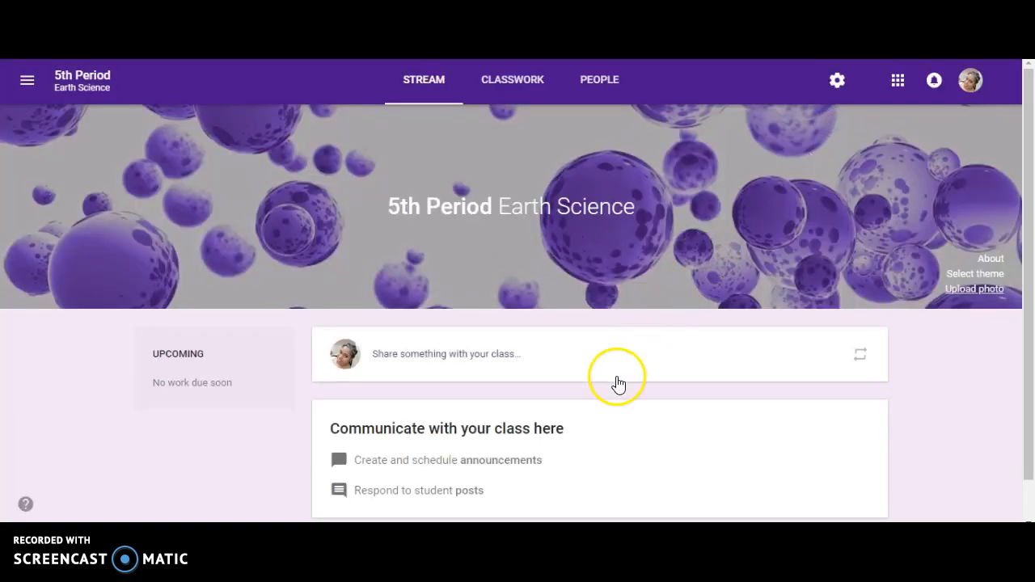
pyautogui.moveTo(181, 352)
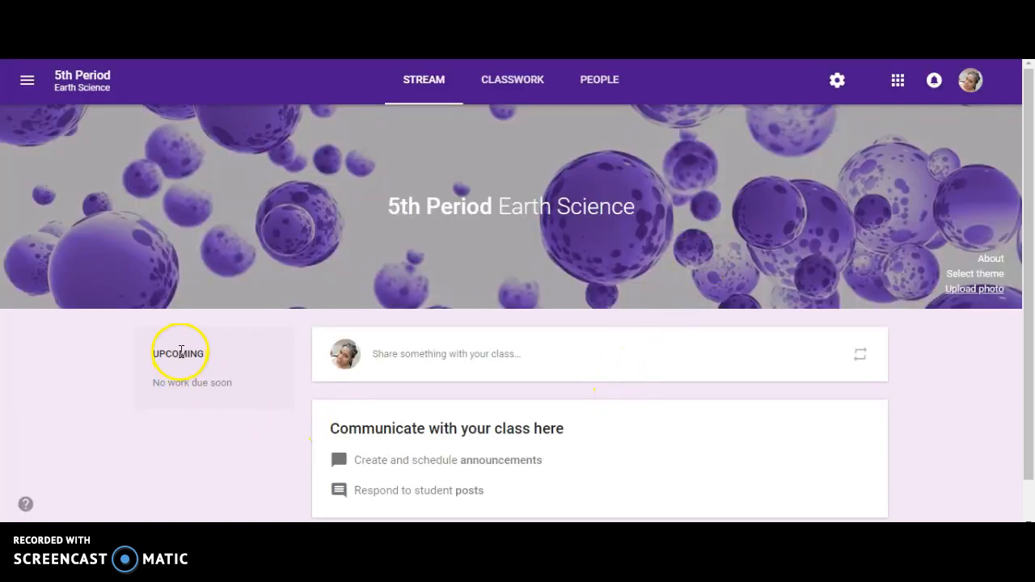
pyautogui.moveTo(261, 338)
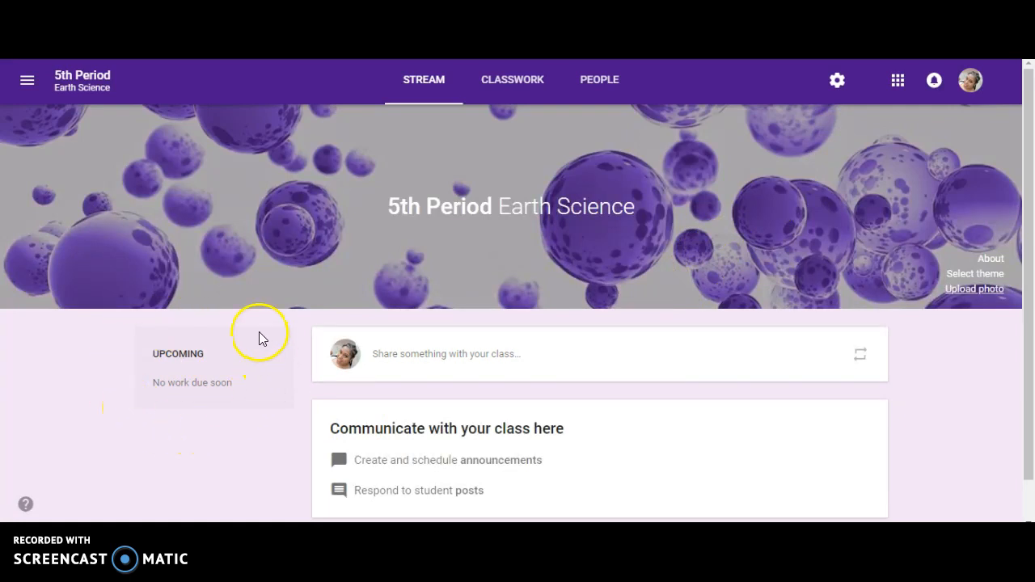
pyautogui.moveTo(257, 385)
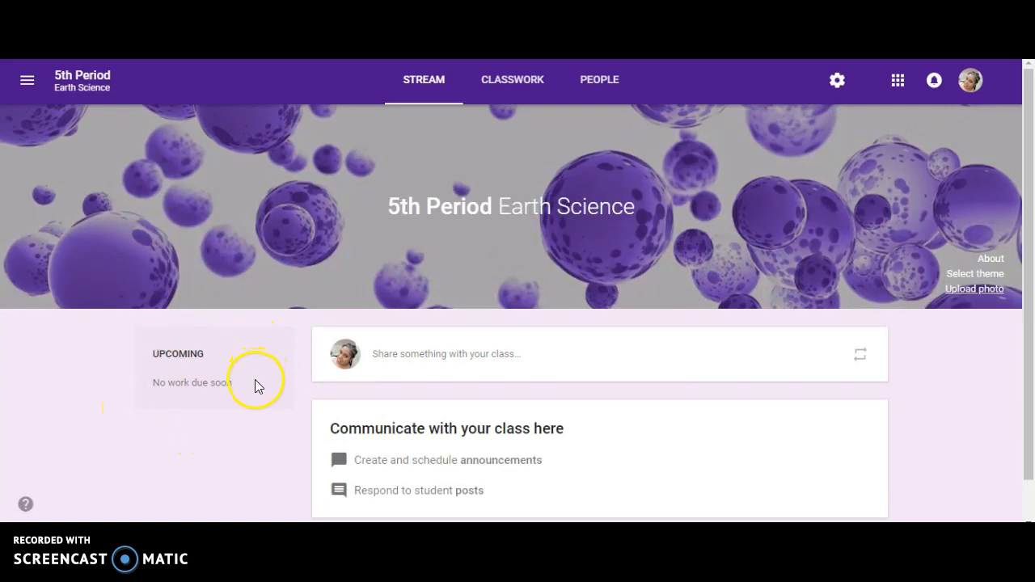
pyautogui.moveTo(242, 449)
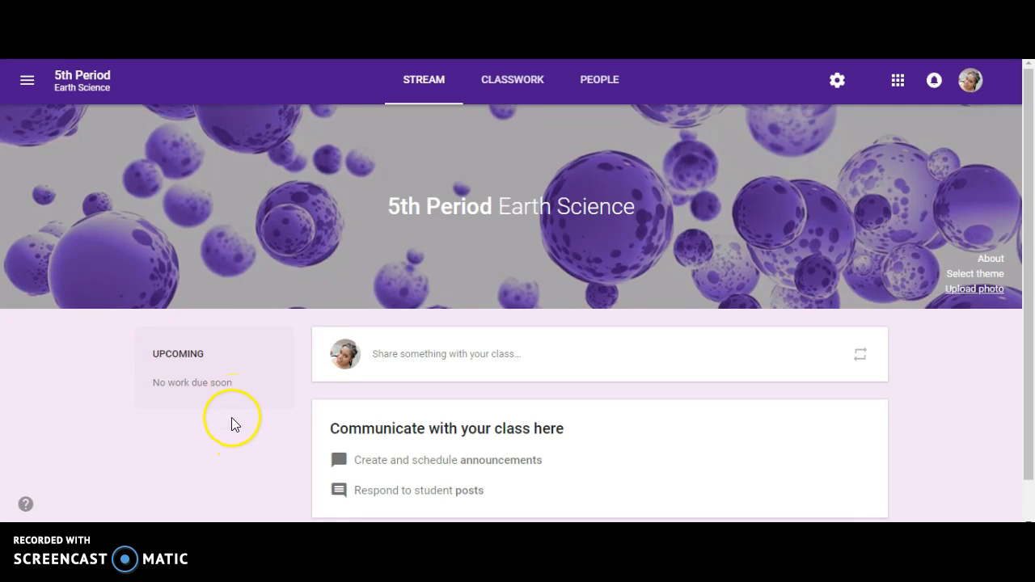
pyautogui.moveTo(233, 443)
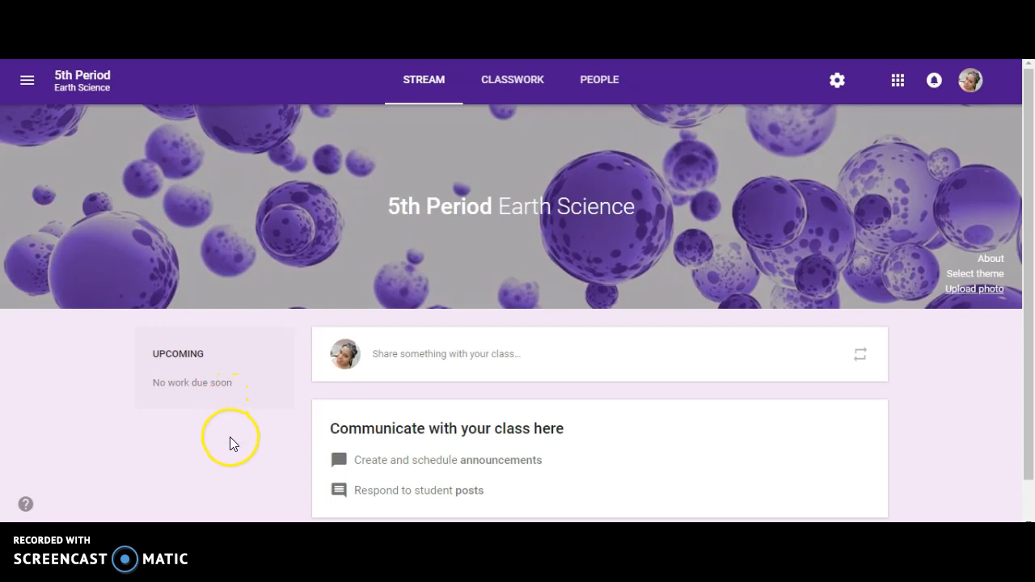
pyautogui.moveTo(232, 443)
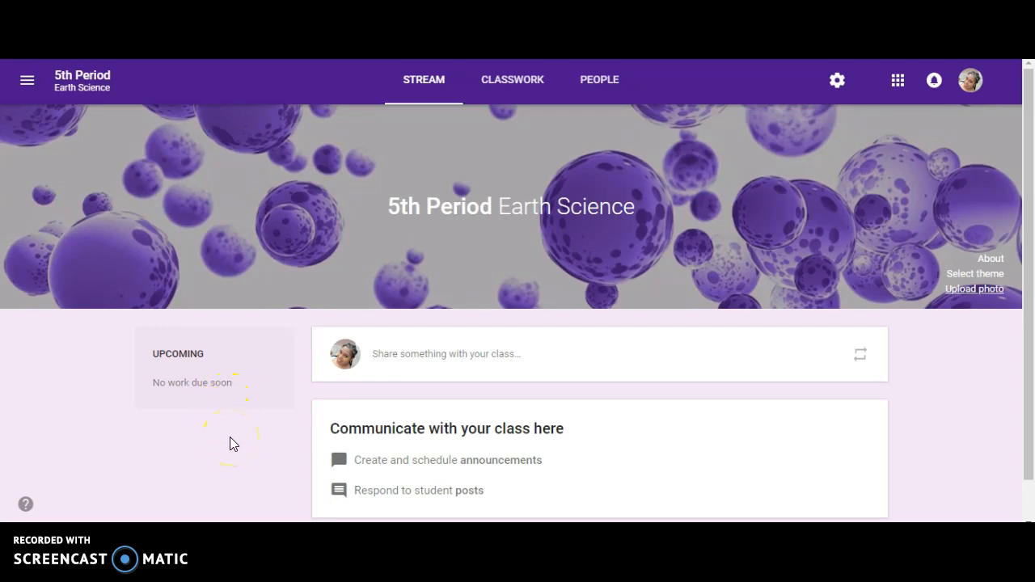
pyautogui.moveTo(481, 407)
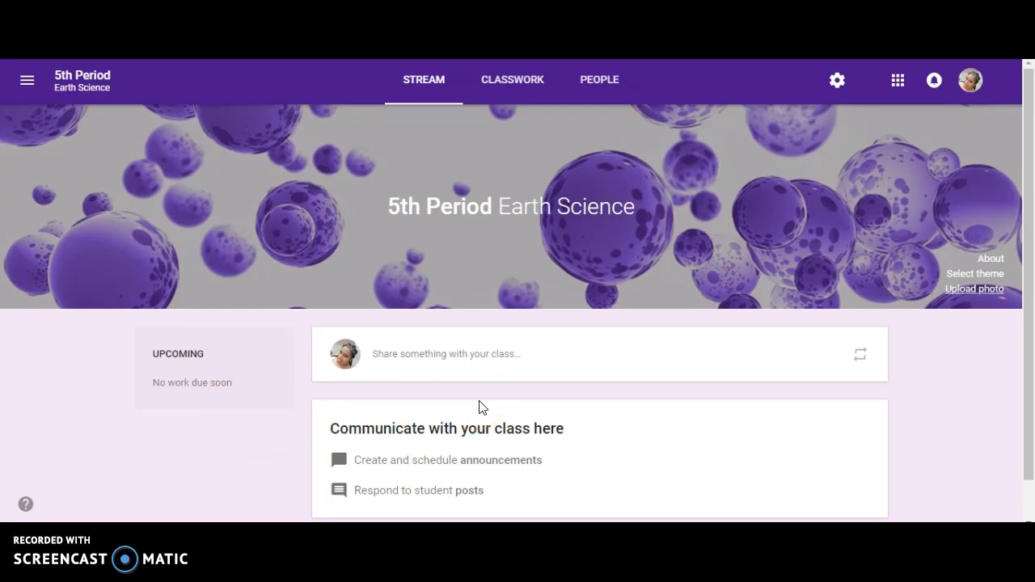
pyautogui.moveTo(518, 237)
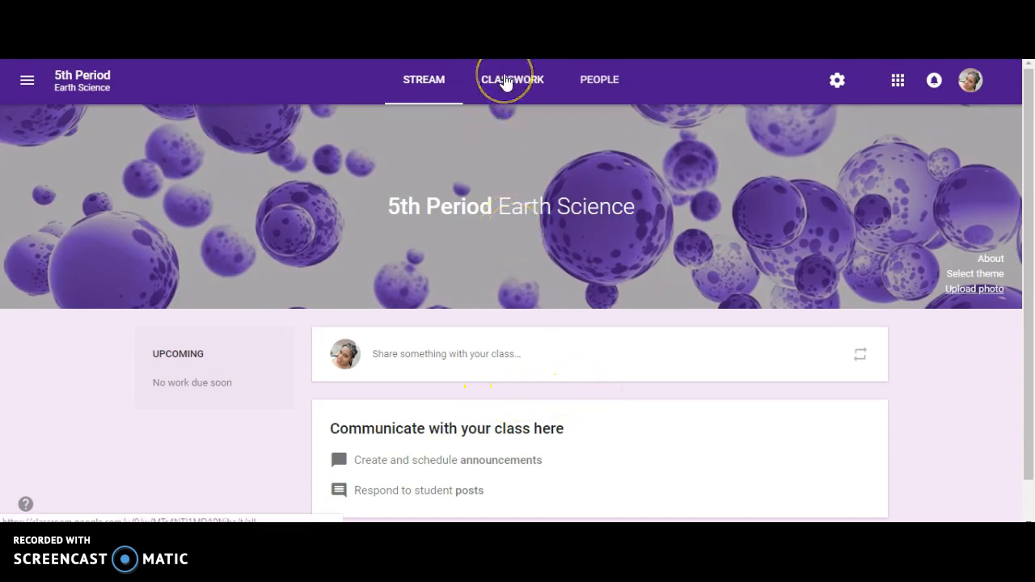
# Go to Classwork and start a new Material post.
pyautogui.click(512, 79)
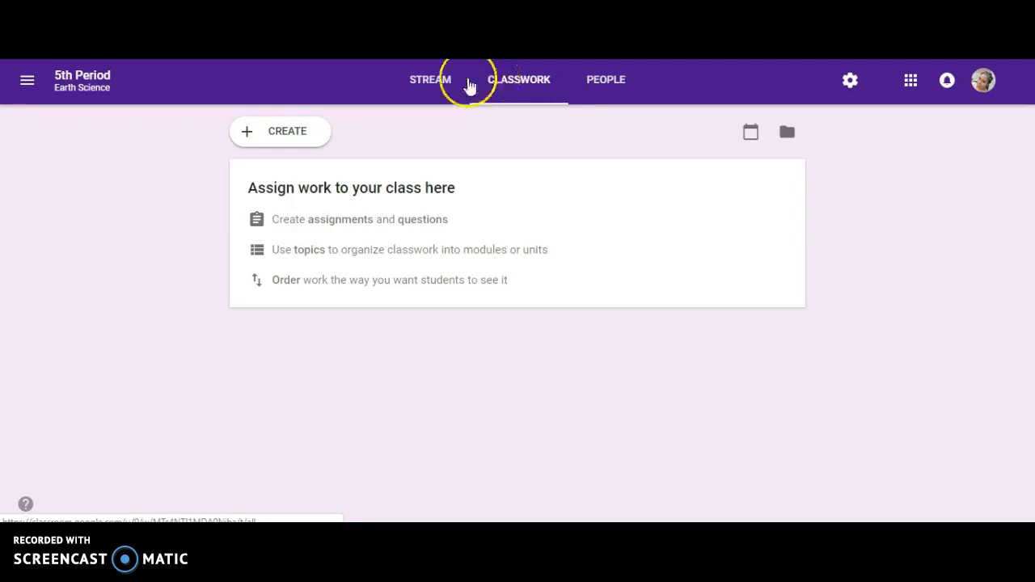
pyautogui.moveTo(305, 138)
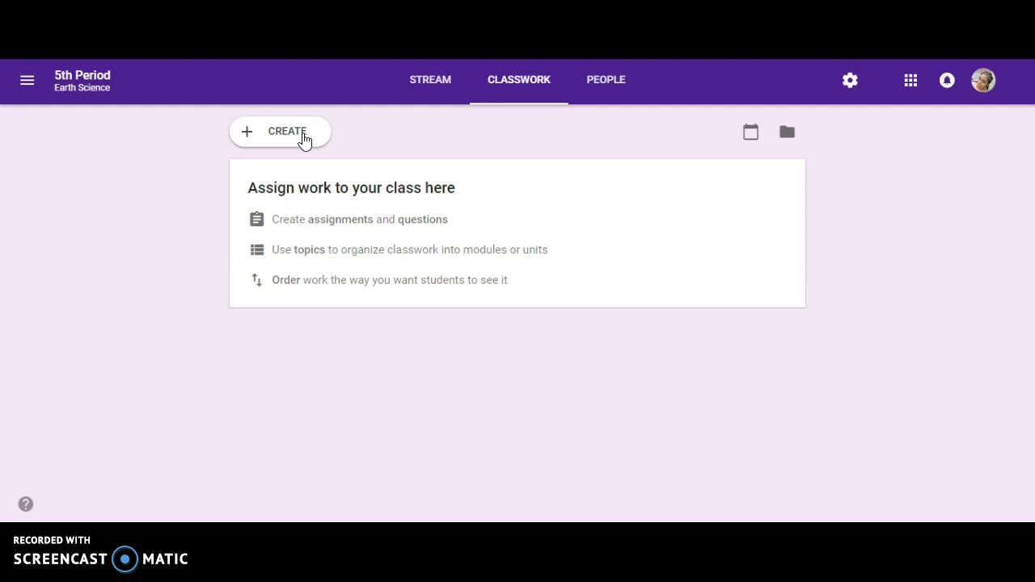
pyautogui.click(280, 131)
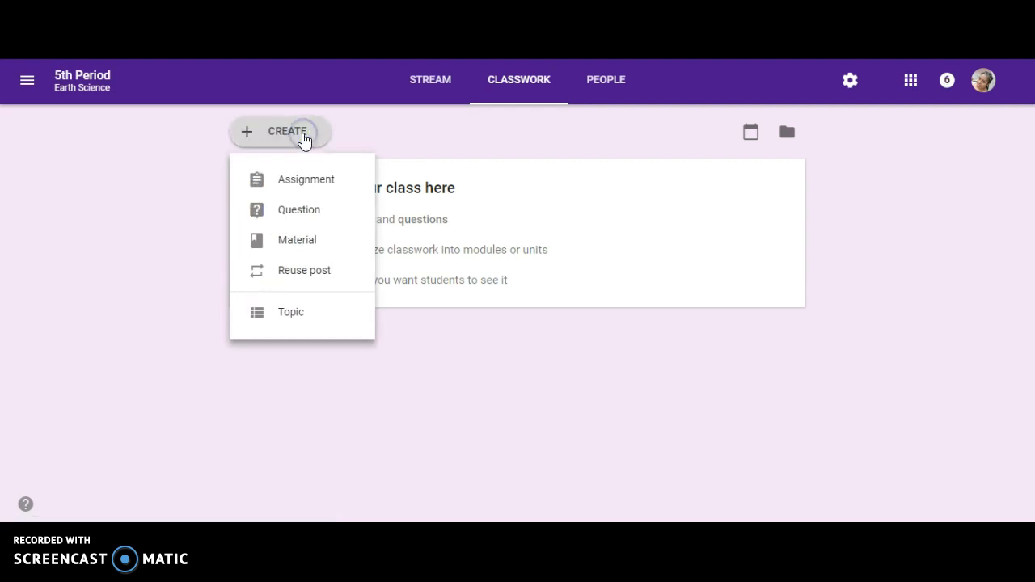
pyautogui.moveTo(296, 239)
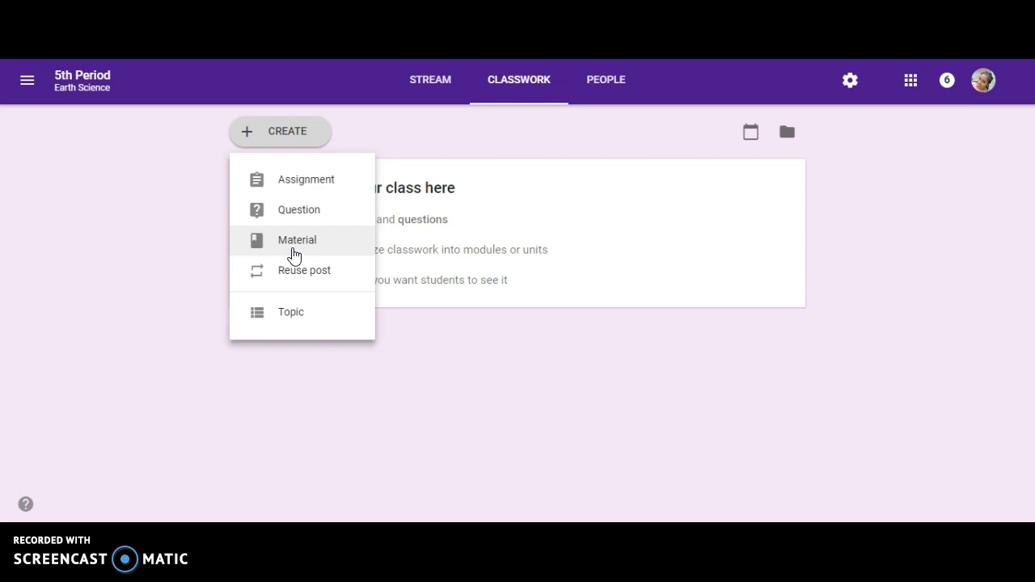
pyautogui.click(297, 240)
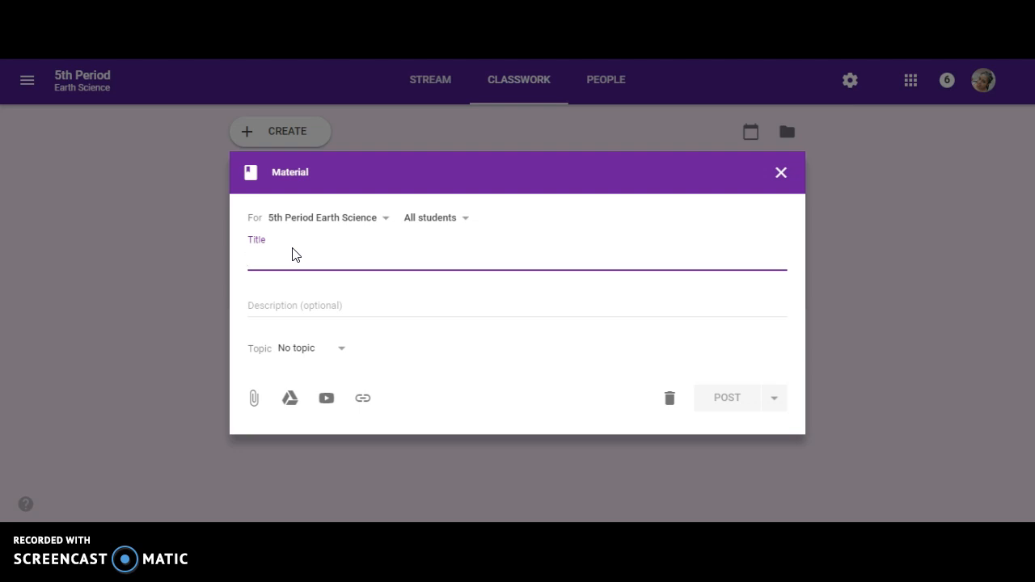
# Fill the material with title 'Unit 7' and description 'Natural Resources'.
pyautogui.write('Unit')
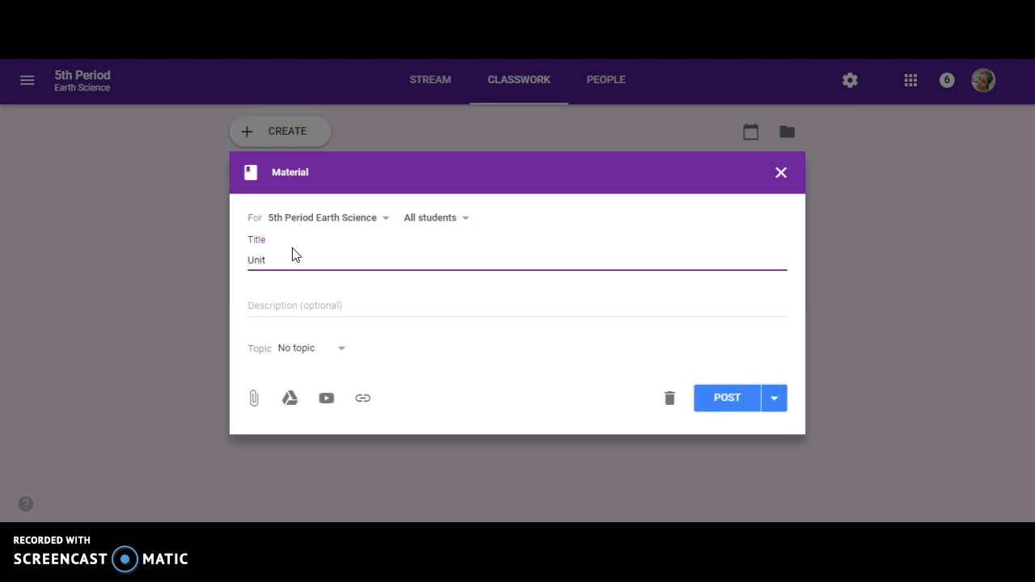
pyautogui.write('7')
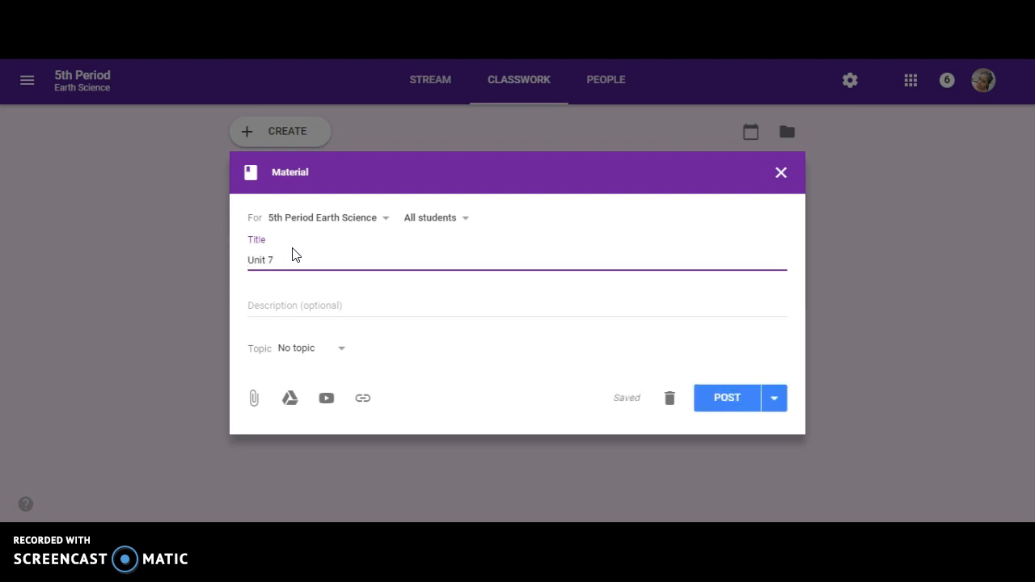
pyautogui.click(295, 305)
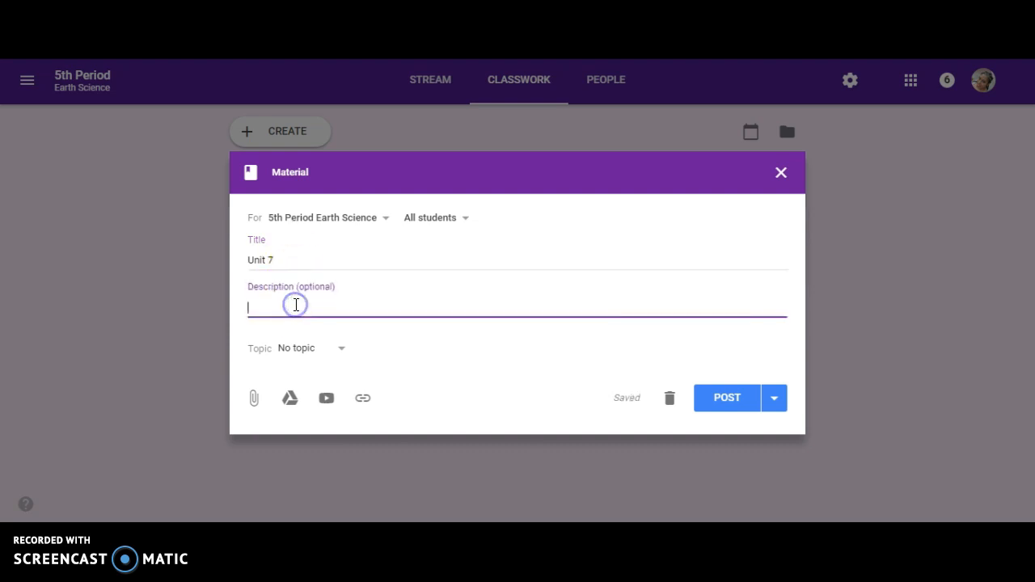
pyautogui.write('Natur')
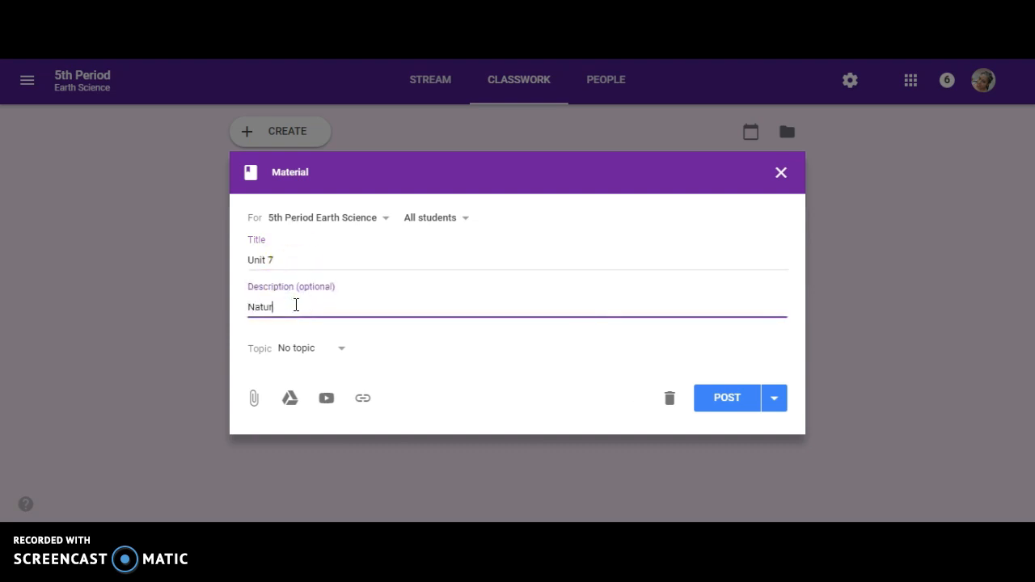
pyautogui.write('al Resou')
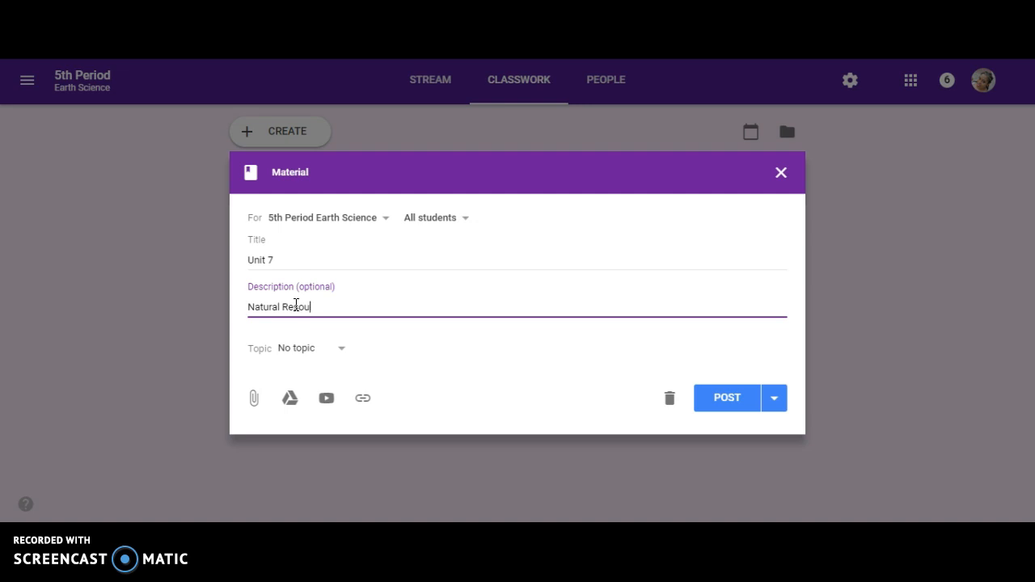
pyautogui.write('rces')
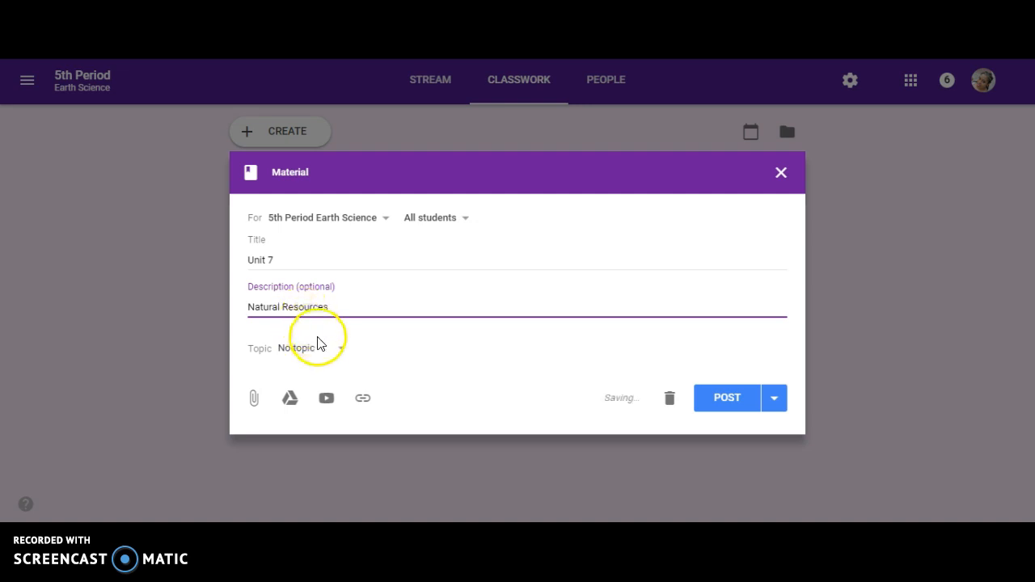
pyautogui.click(307, 348)
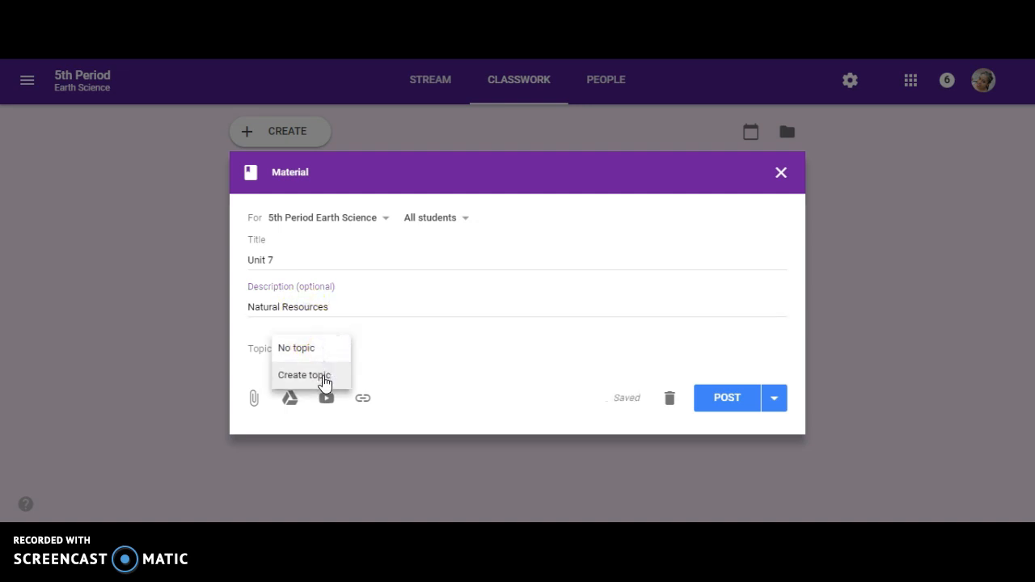
# Create a new topic named 'Natural Resources' for the Unit 7 material.
pyautogui.click(303, 375)
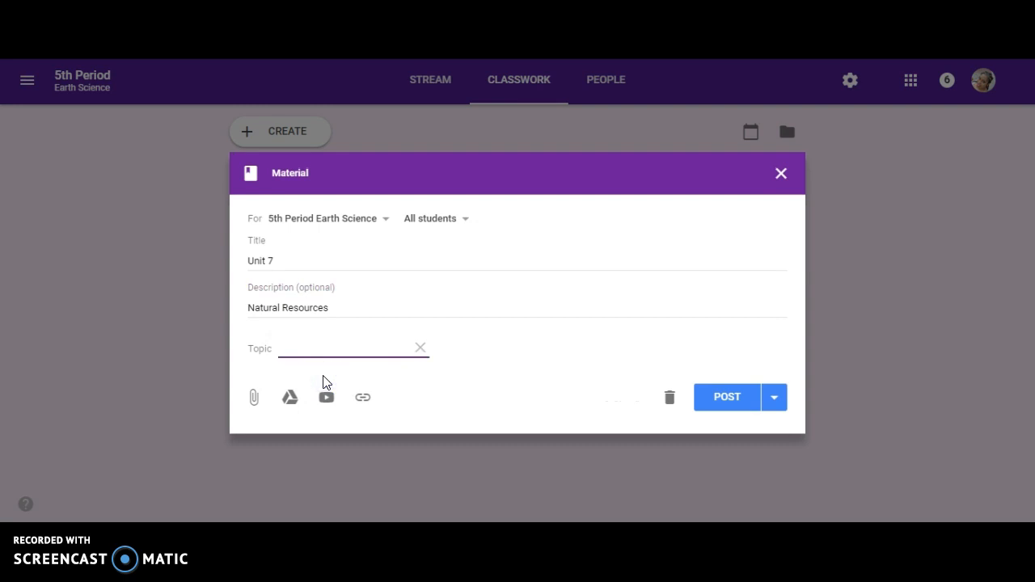
pyautogui.click(340, 348)
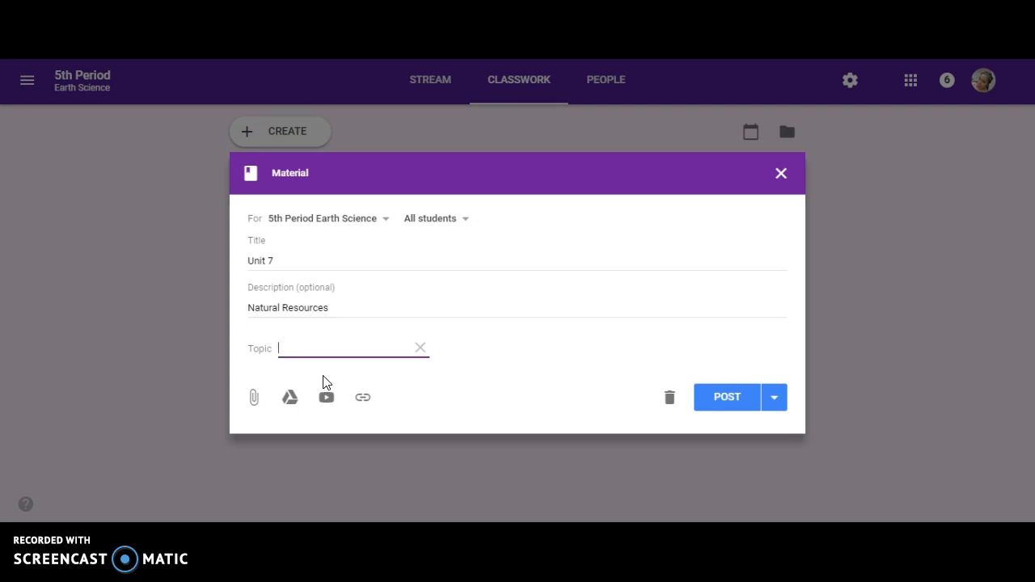
pyautogui.write('Natuarl')
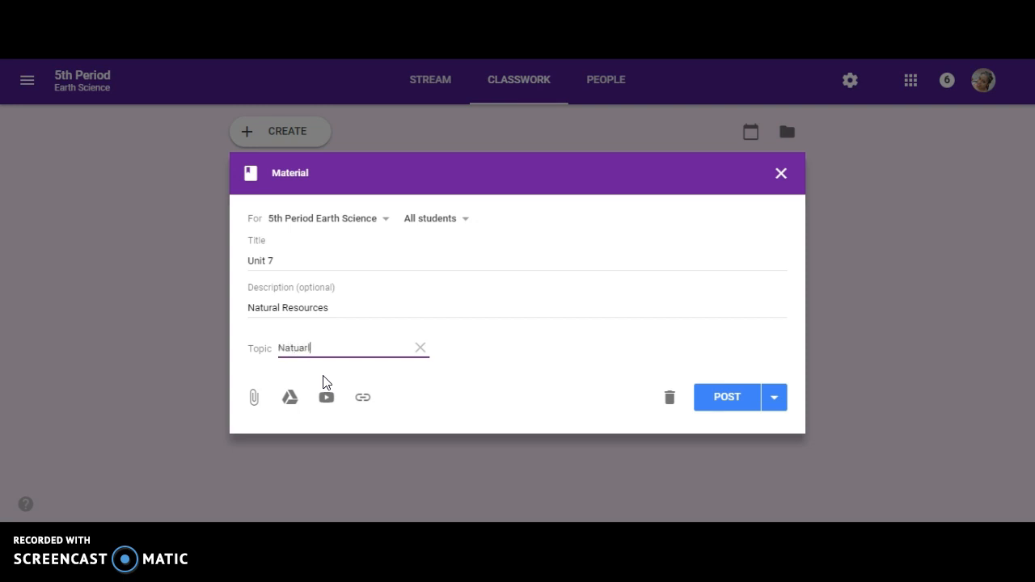
pyautogui.write('Natural Res')
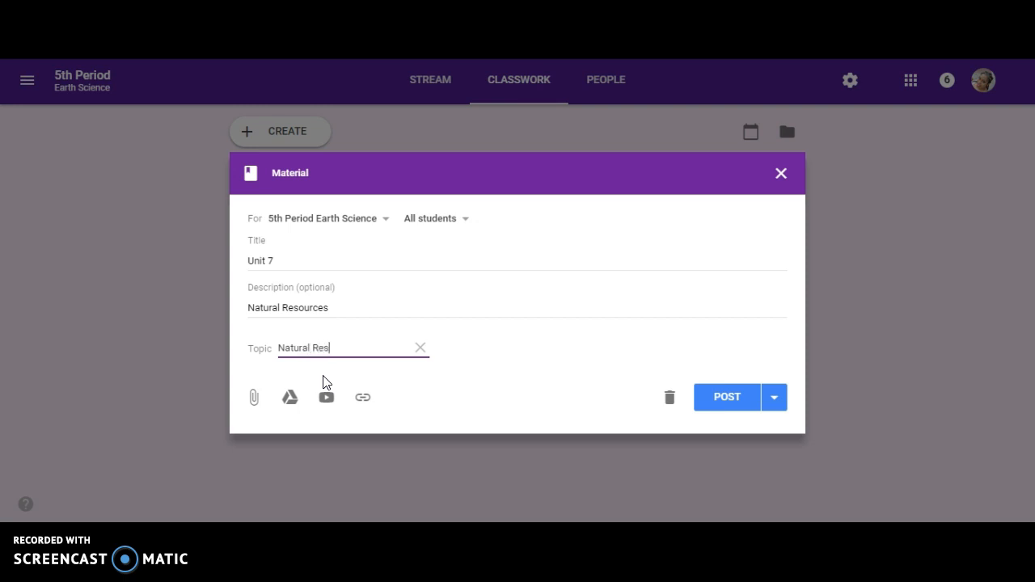
pyautogui.write('ources')
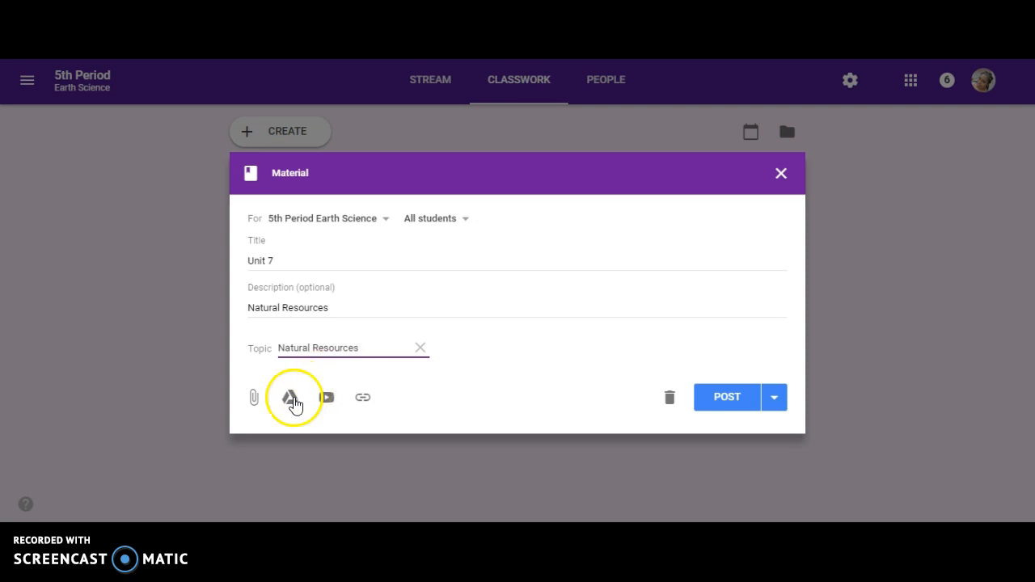
# Attach today's recent Drive file, the HighSchoolGeometryVocabularyBingo zip, to the Unit 7 material.
pyautogui.click(293, 397)
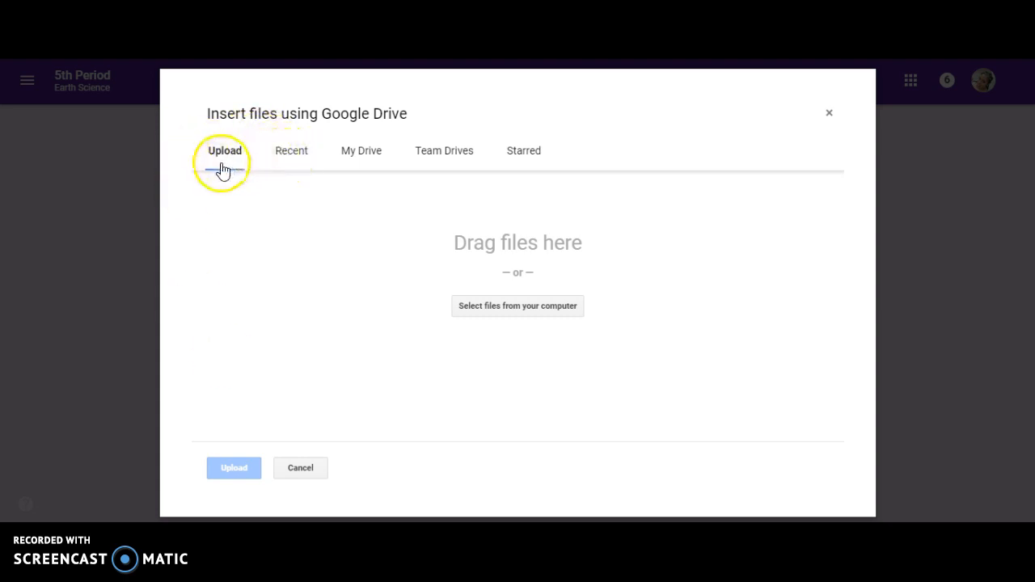
pyautogui.click(292, 151)
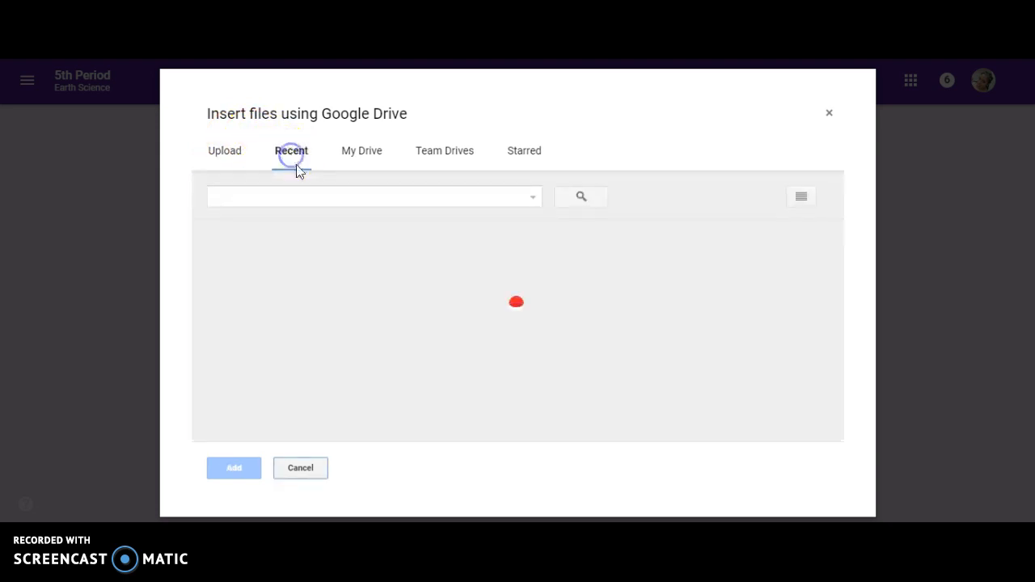
pyautogui.click(291, 151)
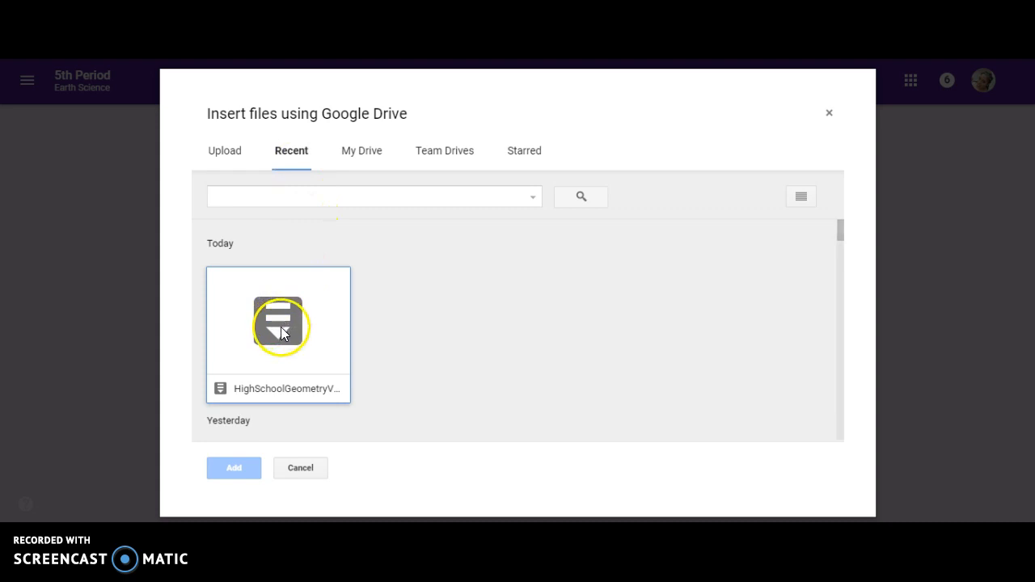
pyautogui.click(362, 151)
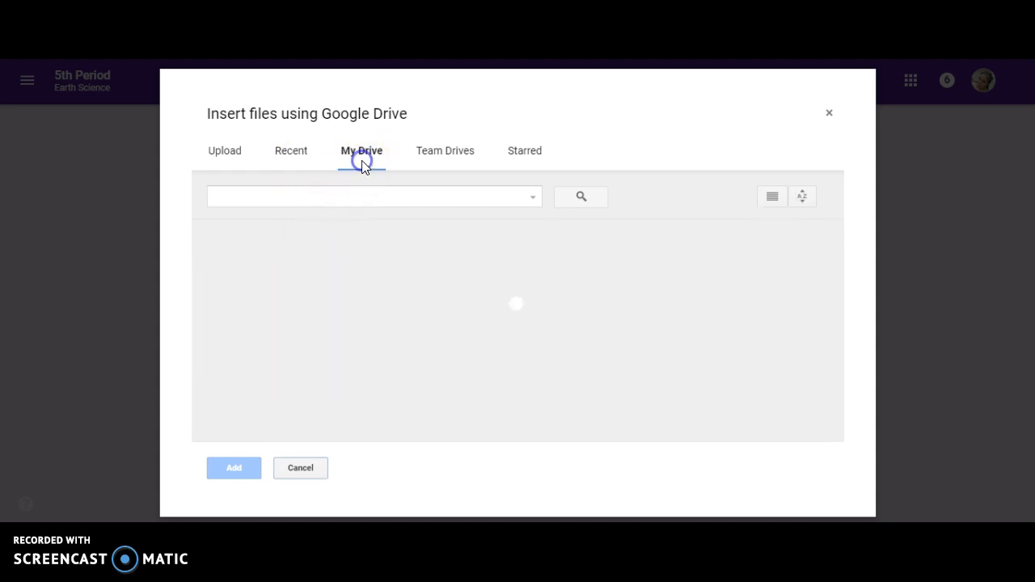
pyautogui.click(362, 150)
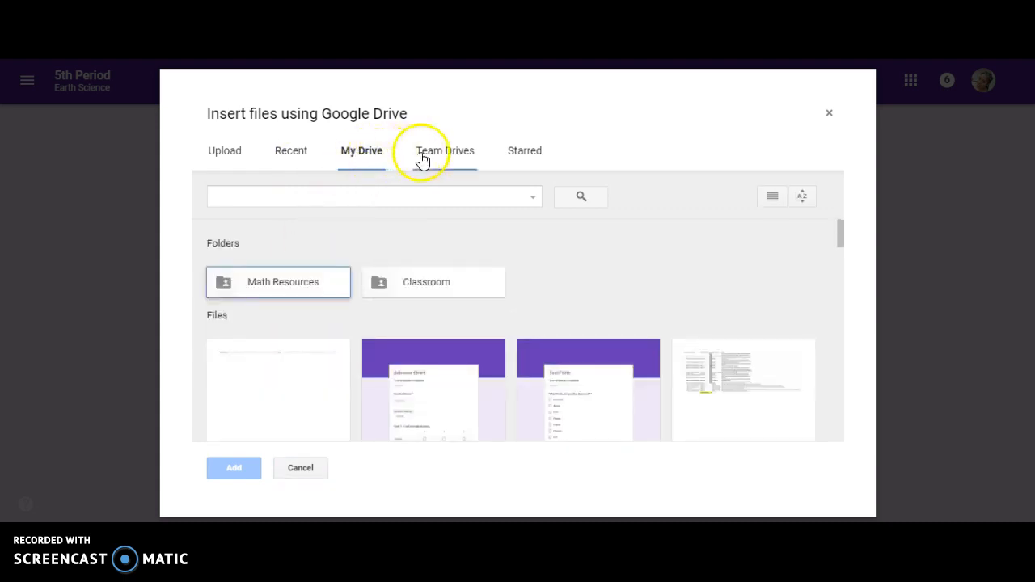
pyautogui.moveTo(326, 297)
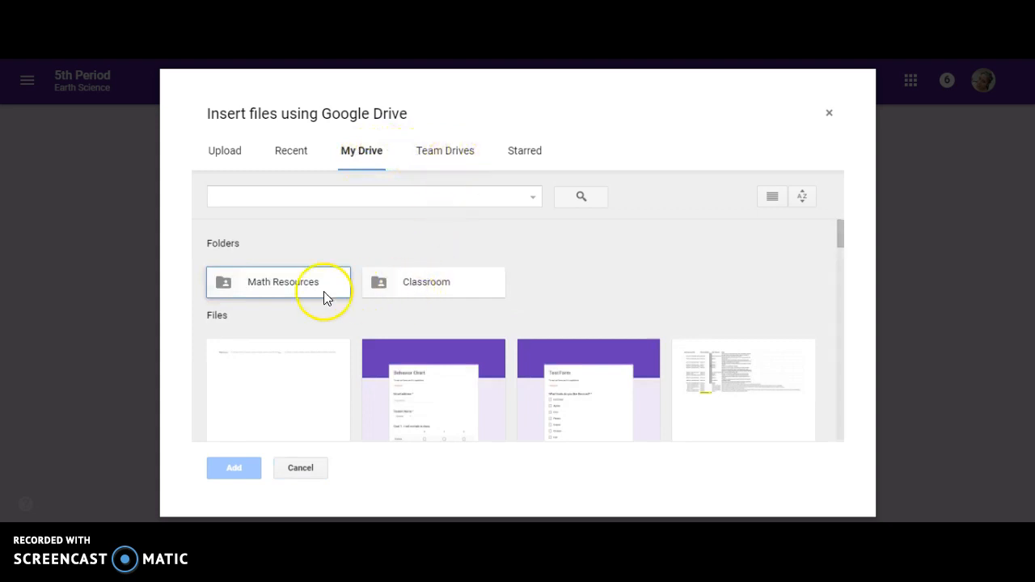
pyautogui.moveTo(542, 268)
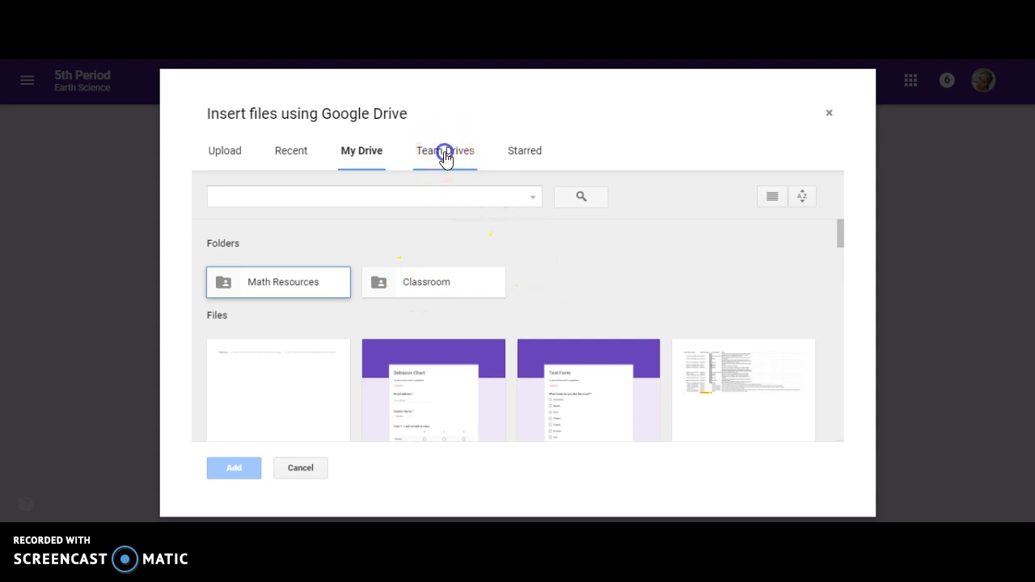
pyautogui.click(444, 150)
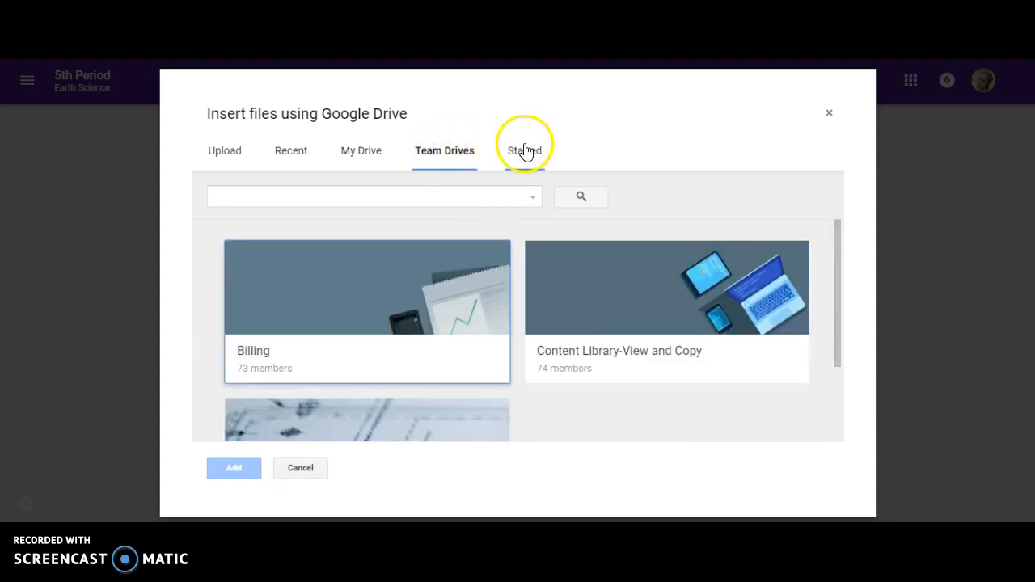
pyautogui.click(524, 150)
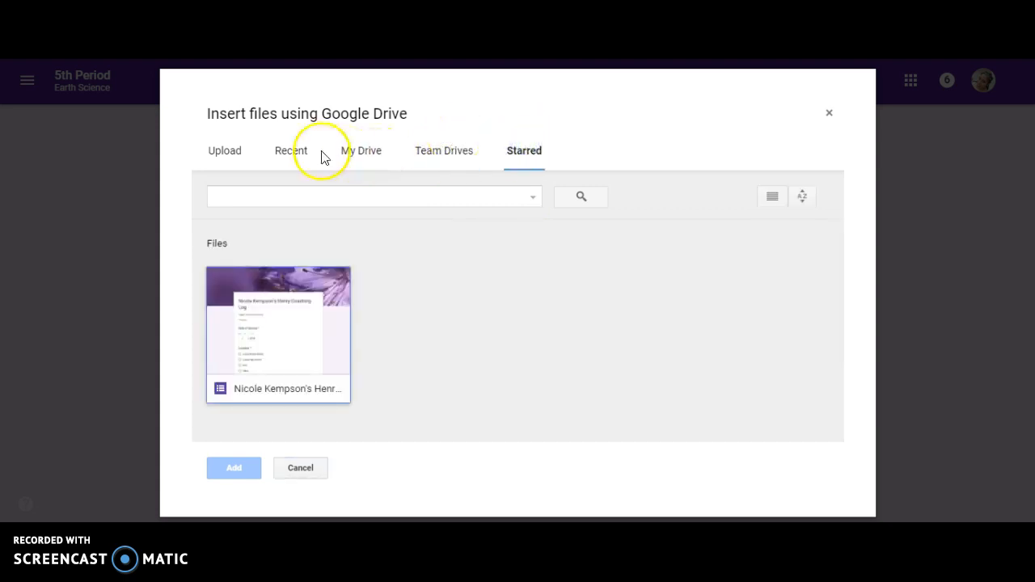
pyautogui.click(290, 151)
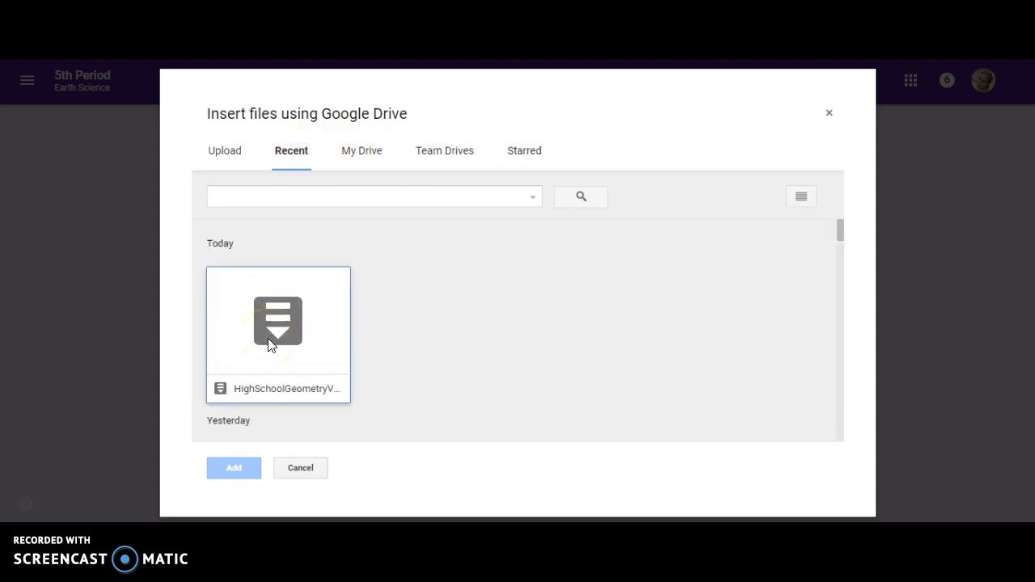
pyautogui.click(277, 321)
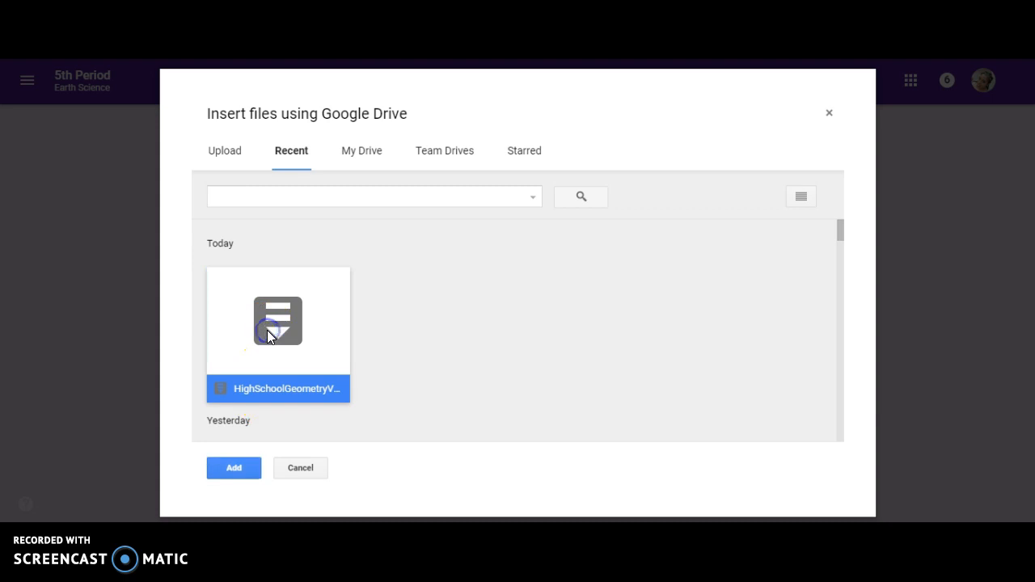
pyautogui.click(233, 468)
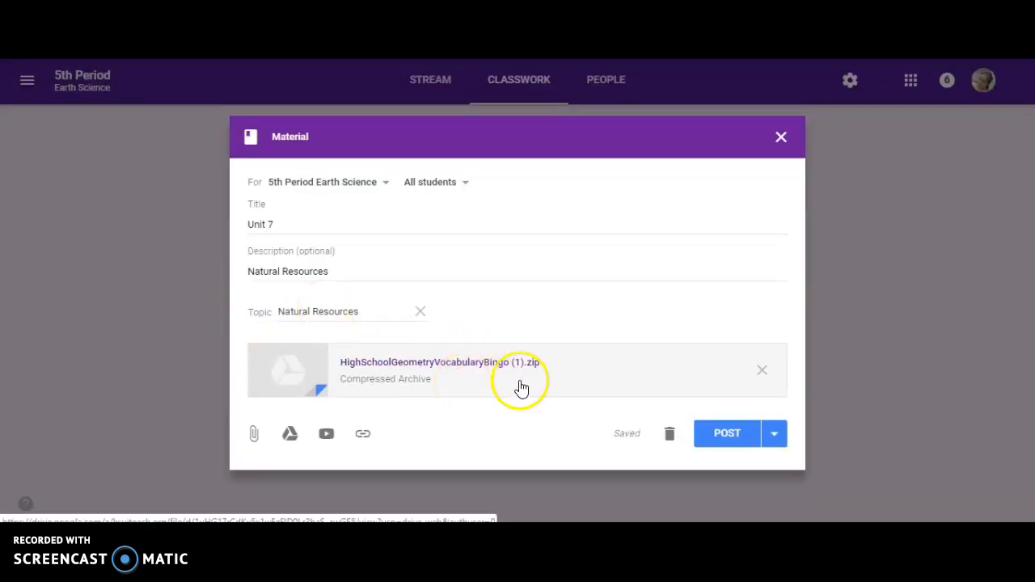
pyautogui.moveTo(616, 451)
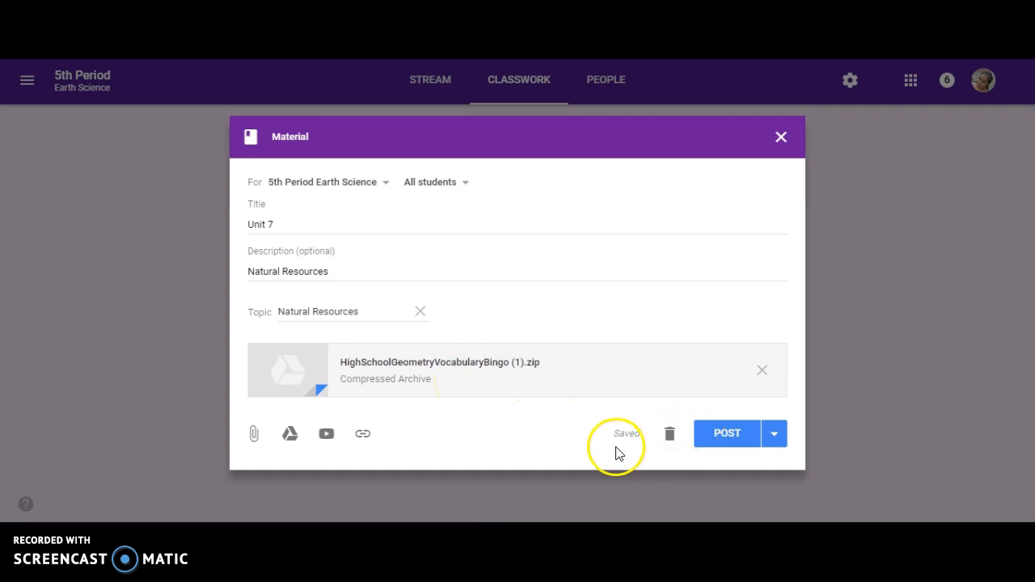
pyautogui.moveTo(699, 457)
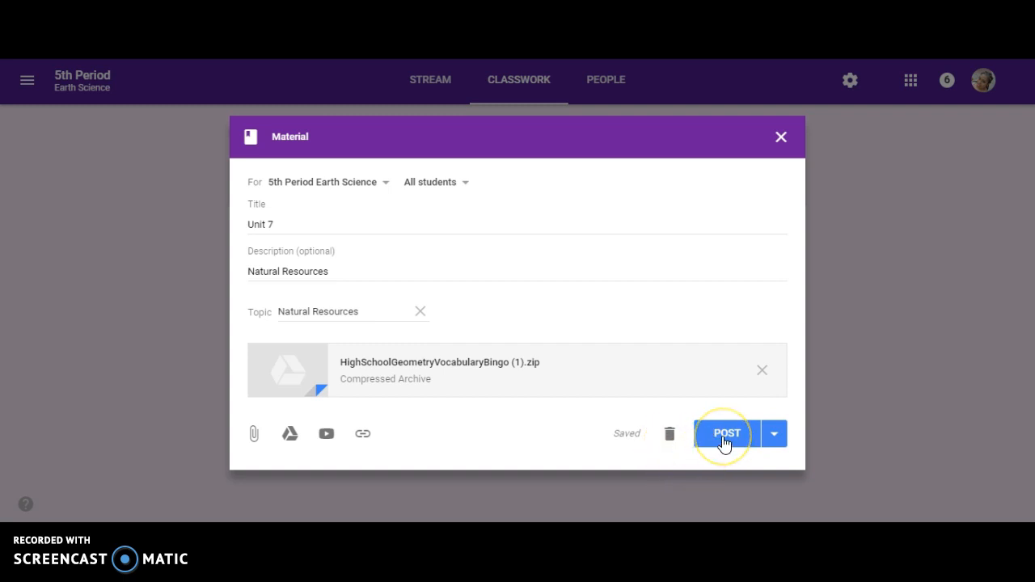
pyautogui.moveTo(460, 186)
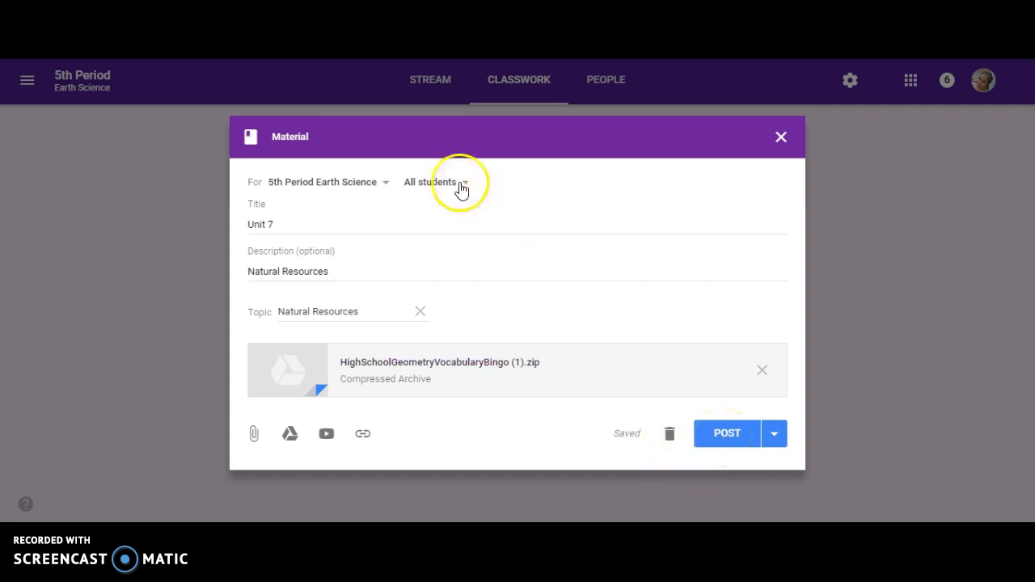
# Confirm the All students audience and post Unit 7 under Natural Resources.
pyautogui.click(435, 181)
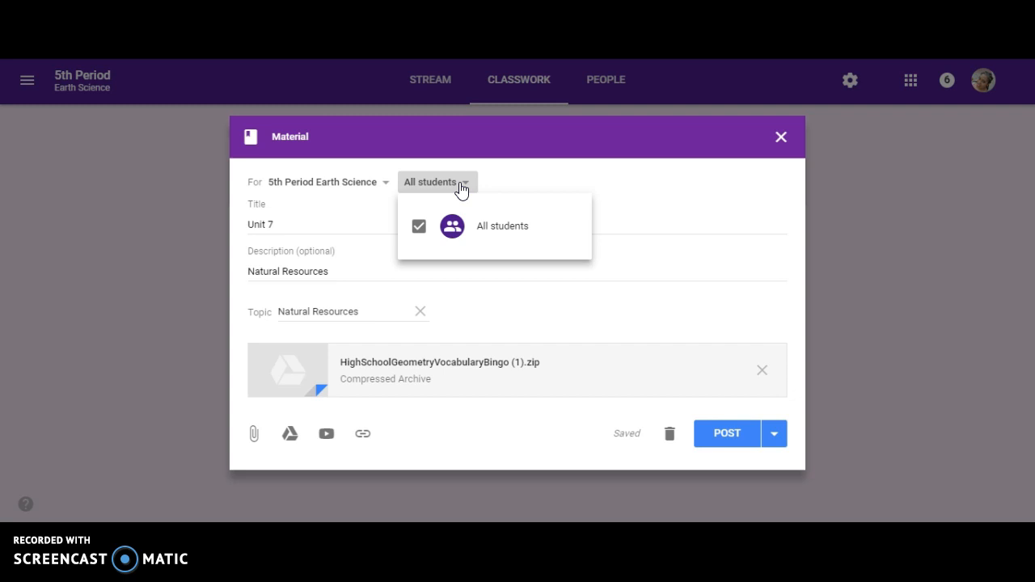
pyautogui.moveTo(464, 219)
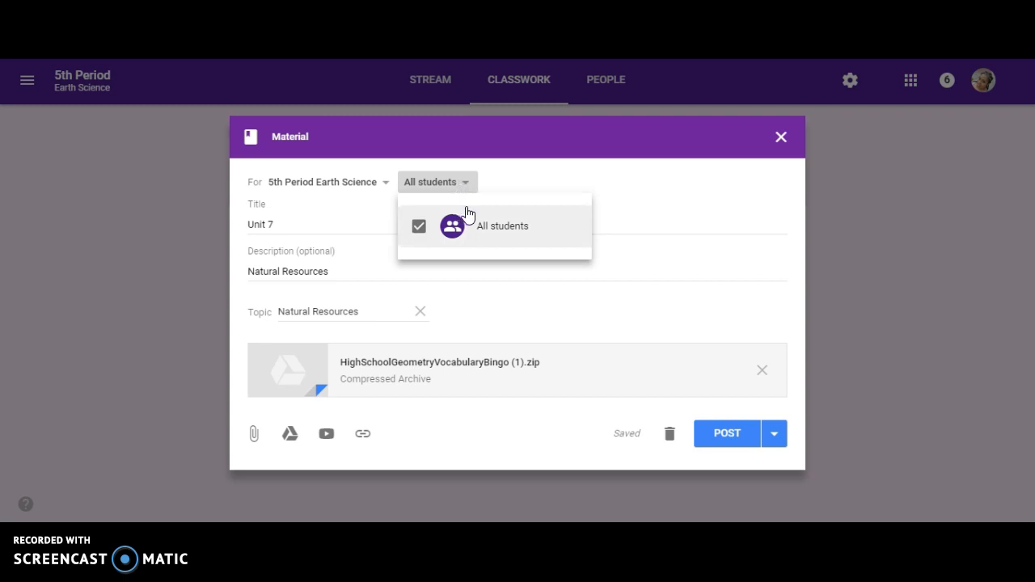
pyautogui.moveTo(533, 182)
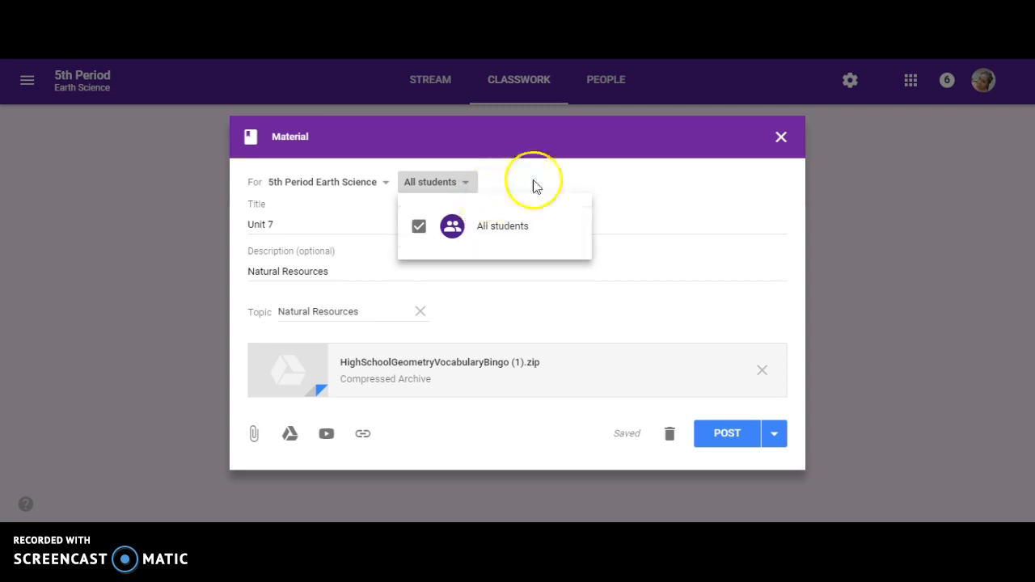
pyautogui.click(680, 275)
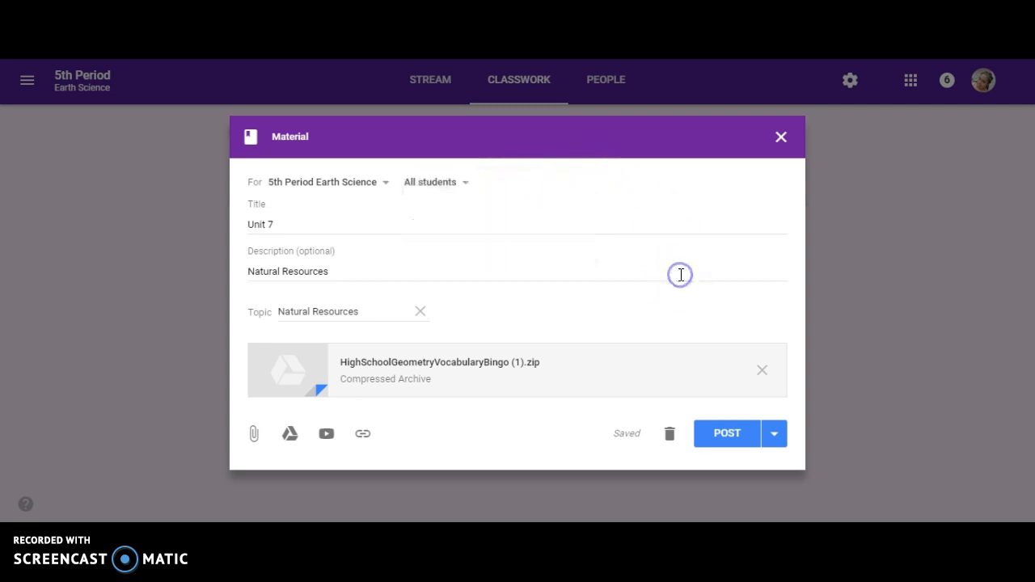
pyautogui.moveTo(714, 448)
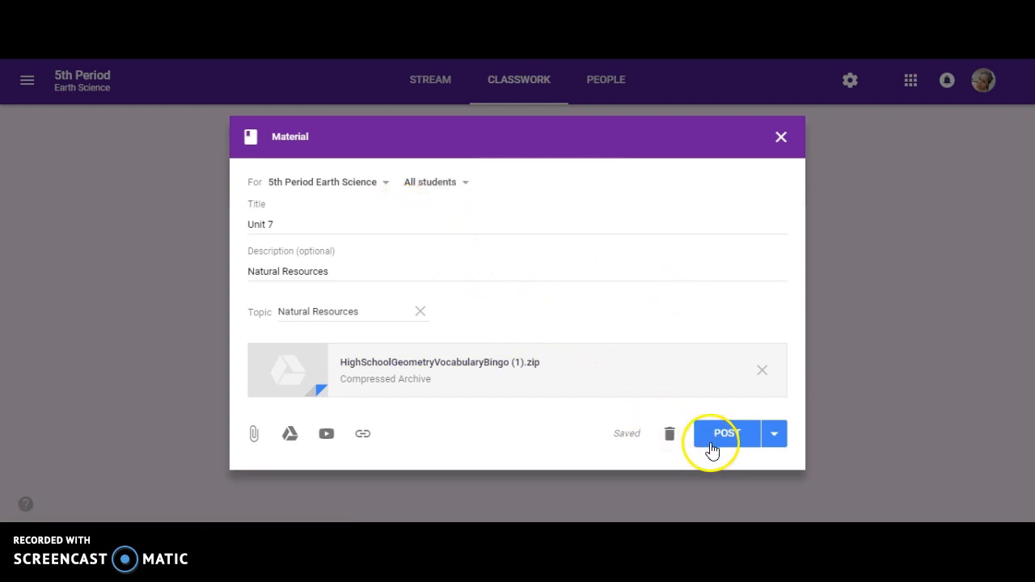
pyautogui.click(724, 432)
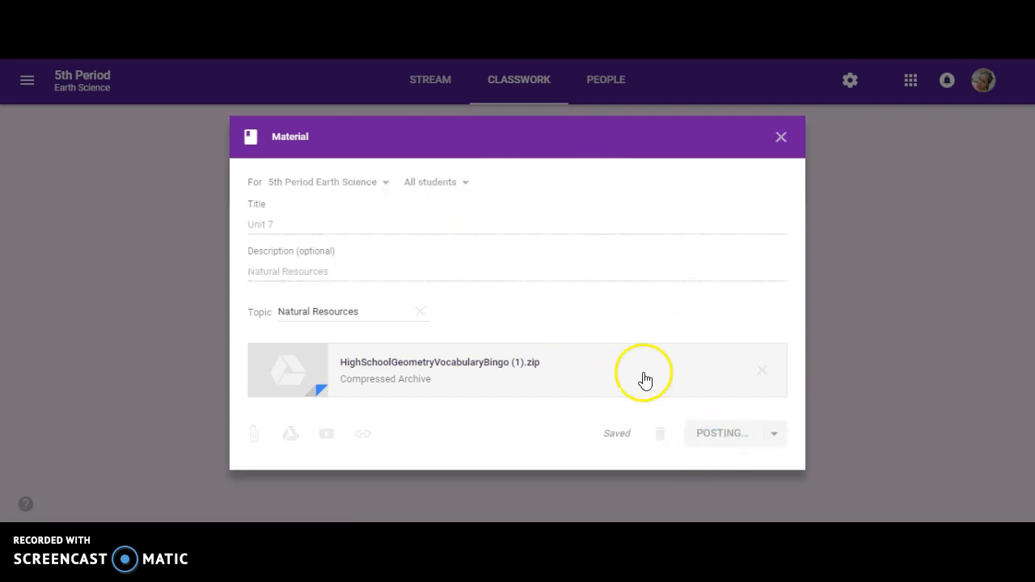
# Start a blank Material post from the CREATE menu.
pyautogui.click(719, 433)
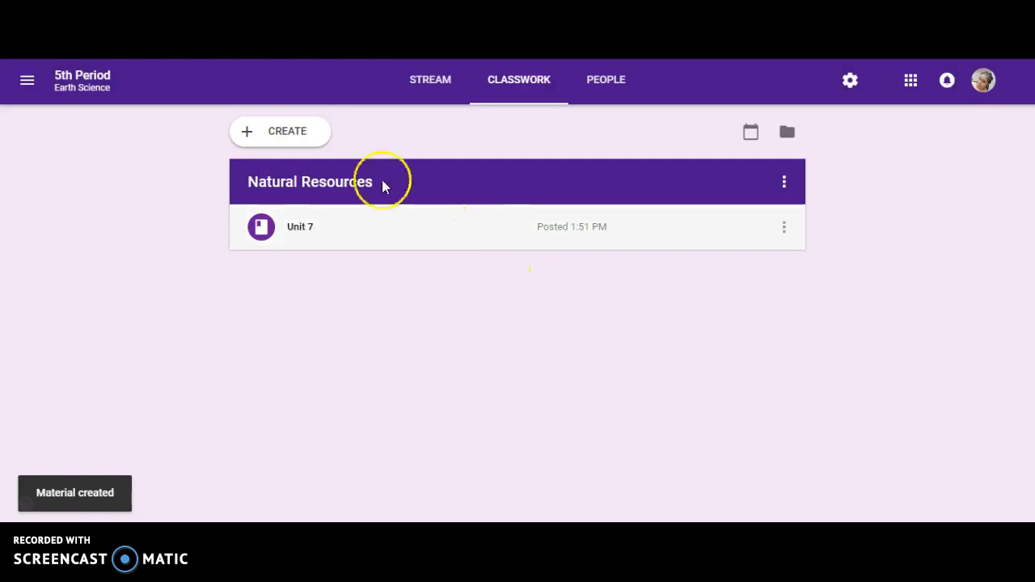
pyautogui.click(281, 131)
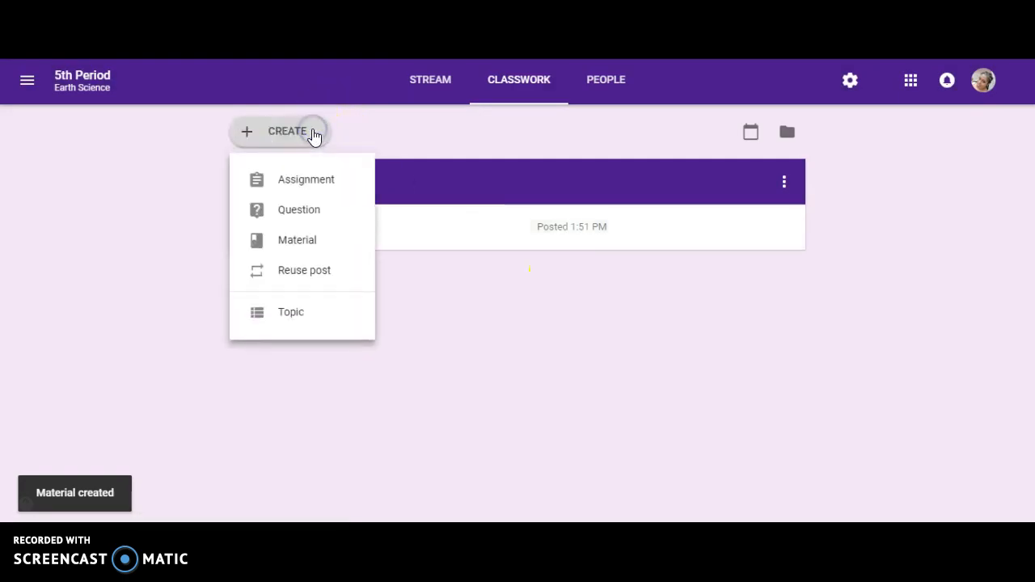
pyautogui.moveTo(296, 240)
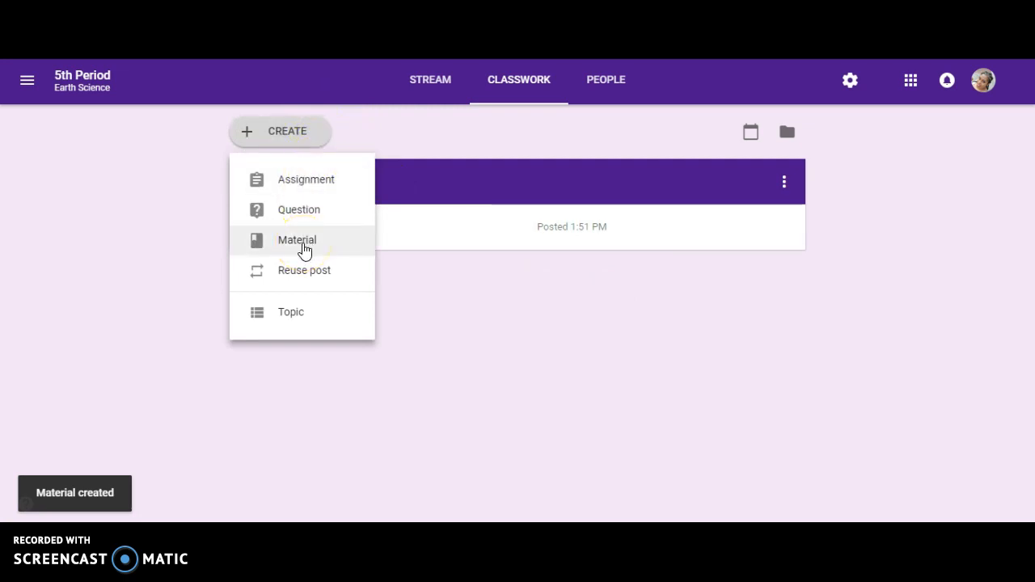
pyautogui.click(297, 239)
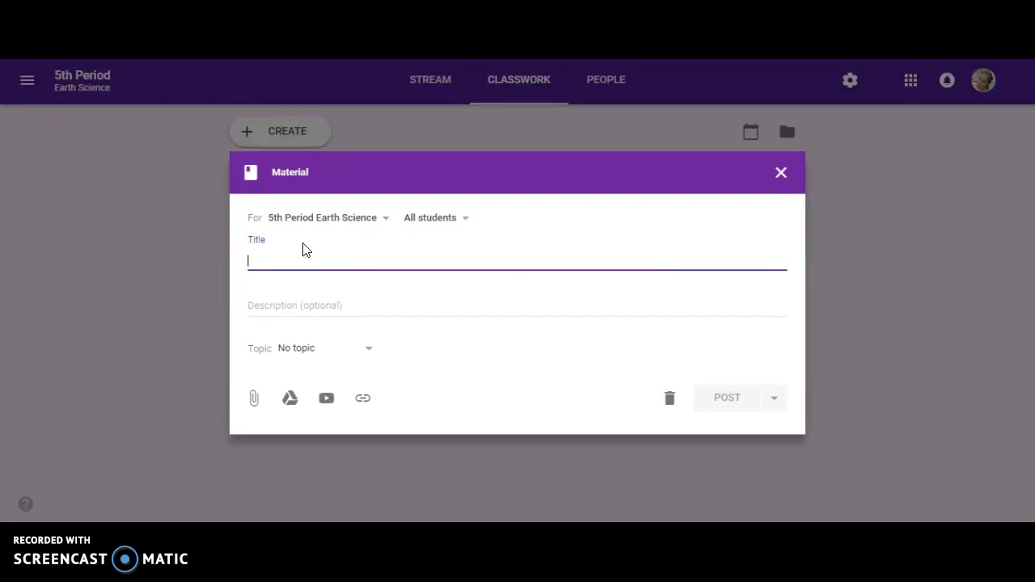
# Title the material Unit 2 with the description 'Earth Moon and Sun'.
pyautogui.write('Uni')
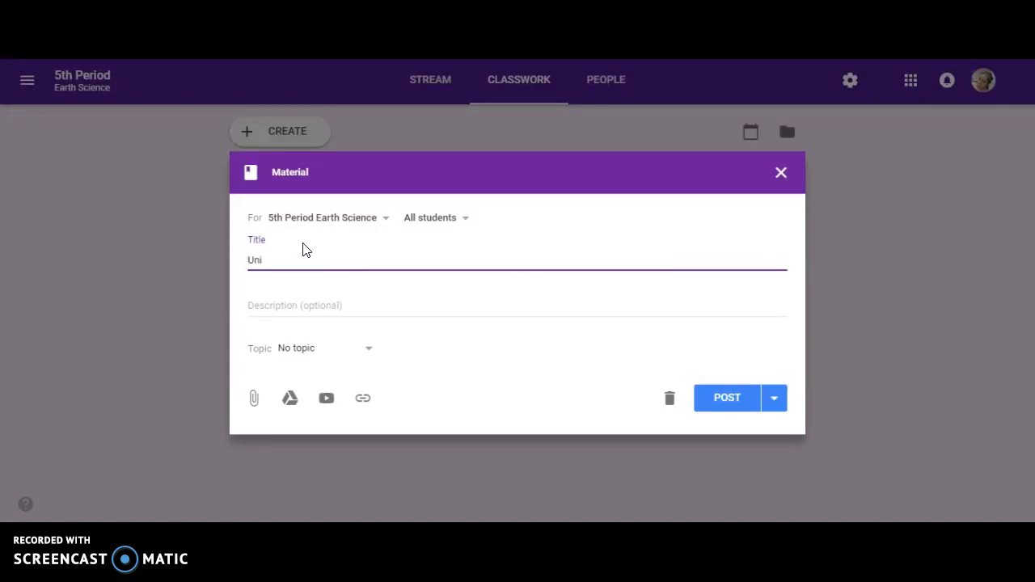
pyautogui.write('t 3')
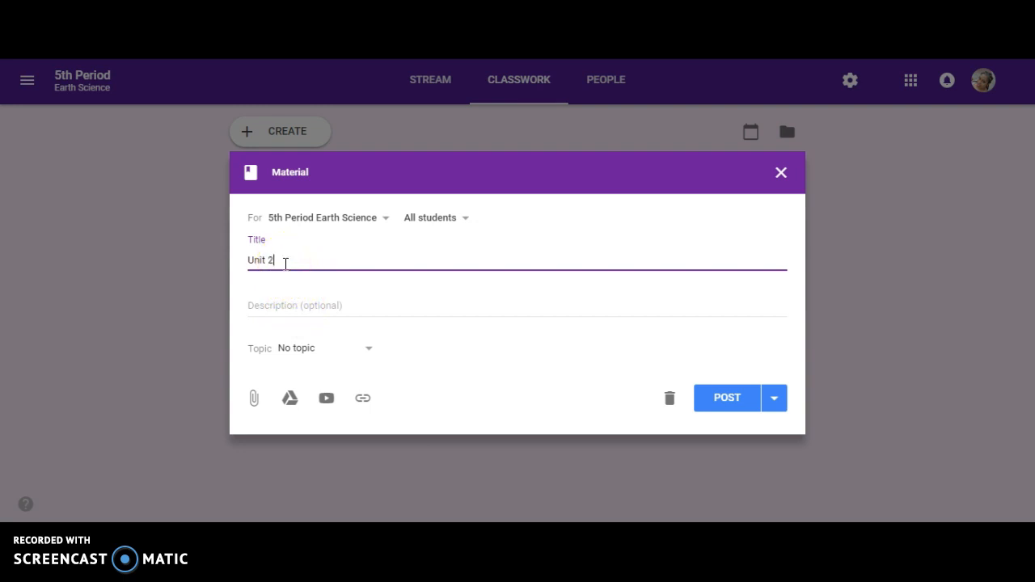
pyautogui.click(517, 305)
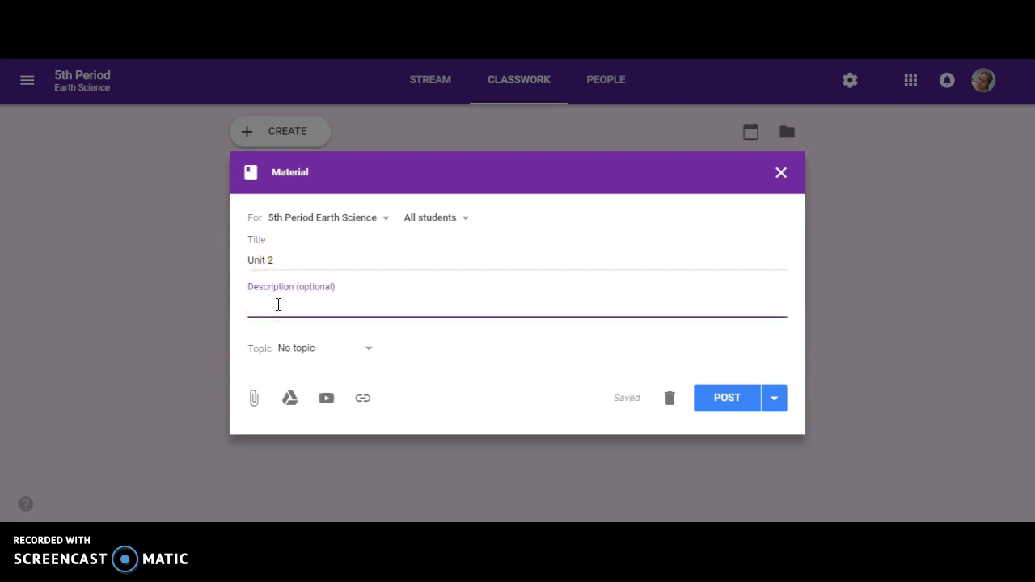
pyautogui.write('Earth Moon and')
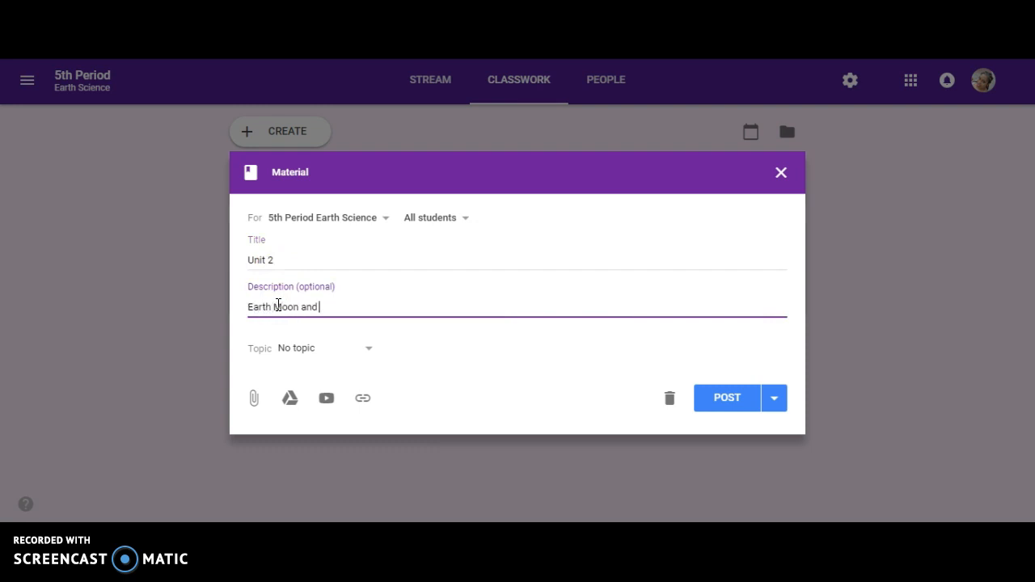
pyautogui.write('Sun')
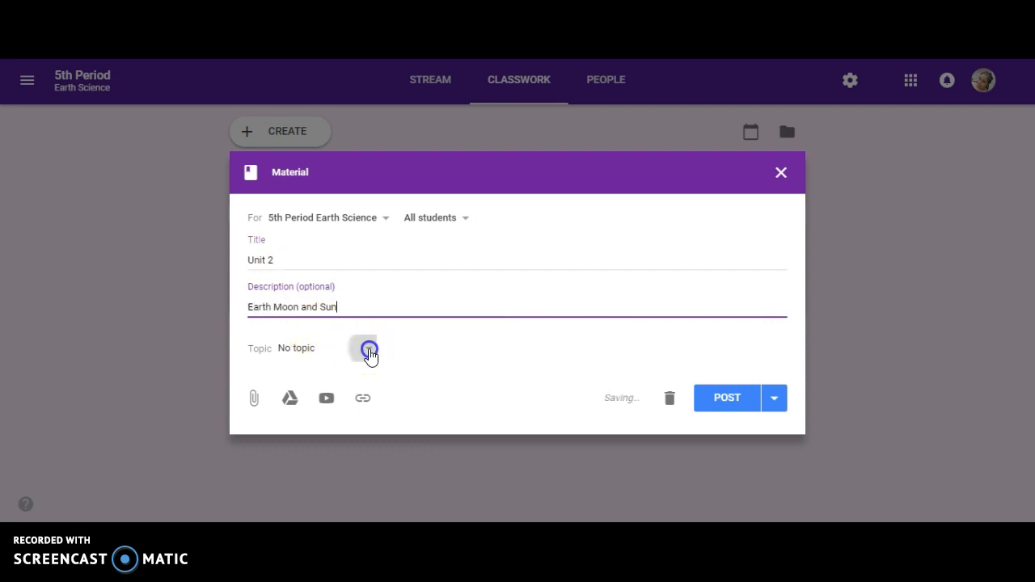
# Create the topic 'Earth Moon and Sun' for it and post the material.
pyautogui.click(369, 348)
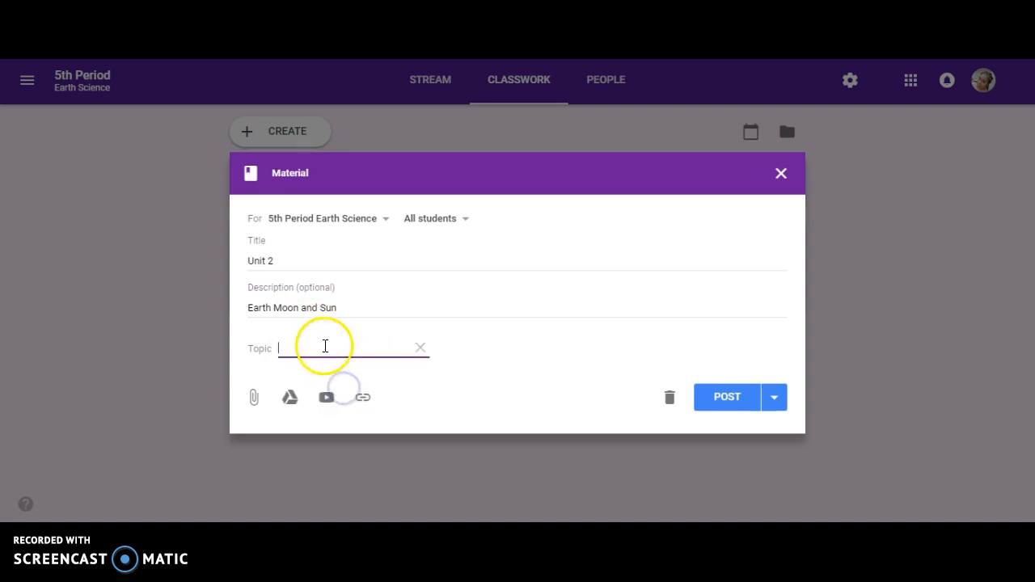
pyautogui.write('Earth M')
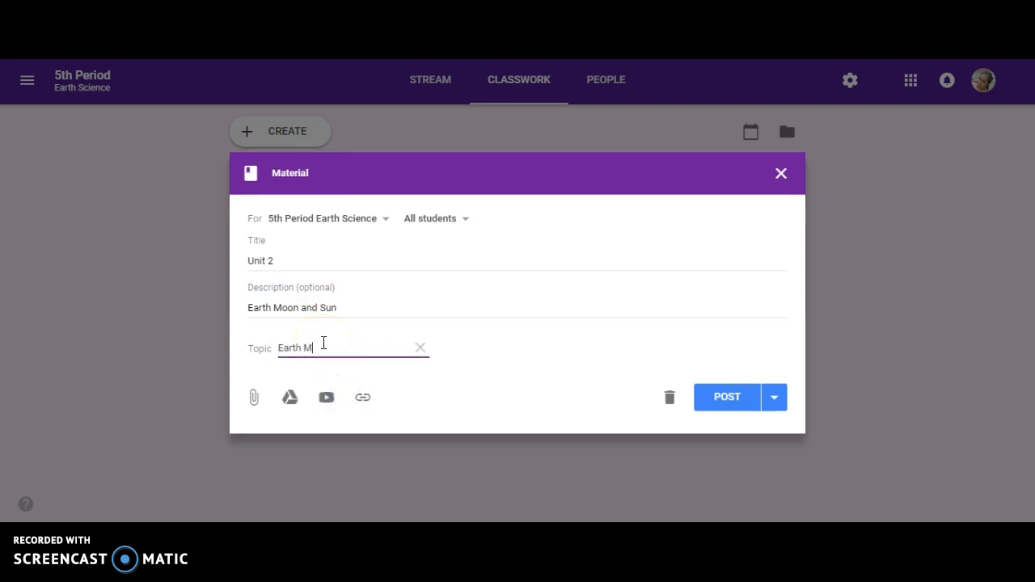
pyautogui.write('oon and Sun')
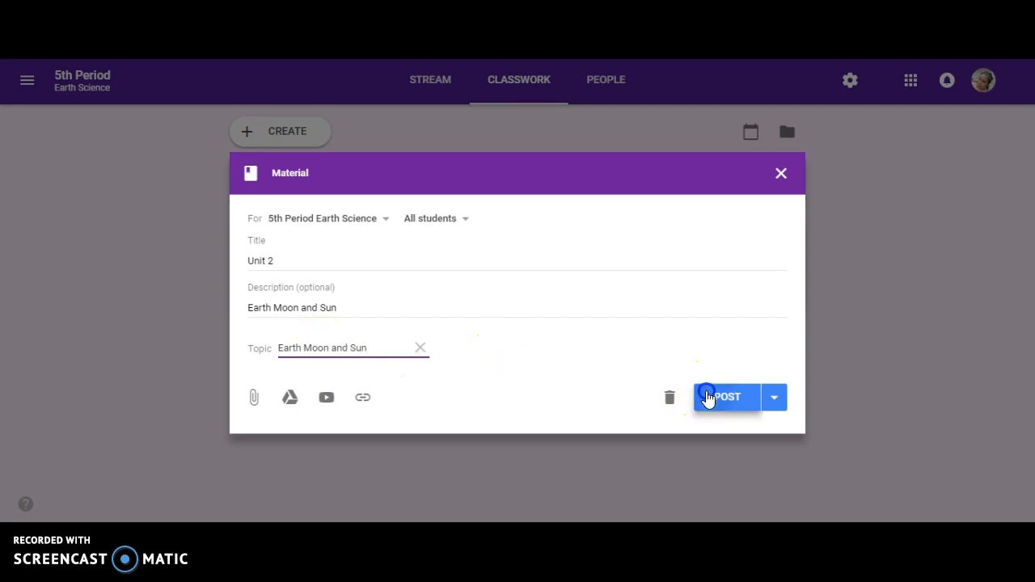
pyautogui.click(725, 397)
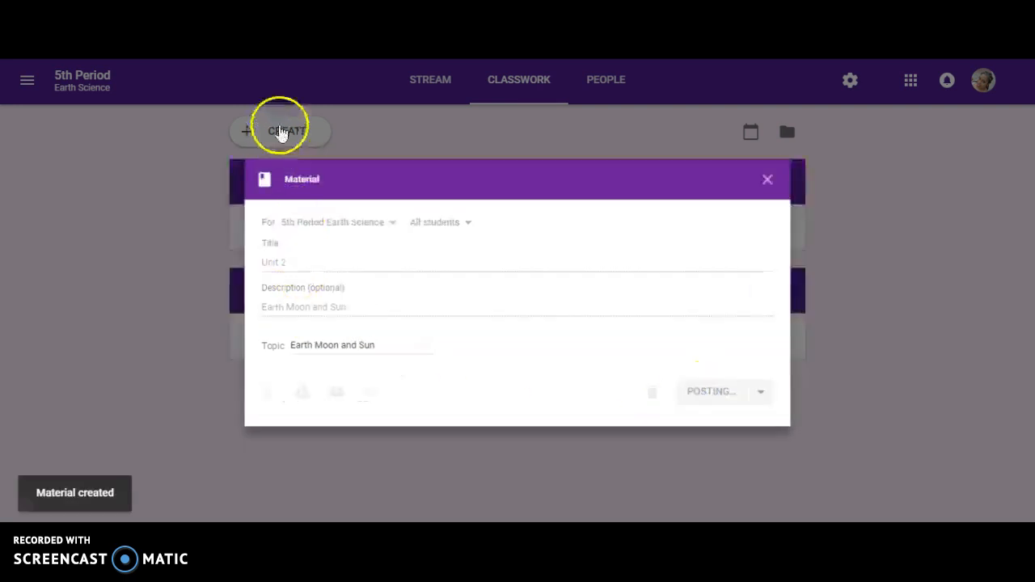
# Start a new material titled Unit 1 with the description 'Solar System'.
pyautogui.click(287, 131)
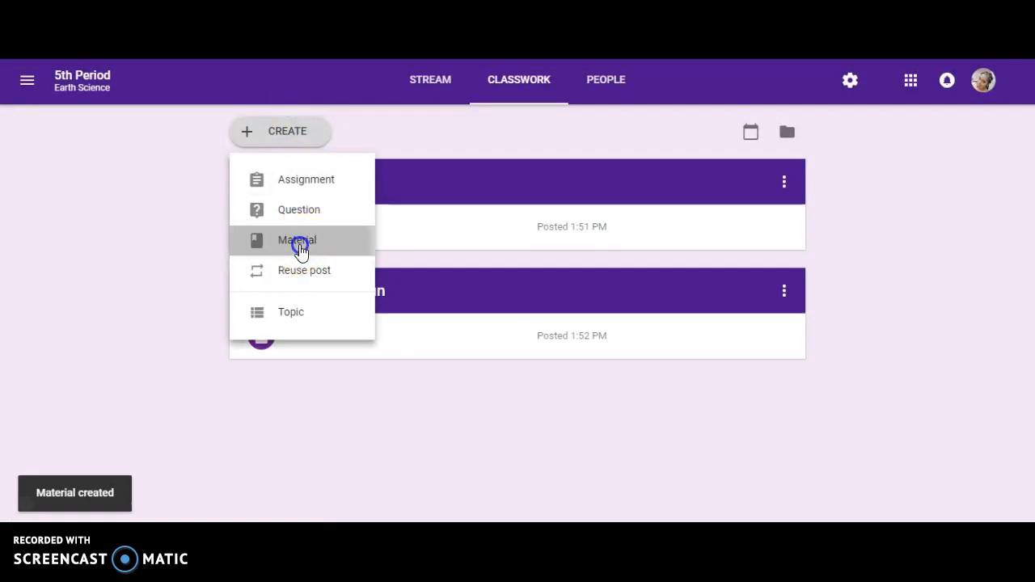
pyautogui.click(297, 240)
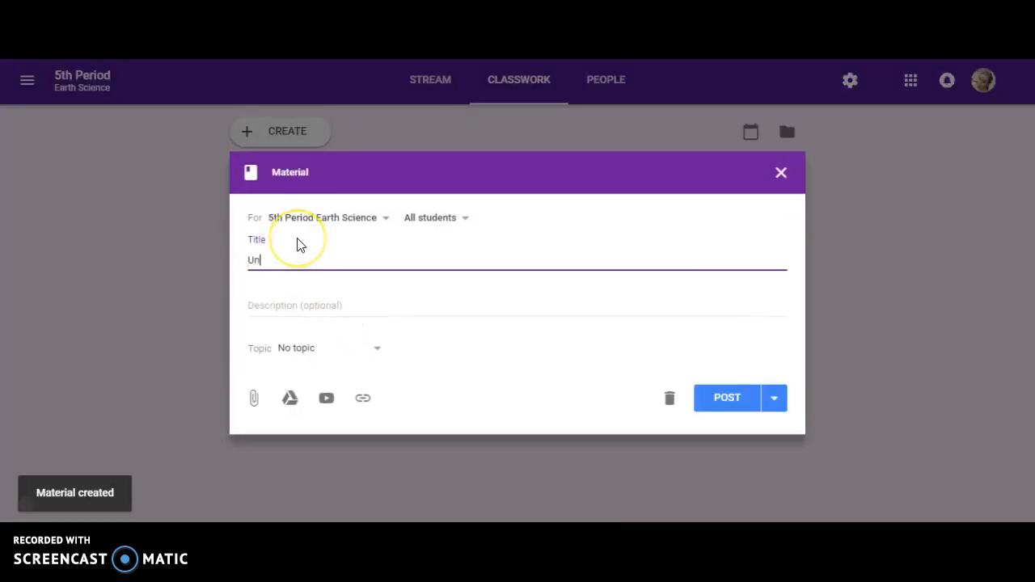
pyautogui.write('it 1')
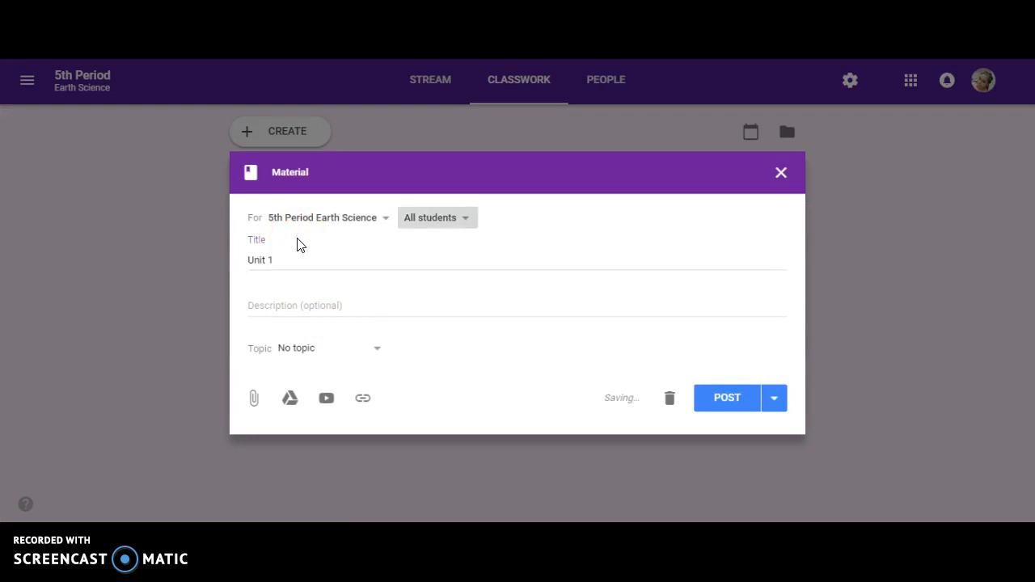
pyautogui.write('Solar S')
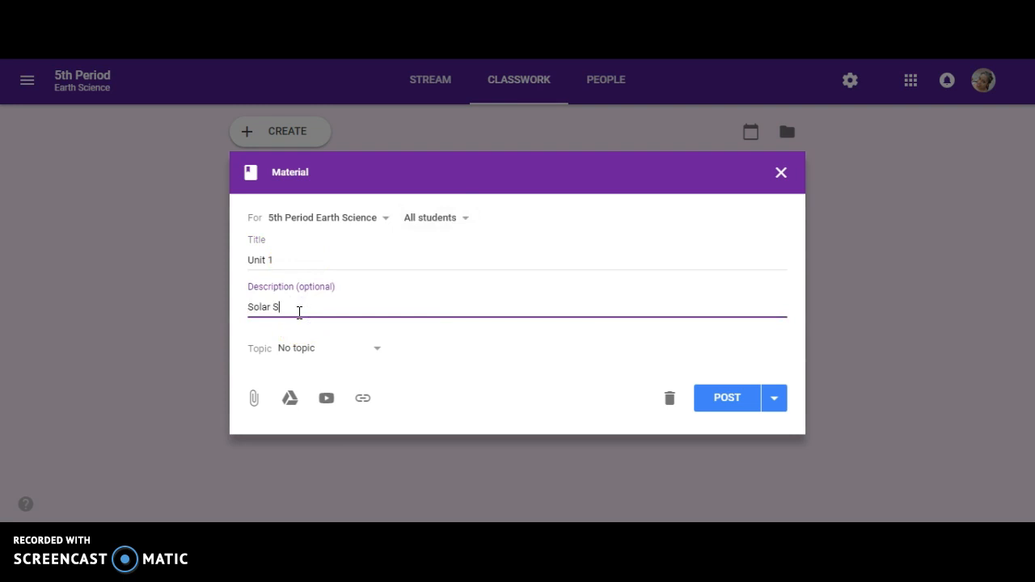
pyautogui.write('ystem')
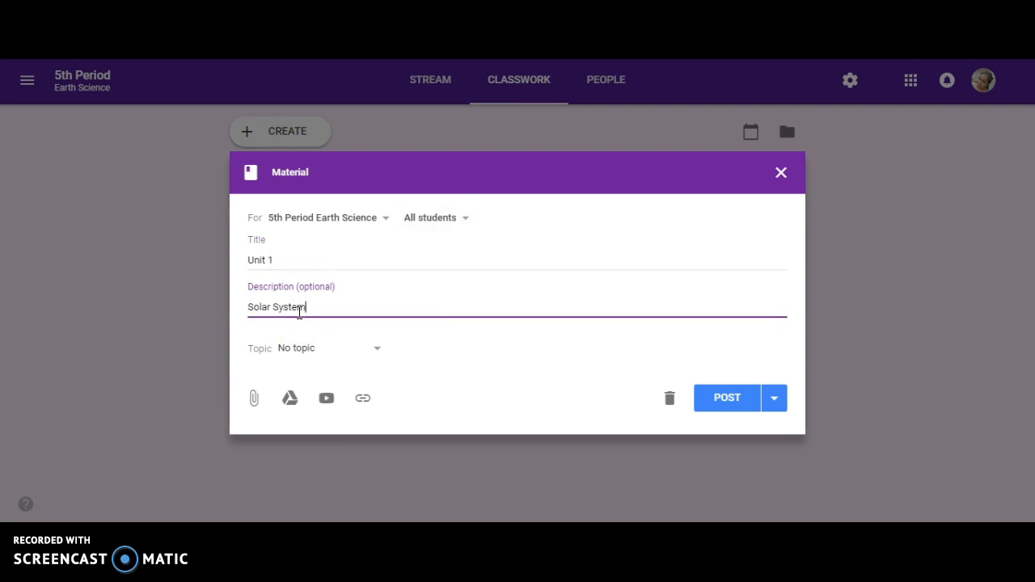
# Create the topic 'Solar System' for it and post the material.
pyautogui.click(375, 348)
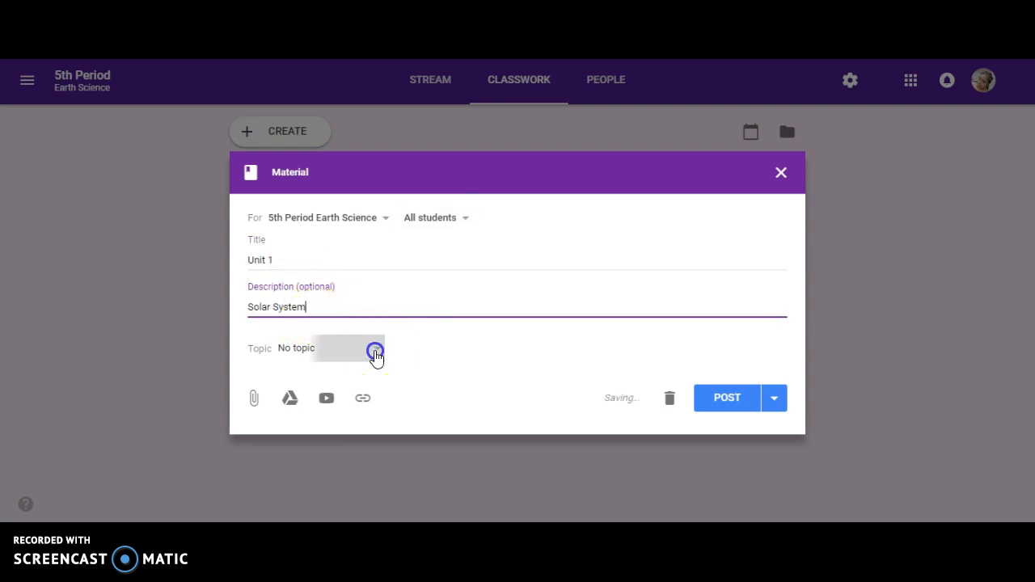
pyautogui.click(376, 350)
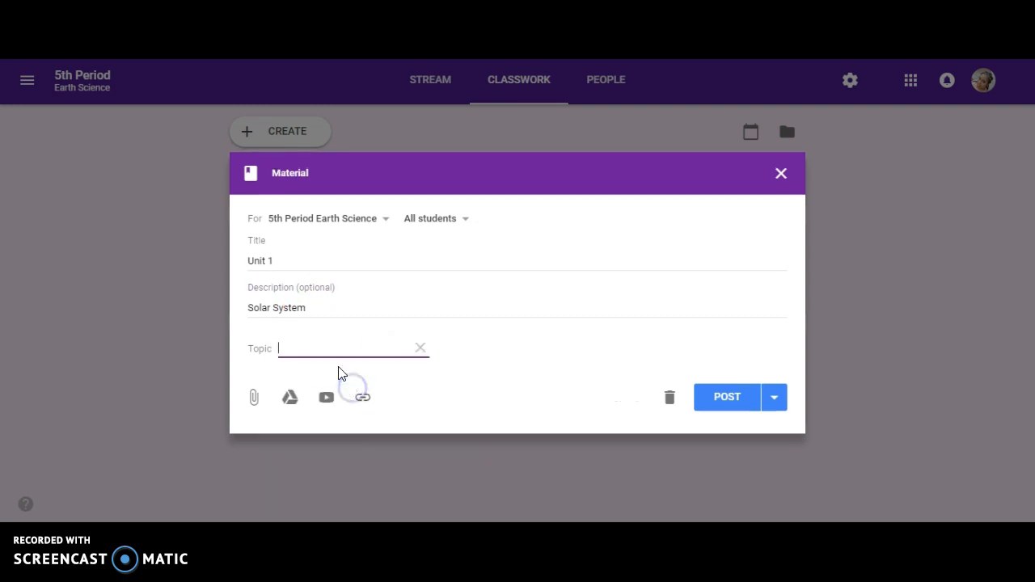
pyautogui.write('Solar')
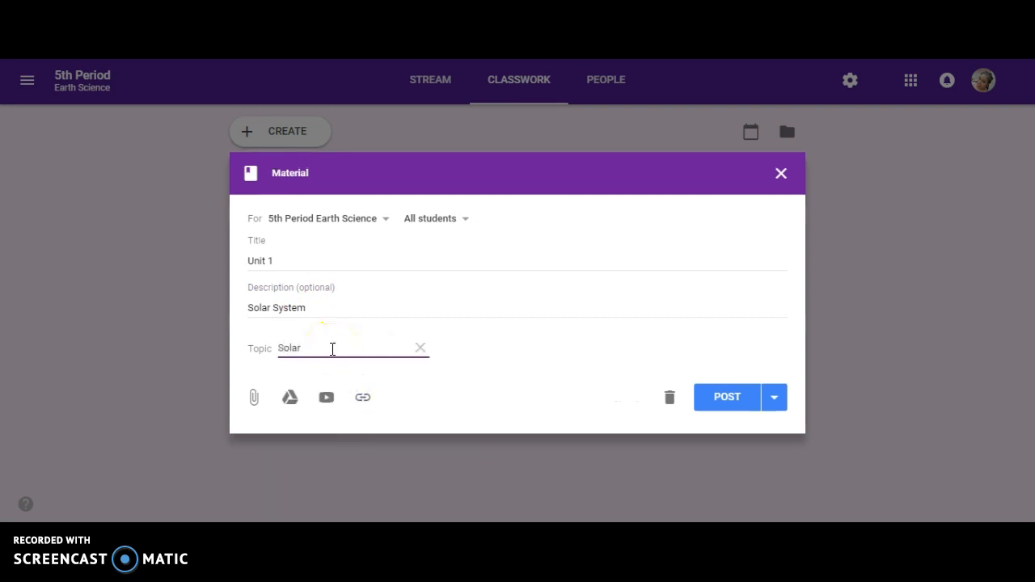
pyautogui.write('System')
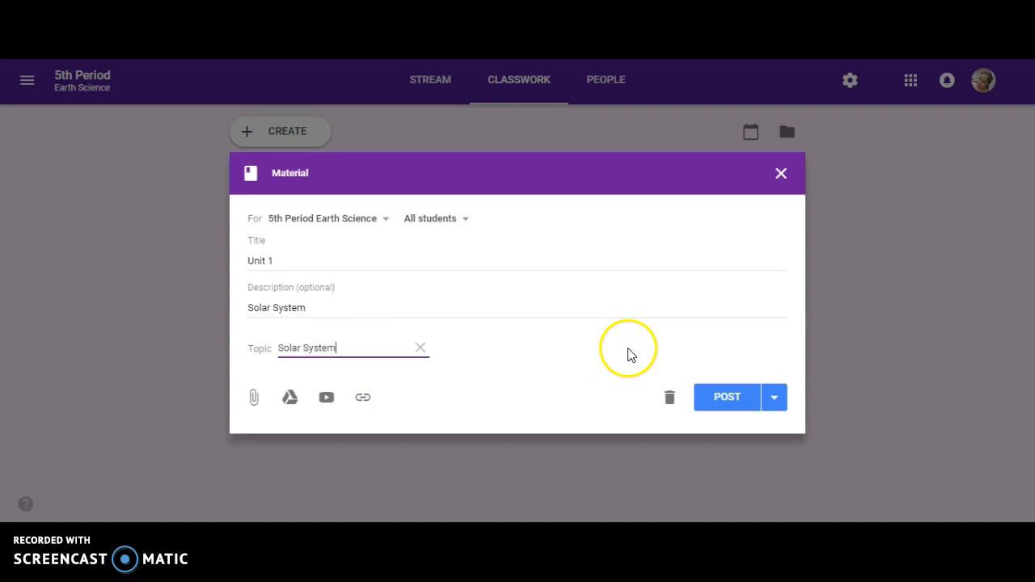
pyautogui.click(726, 397)
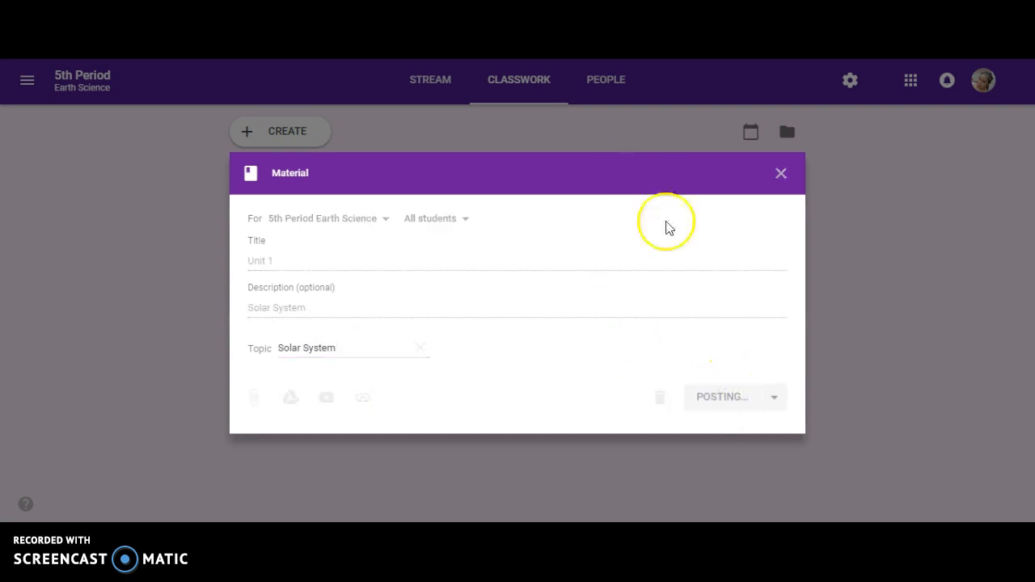
pyautogui.click(720, 396)
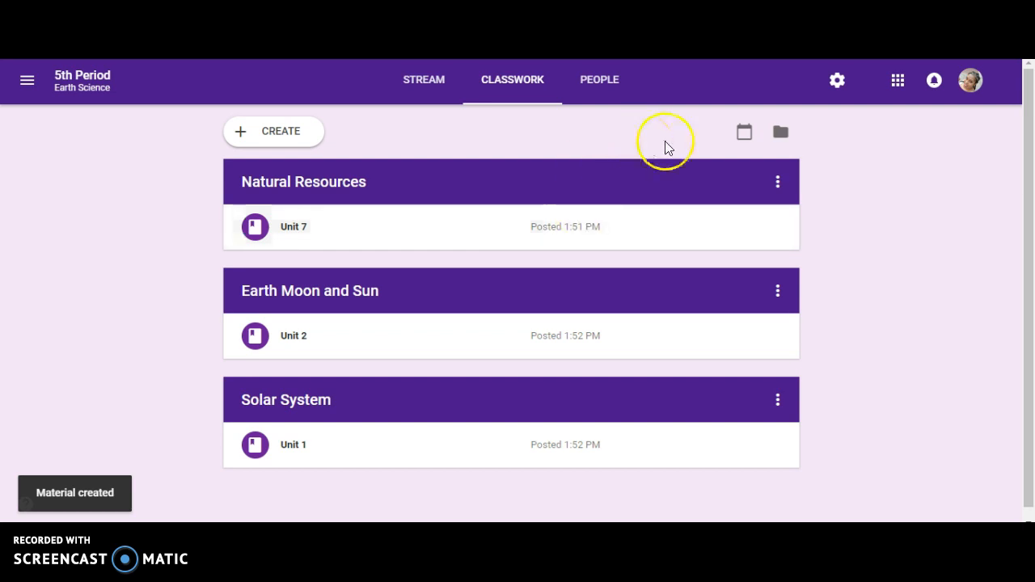
pyautogui.moveTo(414, 79)
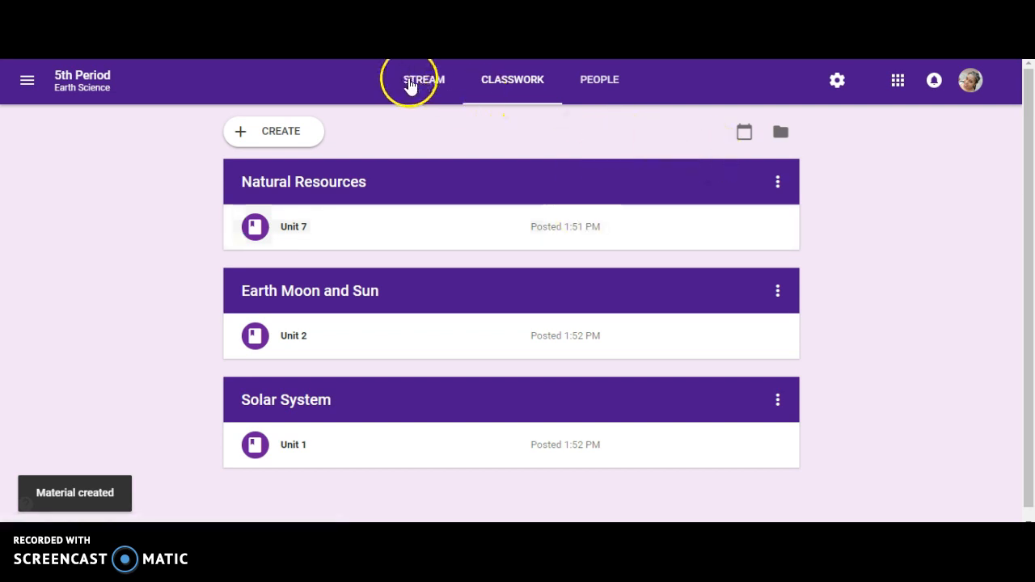
# Show the Stream and scroll down to the Unit 1, Unit 2 and Unit 7 posts.
pyautogui.click(422, 79)
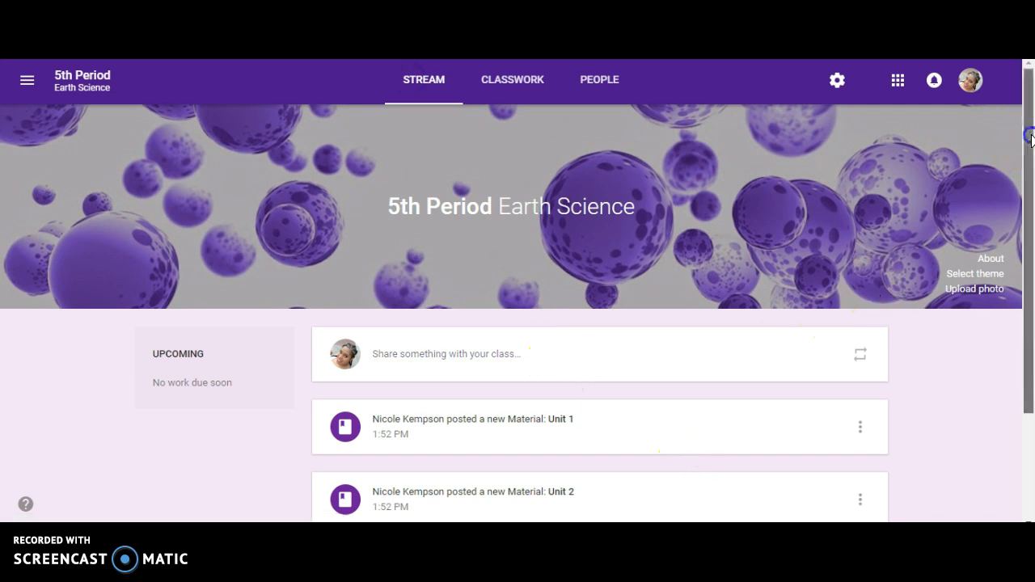
pyautogui.scroll(-3)
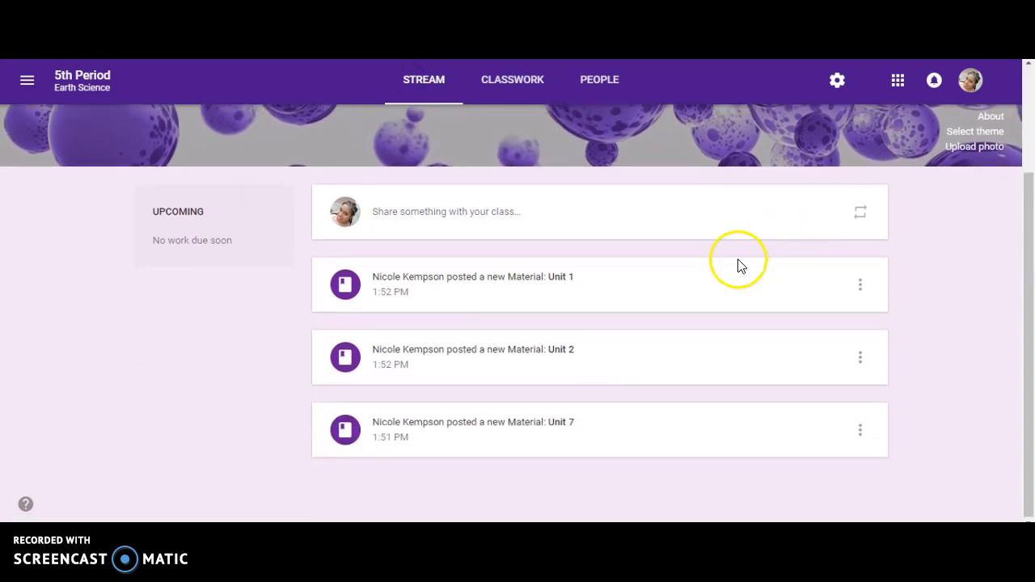
pyautogui.moveTo(572, 283)
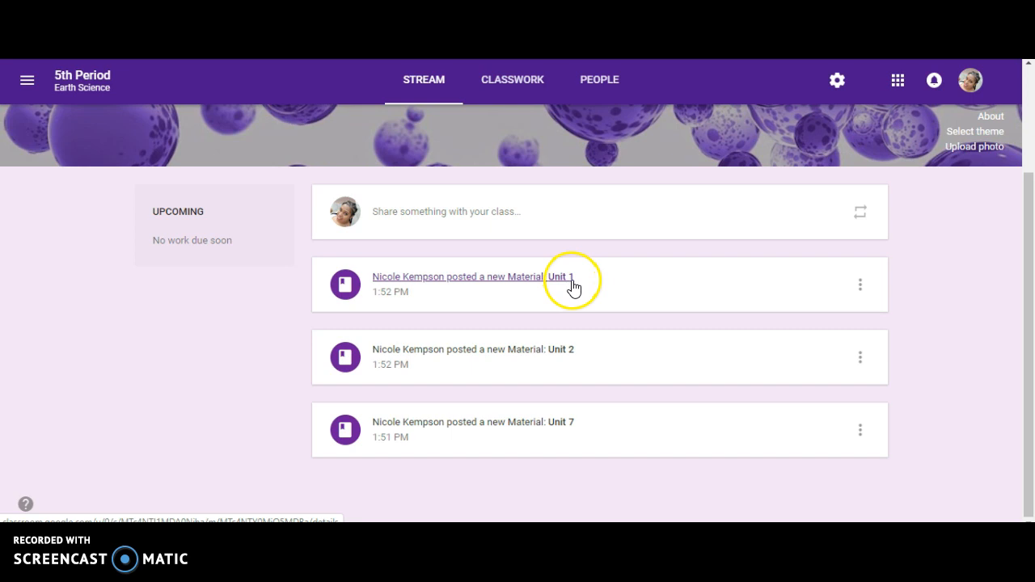
pyautogui.moveTo(570, 440)
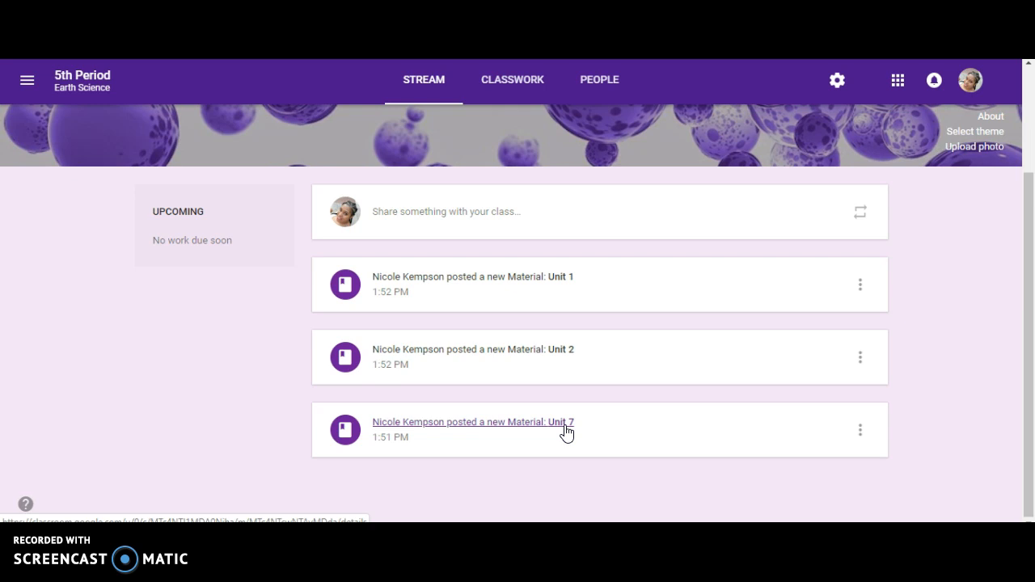
pyautogui.moveTo(521, 281)
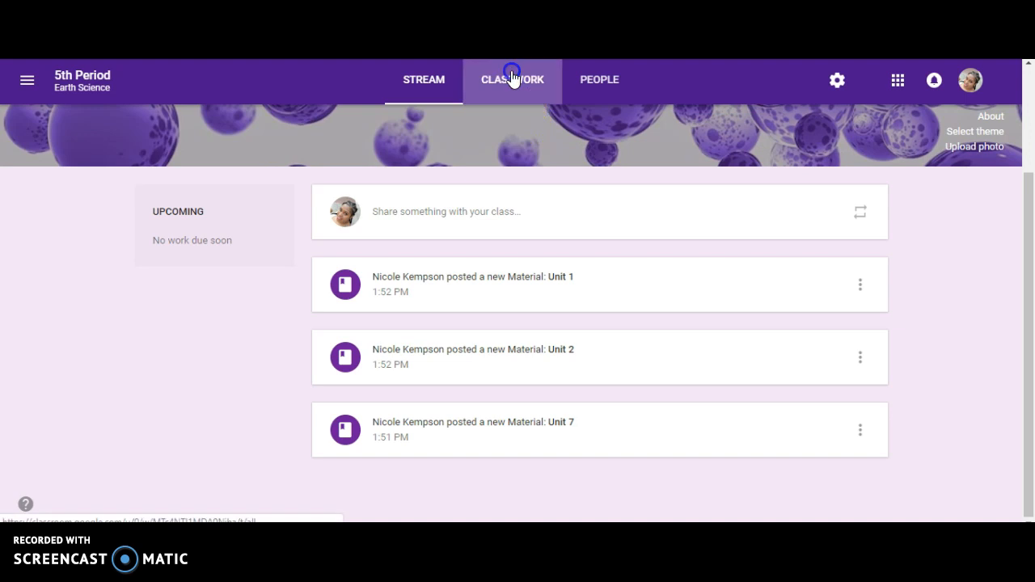
# On Classwork, move the Natural Resources topic down twice to last place.
pyautogui.click(511, 79)
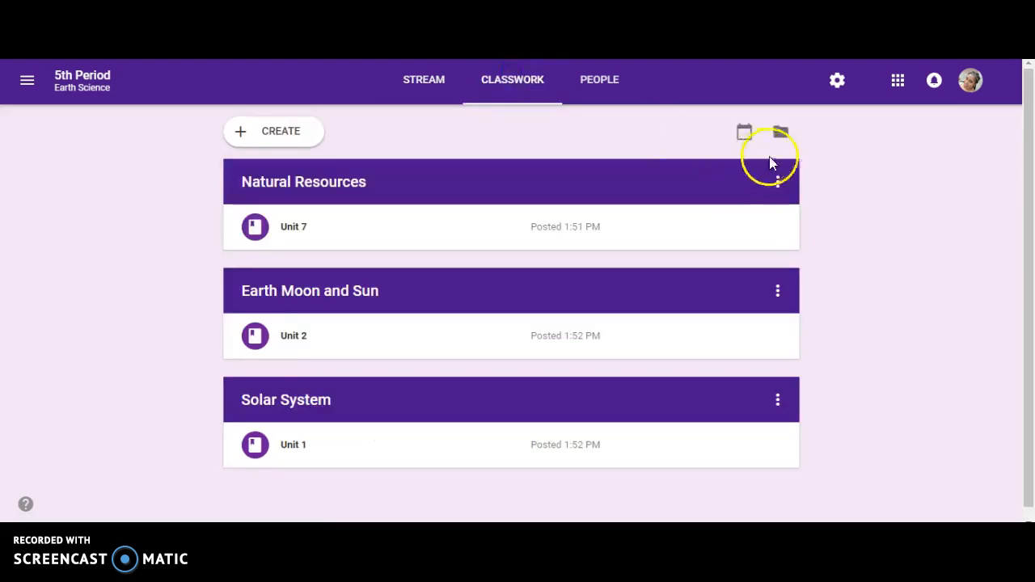
pyautogui.moveTo(777, 181)
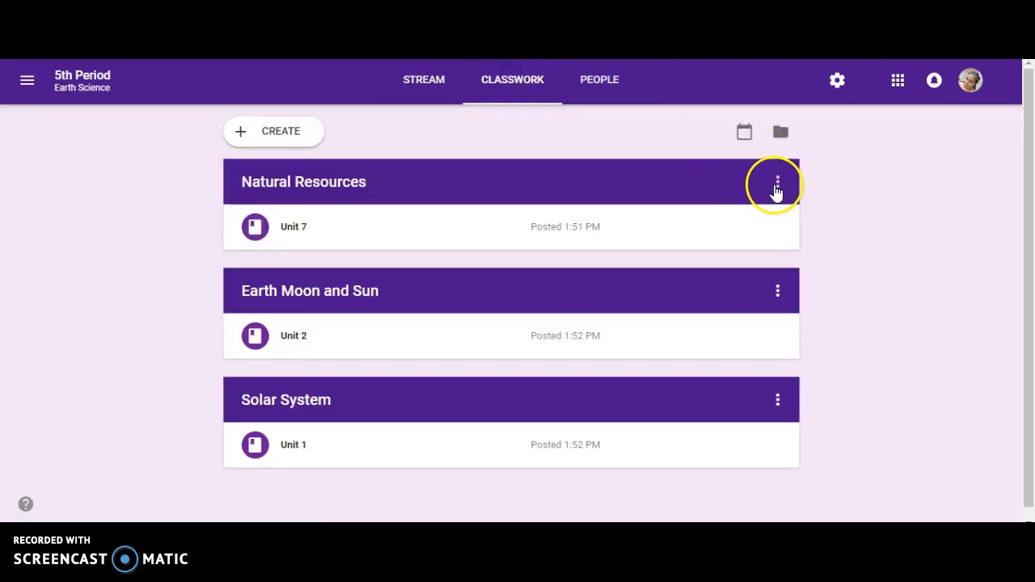
pyautogui.click(777, 181)
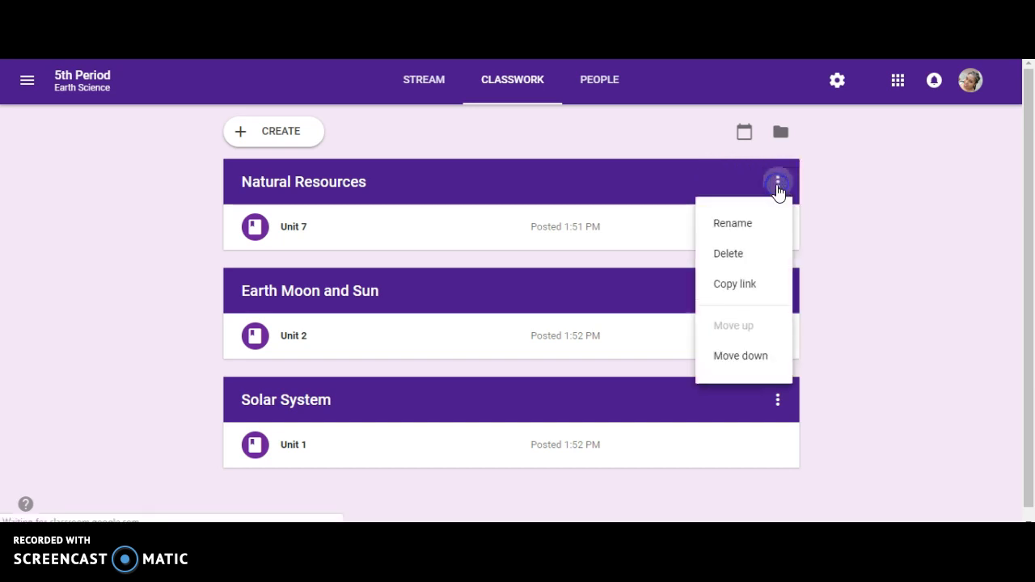
pyautogui.click(740, 356)
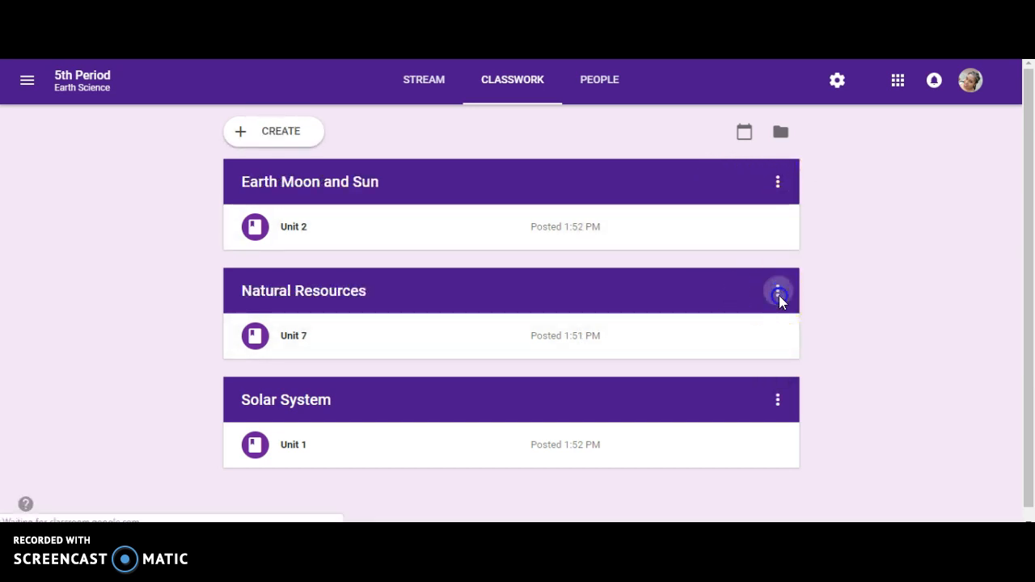
pyautogui.click(777, 291)
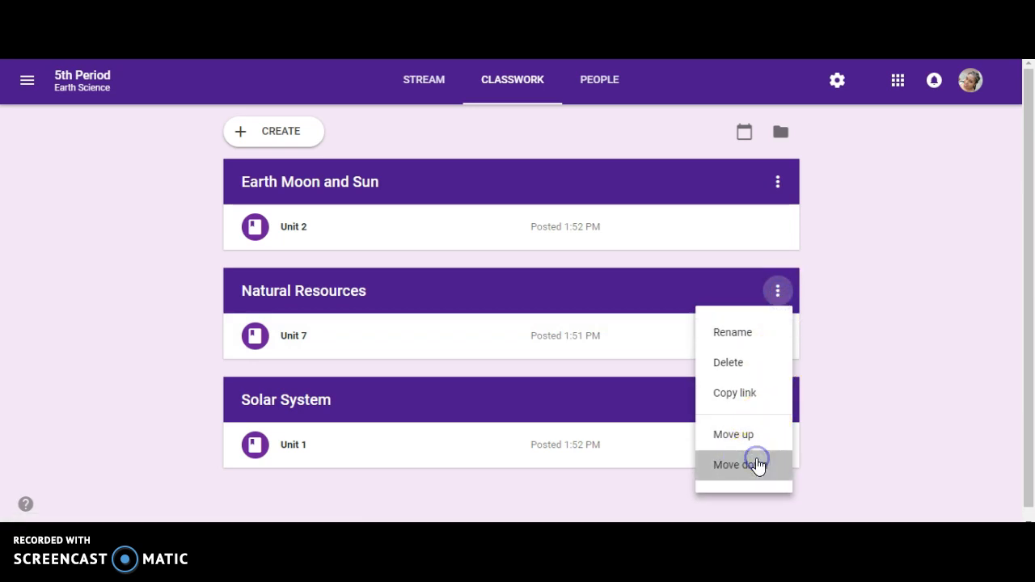
pyautogui.click(736, 464)
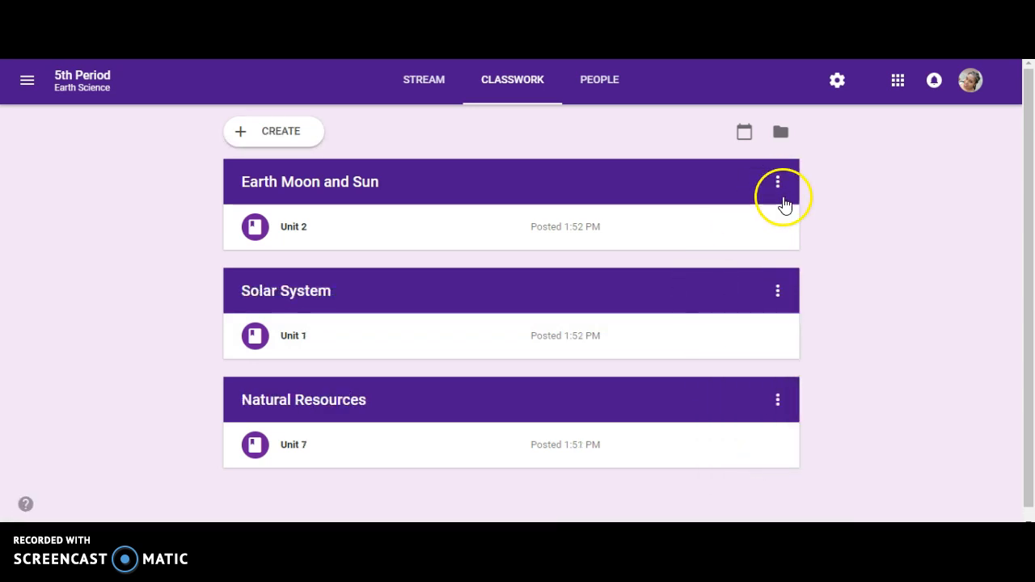
# Move the Solar System topic up to first place and return to the Stream.
pyautogui.click(777, 290)
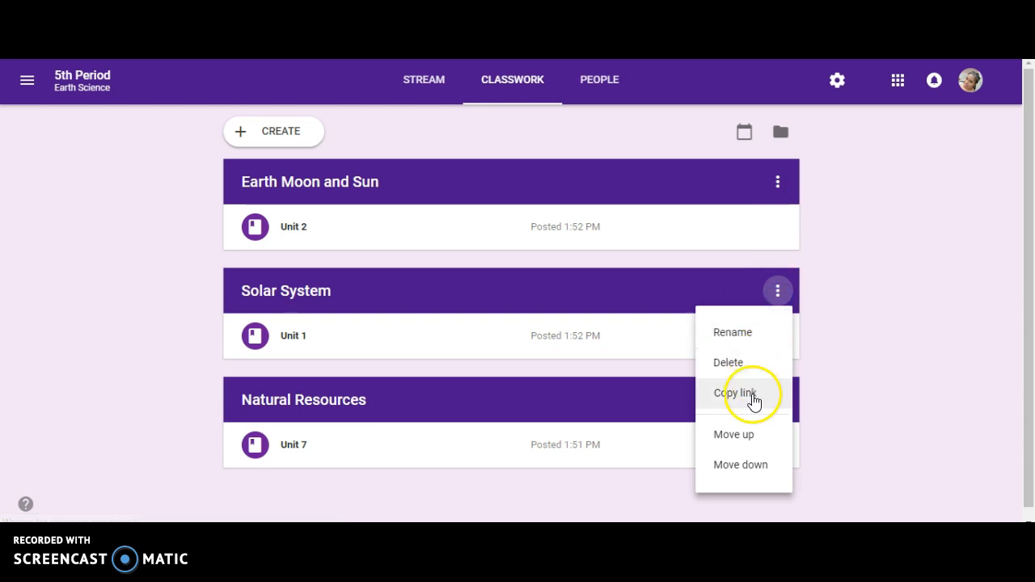
pyautogui.moveTo(743, 435)
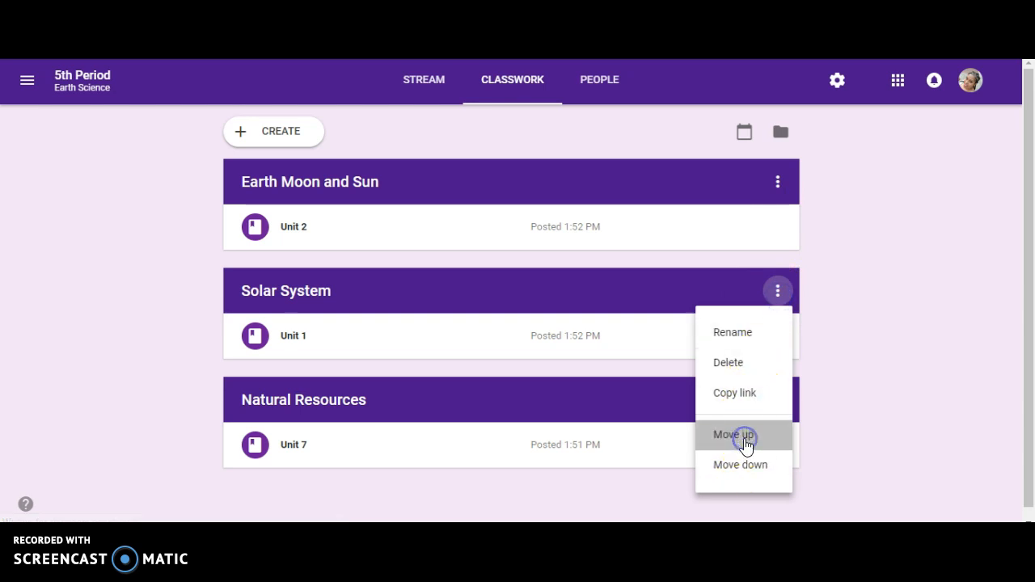
pyautogui.click(733, 435)
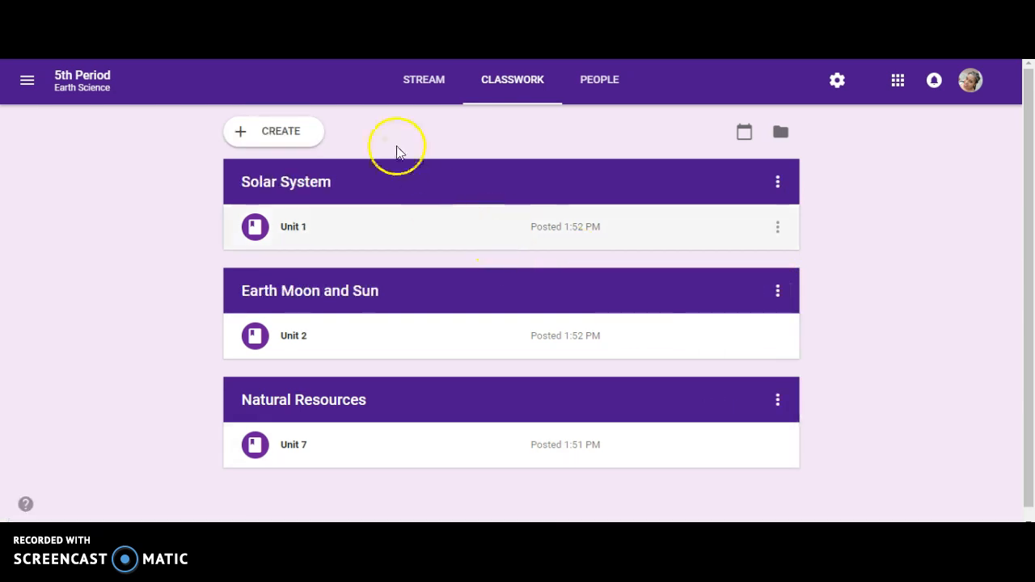
pyautogui.click(424, 79)
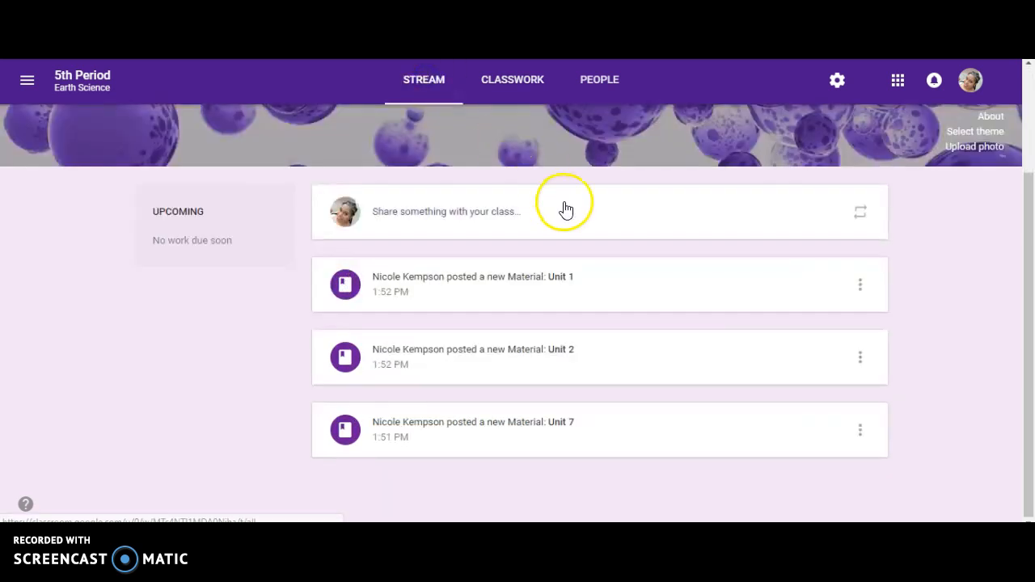
pyautogui.moveTo(522, 378)
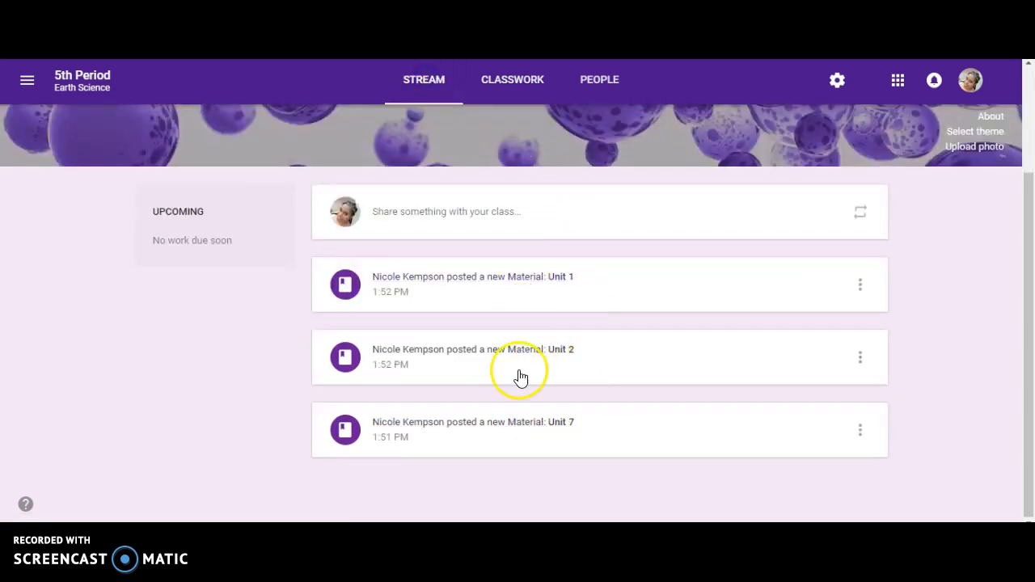
pyautogui.moveTo(522, 84)
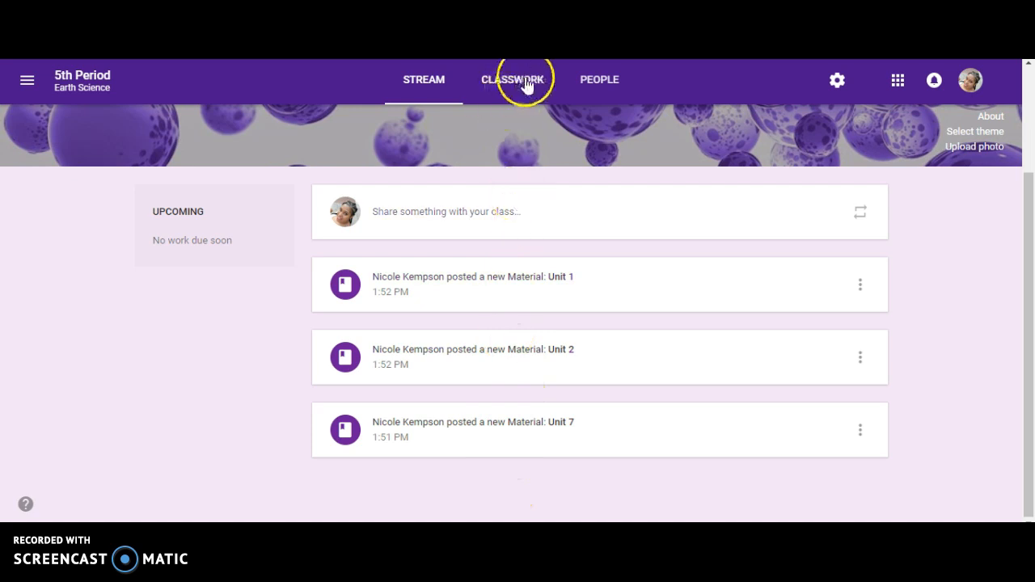
pyautogui.click(512, 79)
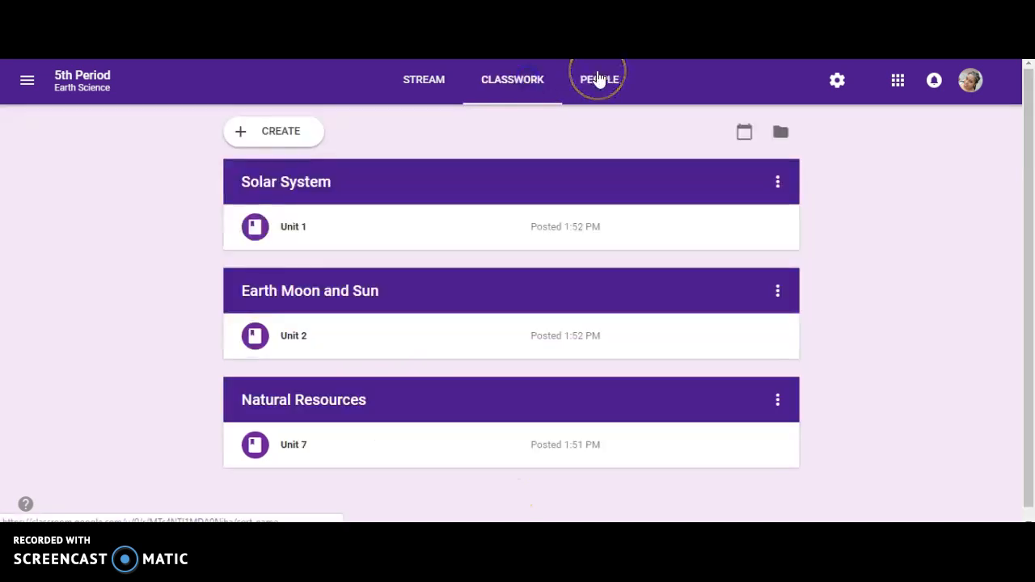
pyautogui.click(600, 79)
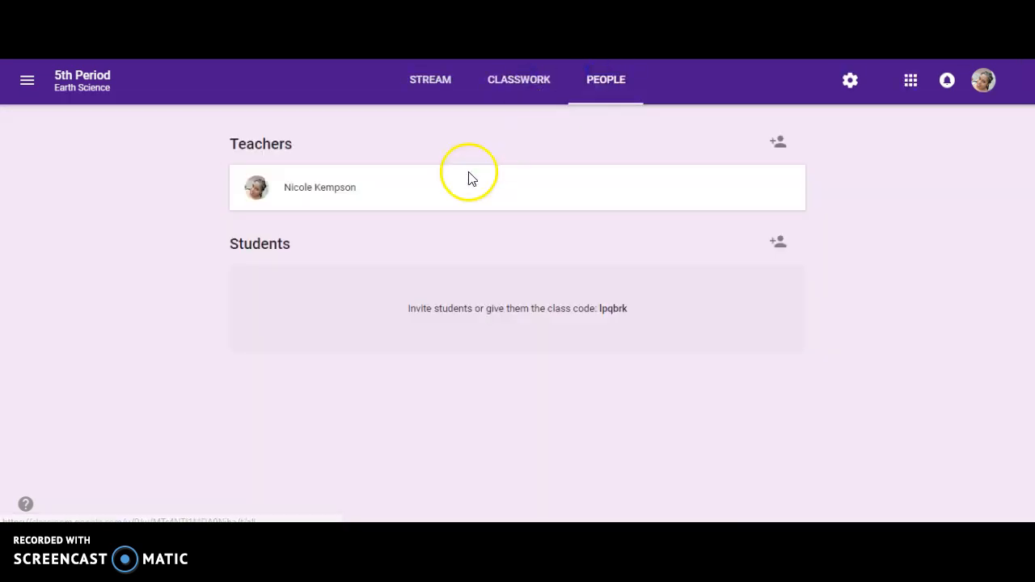
pyautogui.click(777, 242)
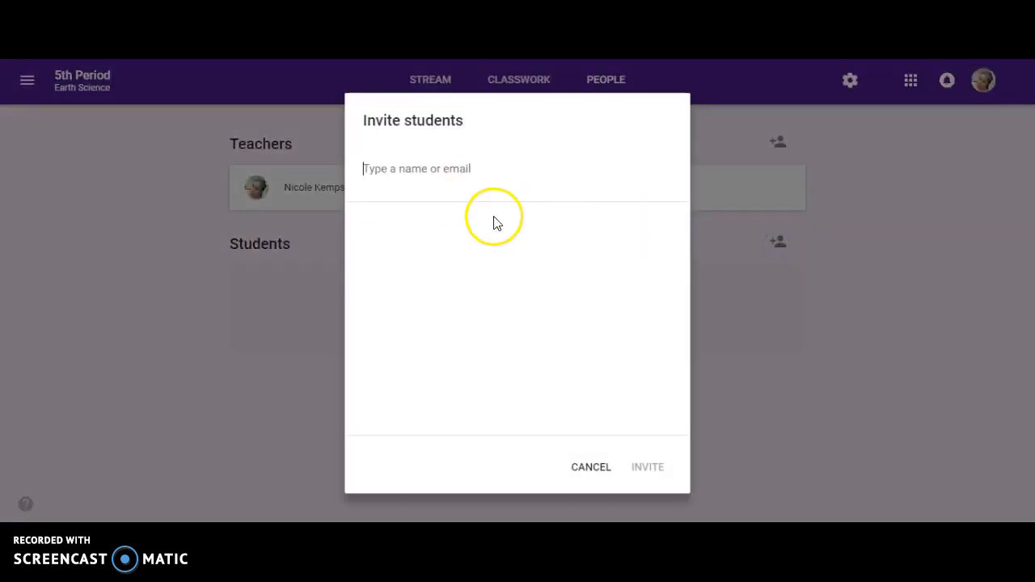
pyautogui.moveTo(584, 467)
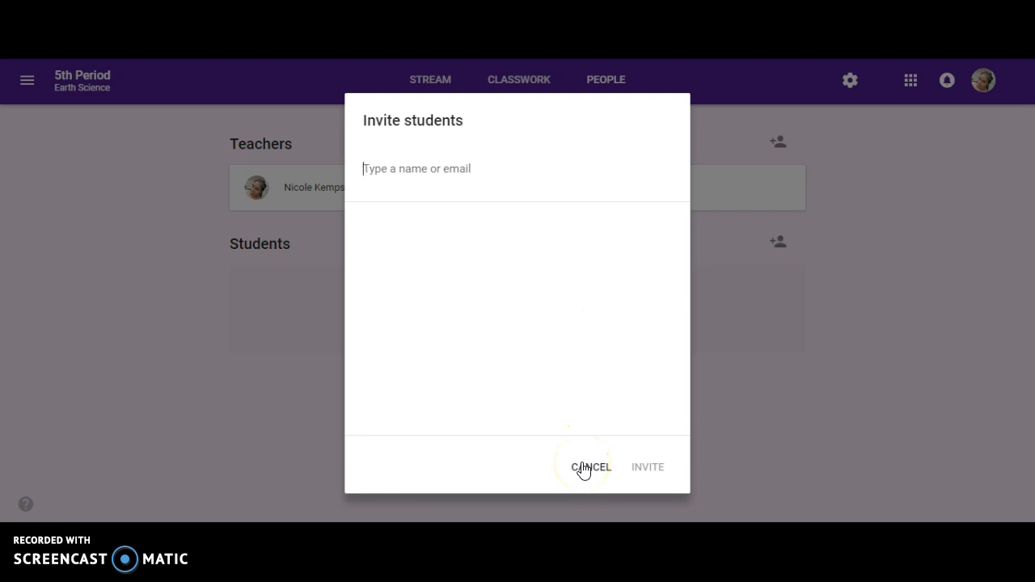
pyautogui.click(590, 467)
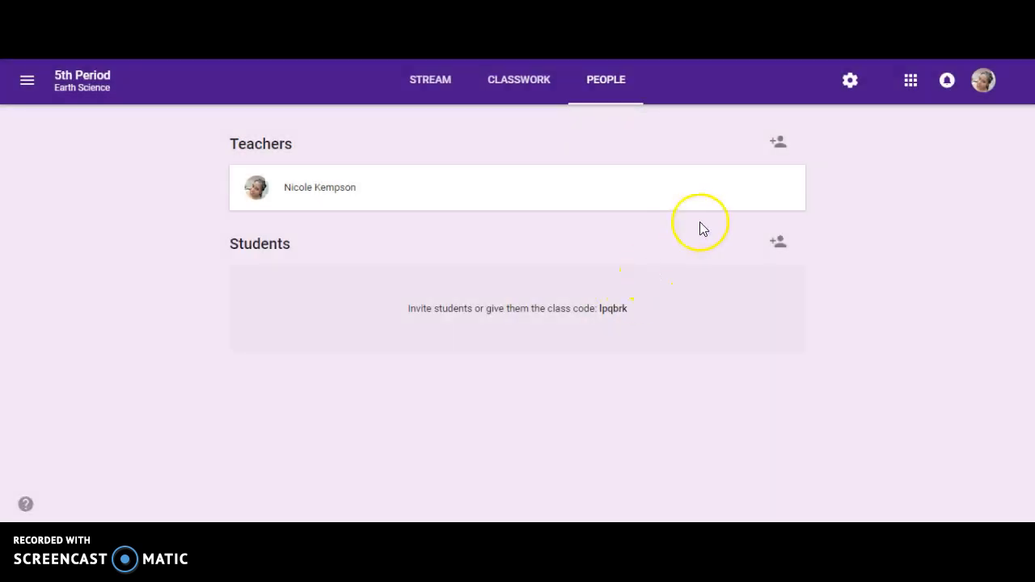
pyautogui.moveTo(655, 241)
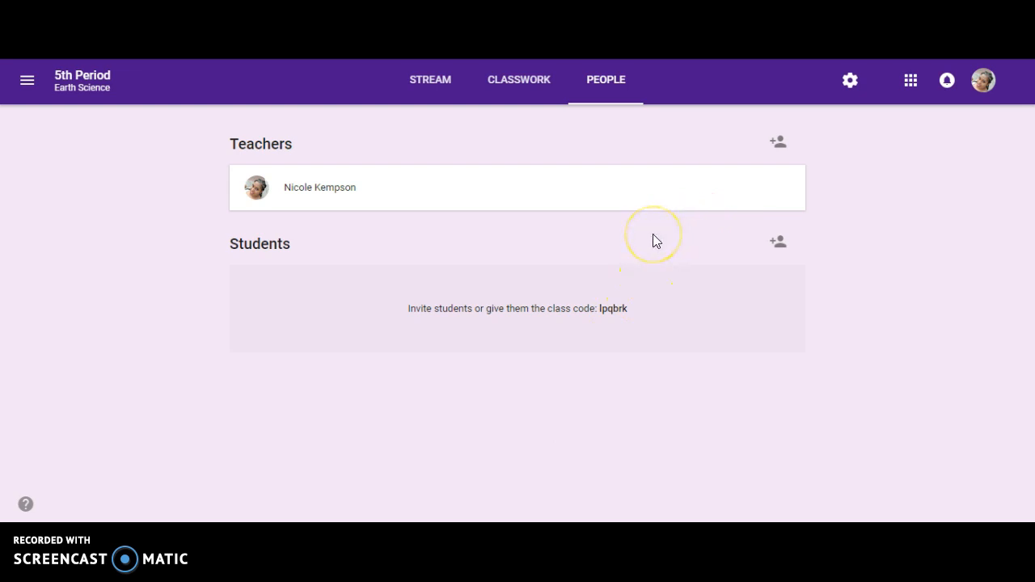
pyautogui.moveTo(250, 101)
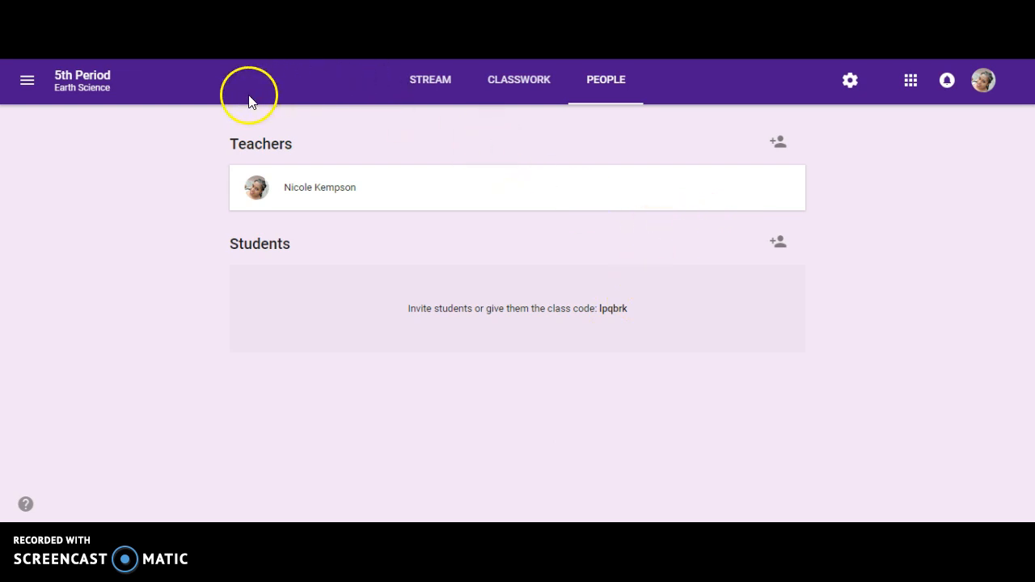
pyautogui.click(430, 80)
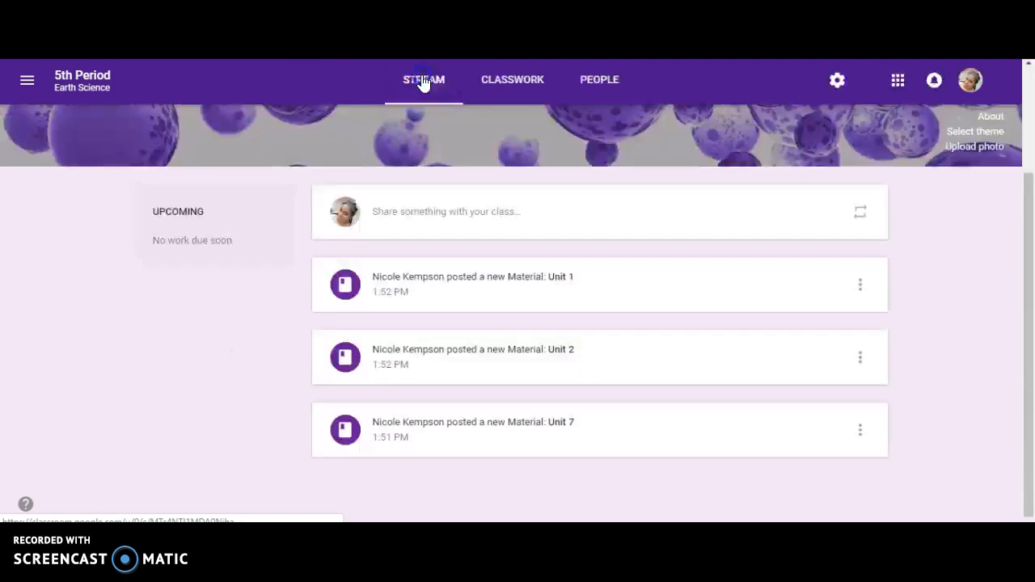